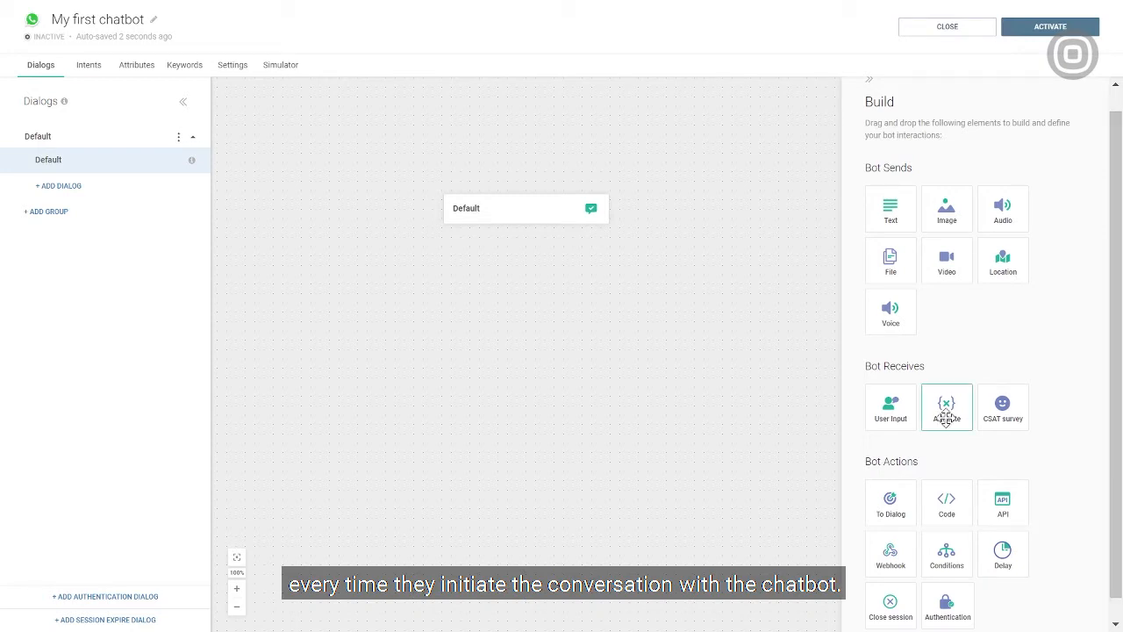
Add an Attribute step asking "Hi there, I'm Botcho... Can you share your name, please?" saved to a new Name attribute.
{"action": "left_click_drag", "start_coordinate": [947, 408], "coordinate": [579, 237]}
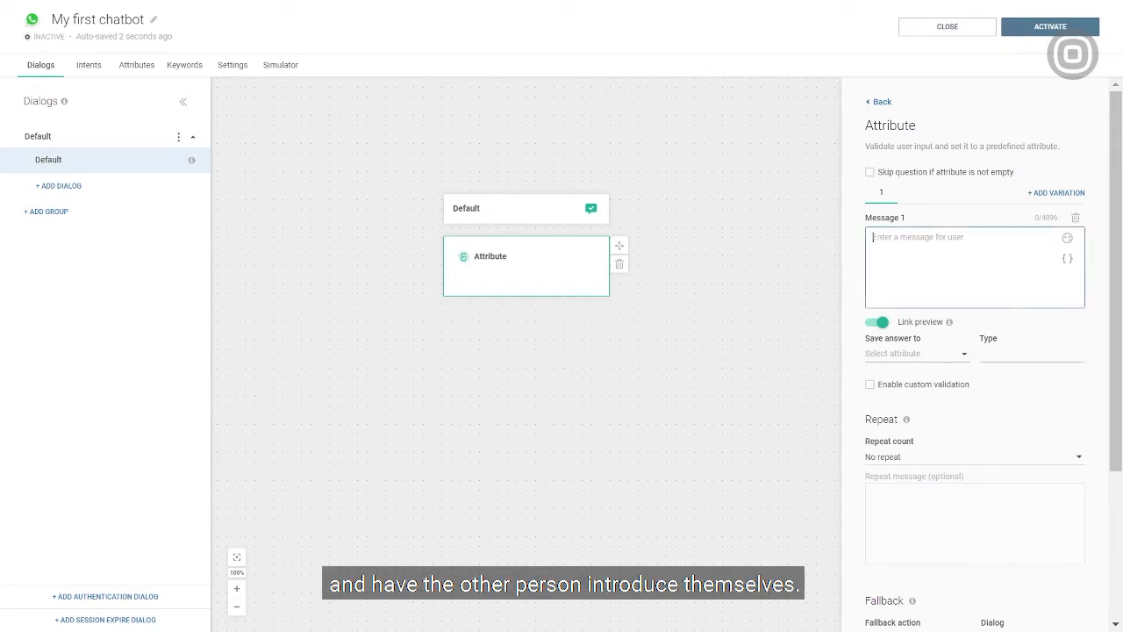
{"action": "type", "text": "Hi there, I'm Botcho, your virutal assistant! Can you share your name, please?"}
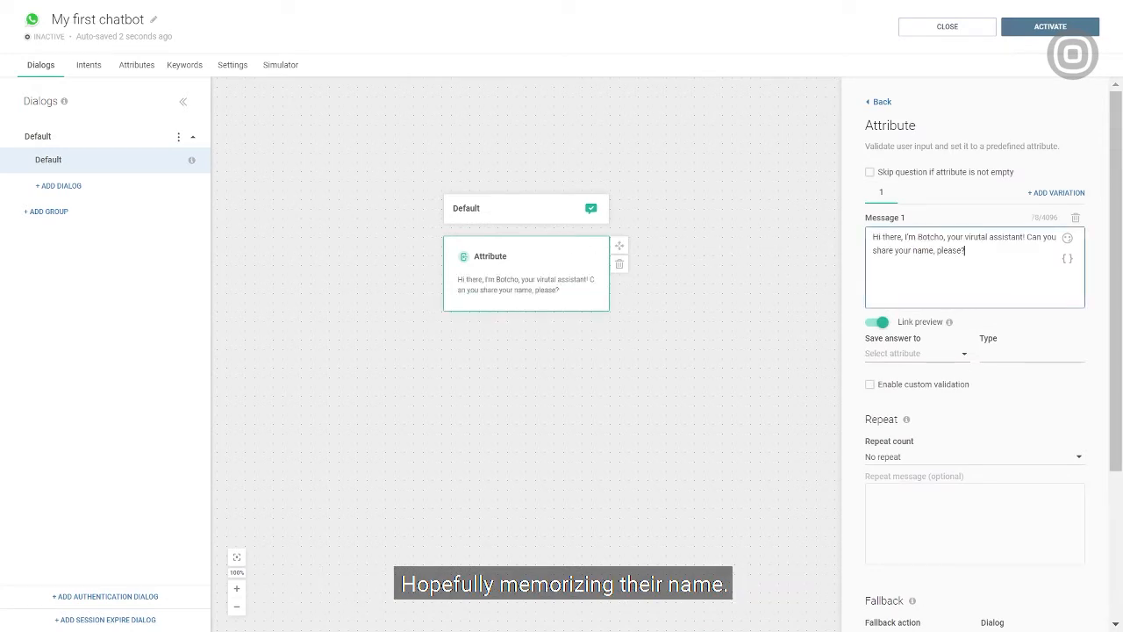
{"action": "left_click", "coordinate": [916, 352]}
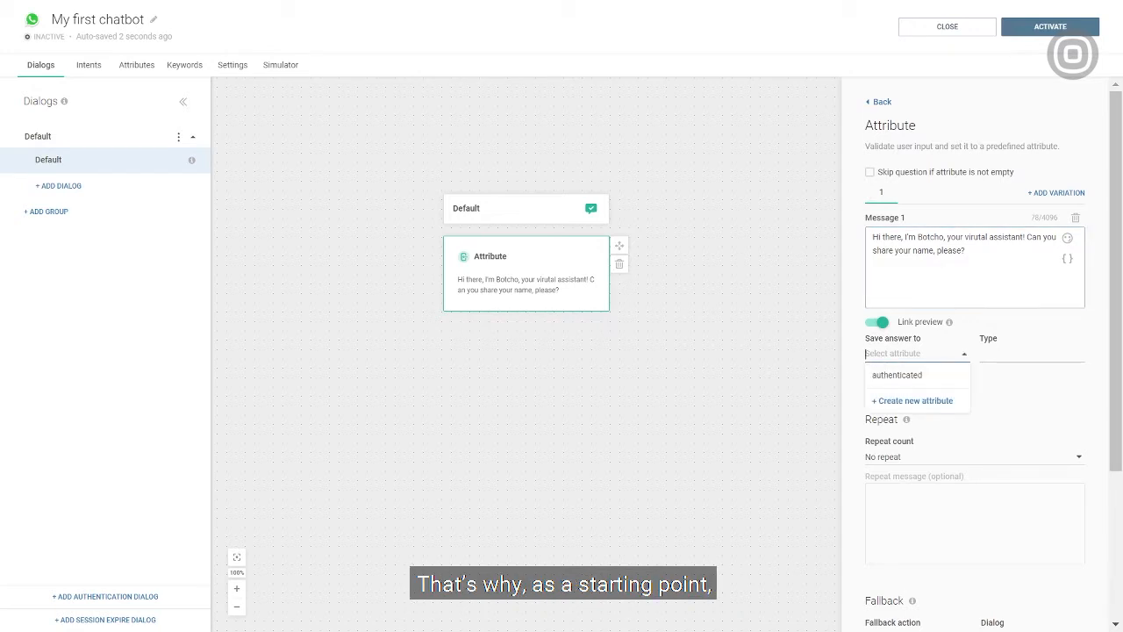
{"action": "type", "text": "Name"}
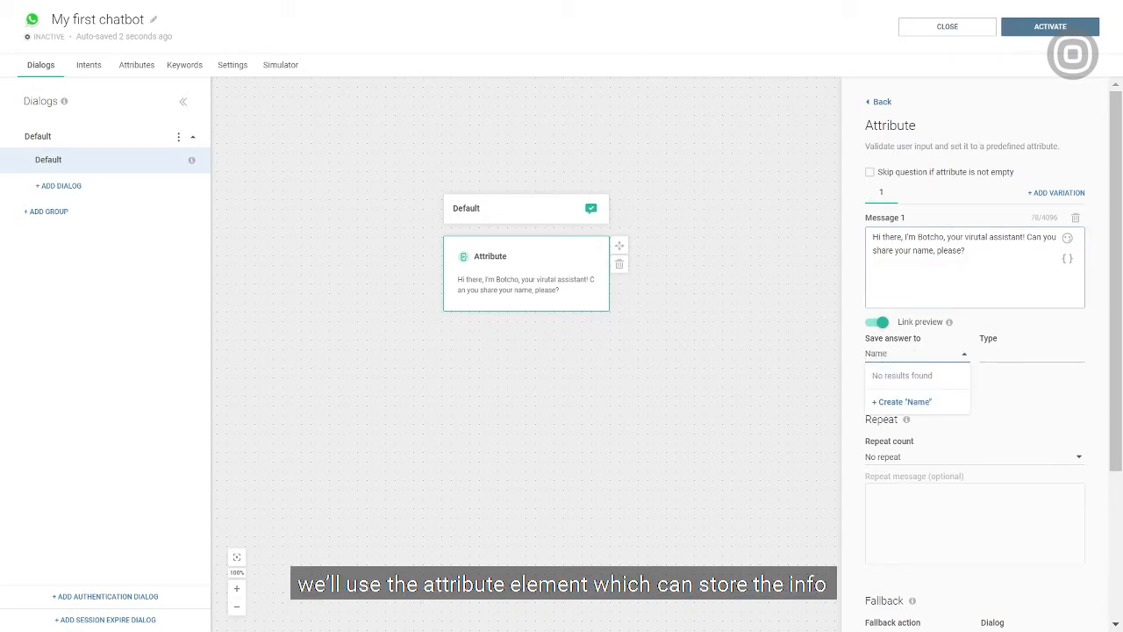
{"action": "left_click", "coordinate": [902, 400]}
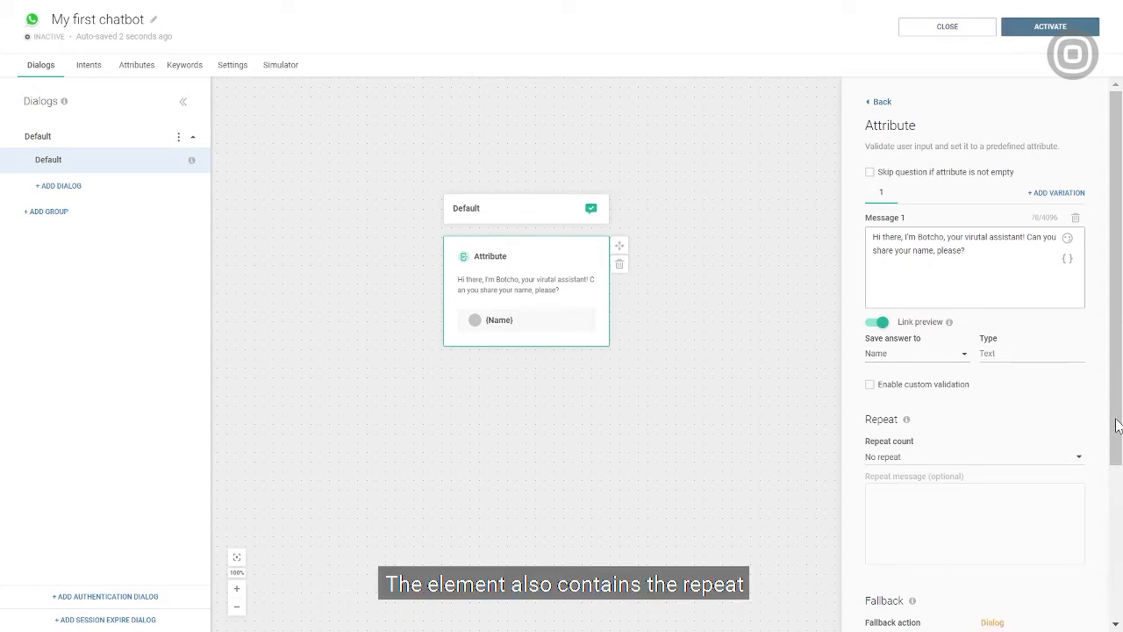
Set Repeat count to 1 and fallback Go to dialog → Default on the name question.
{"action": "scroll", "scroll_direction": "down", "scroll_amount": 3}
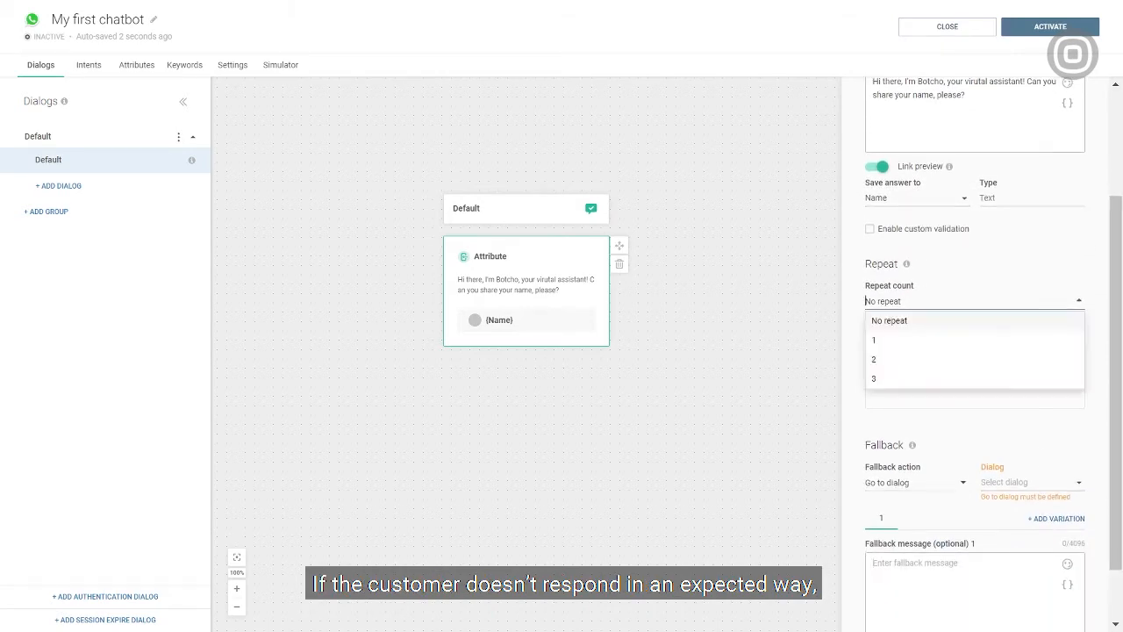
{"action": "left_click", "coordinate": [874, 340]}
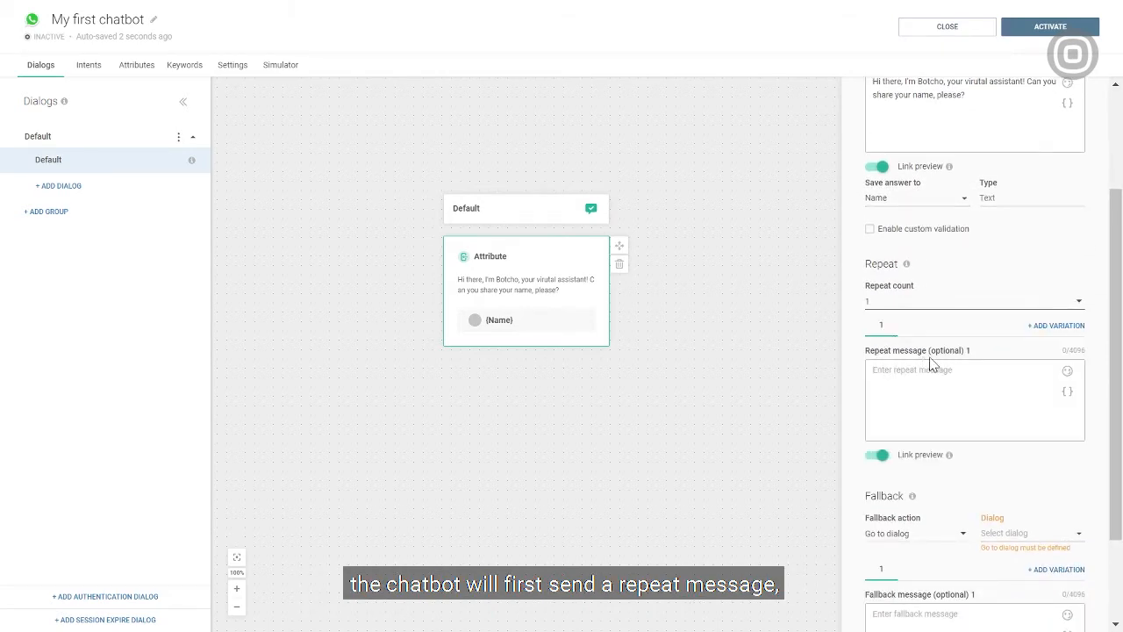
{"action": "left_click", "coordinate": [1032, 533]}
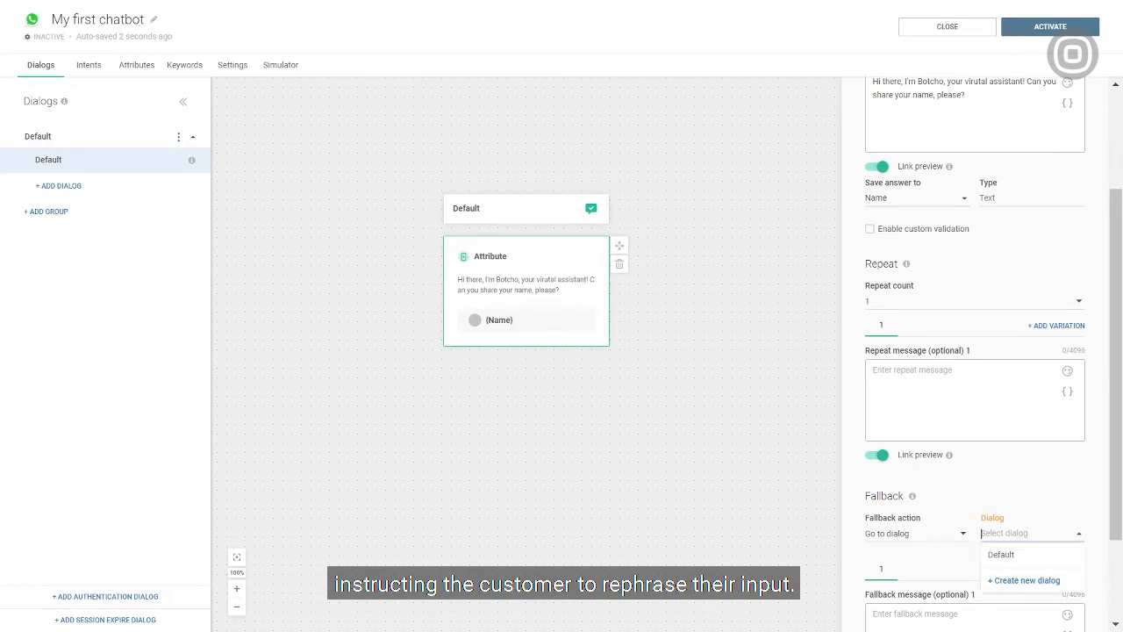
{"action": "left_click", "coordinate": [1000, 555]}
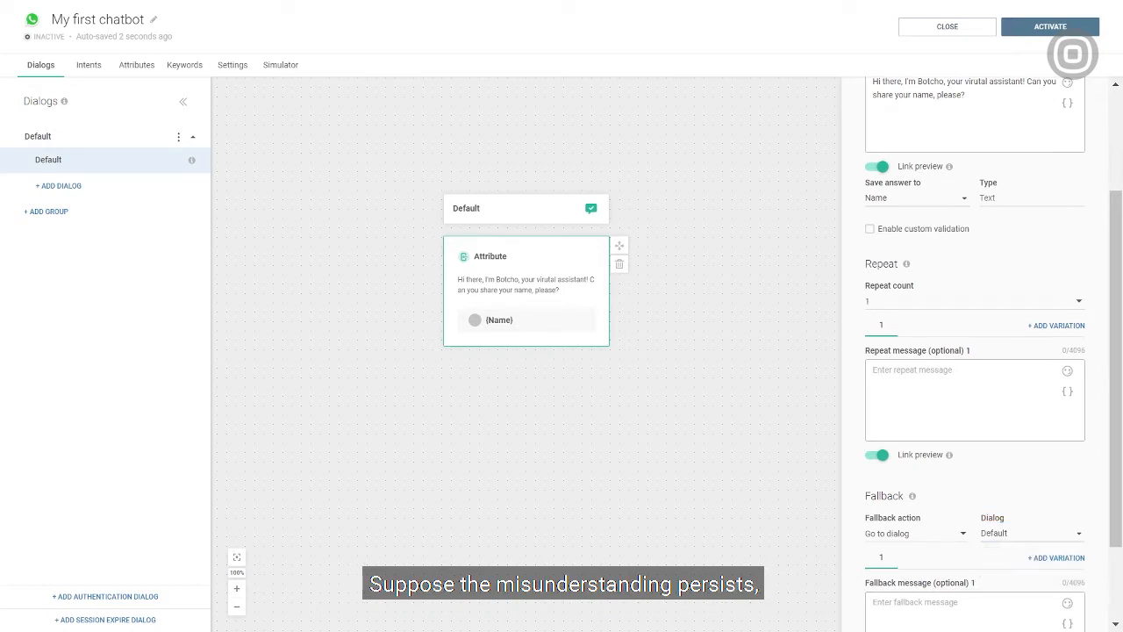
{"action": "scroll", "scroll_direction": "down", "scroll_amount": 3}
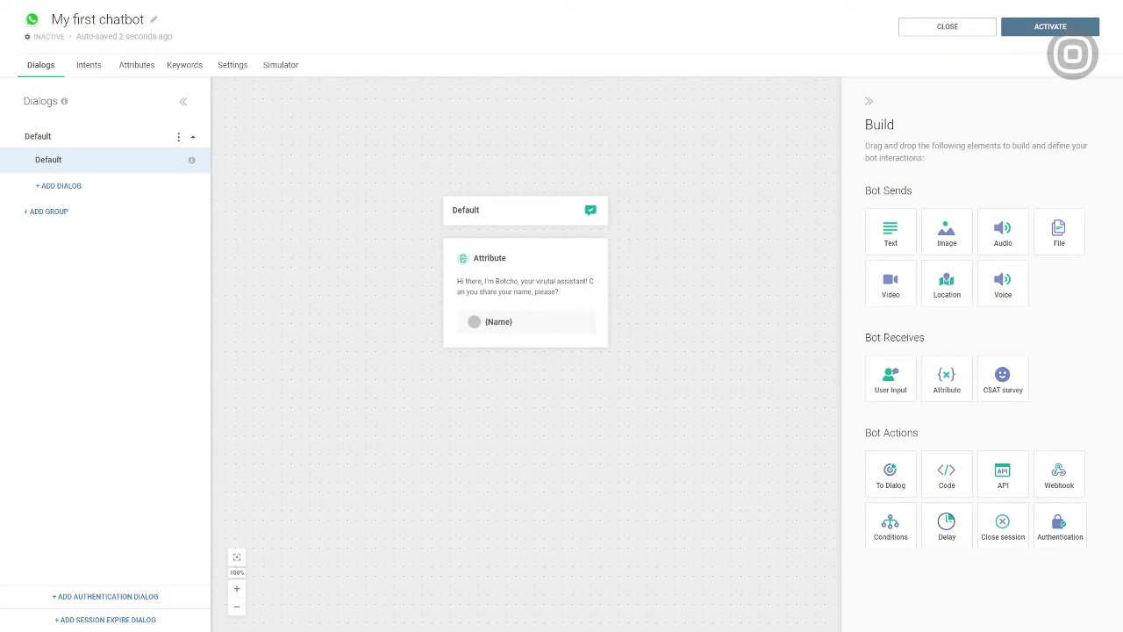
{"action": "mouse_move", "coordinate": [1065, 402]}
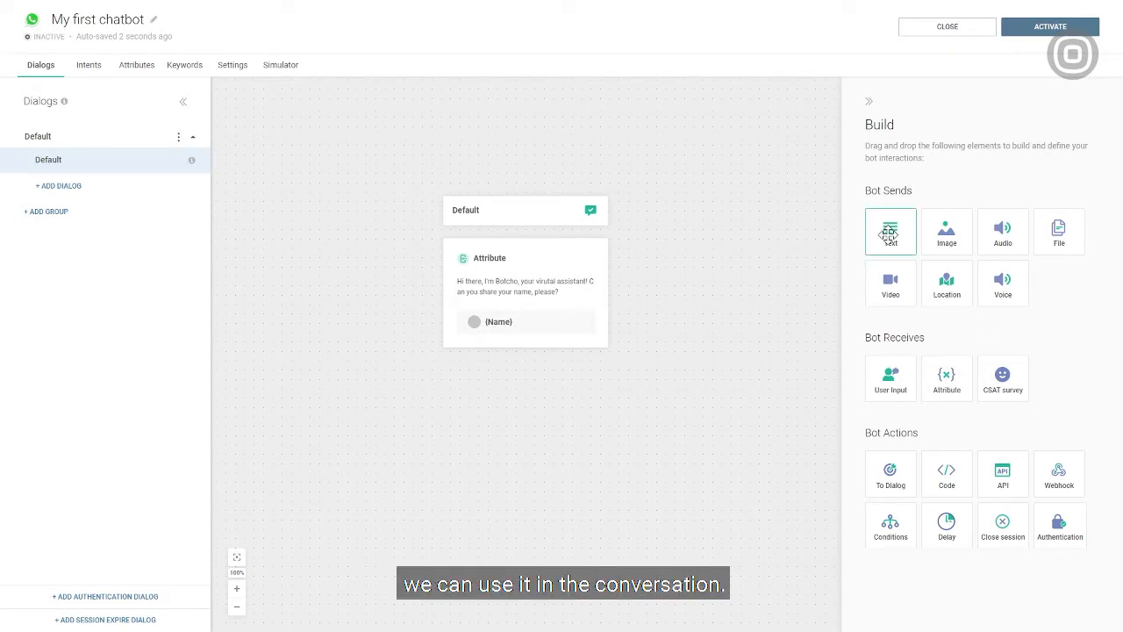
Add a Send Text step saying "Welcome {Name}, nice to e-meet you.".
{"action": "left_click", "coordinate": [890, 231]}
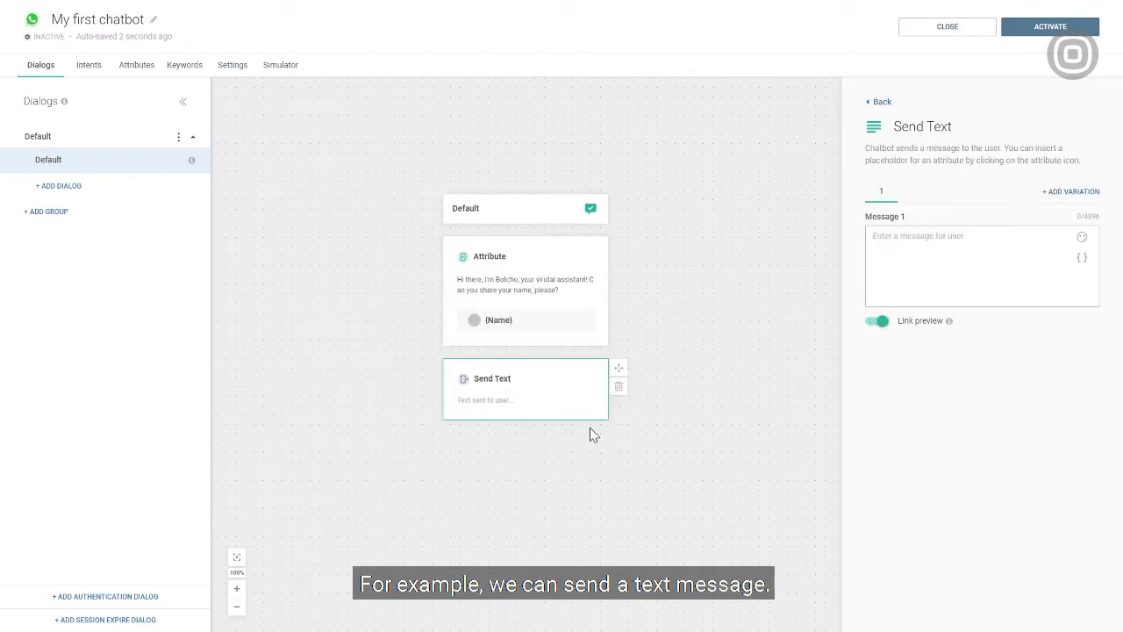
{"action": "type", "text": "We"}
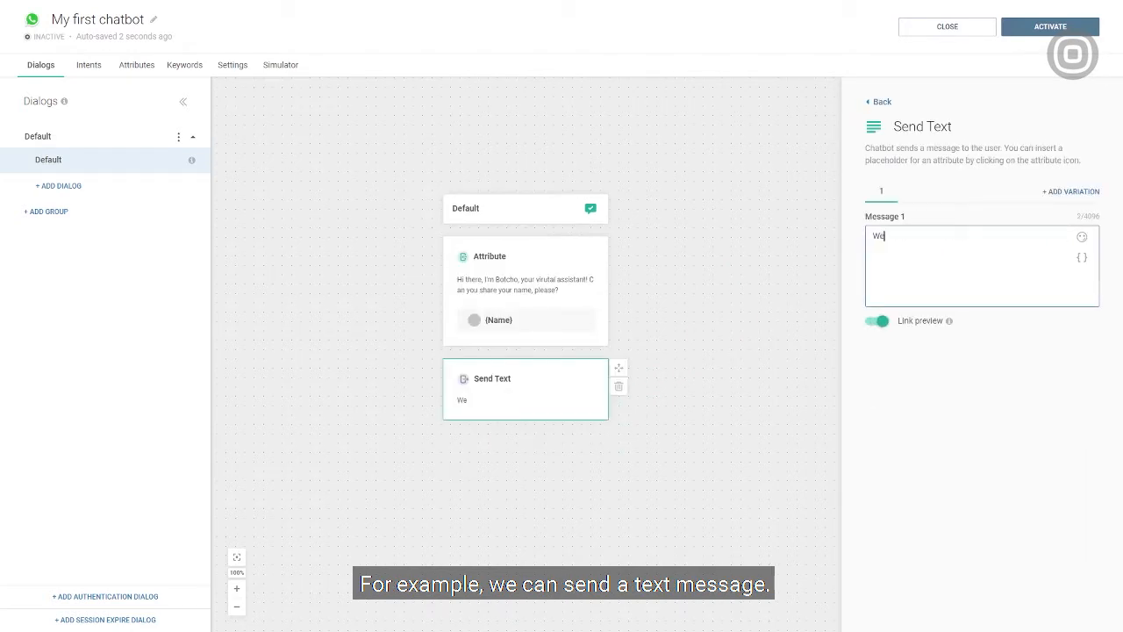
{"action": "type", "text": "lcome {{Name}}, I"}
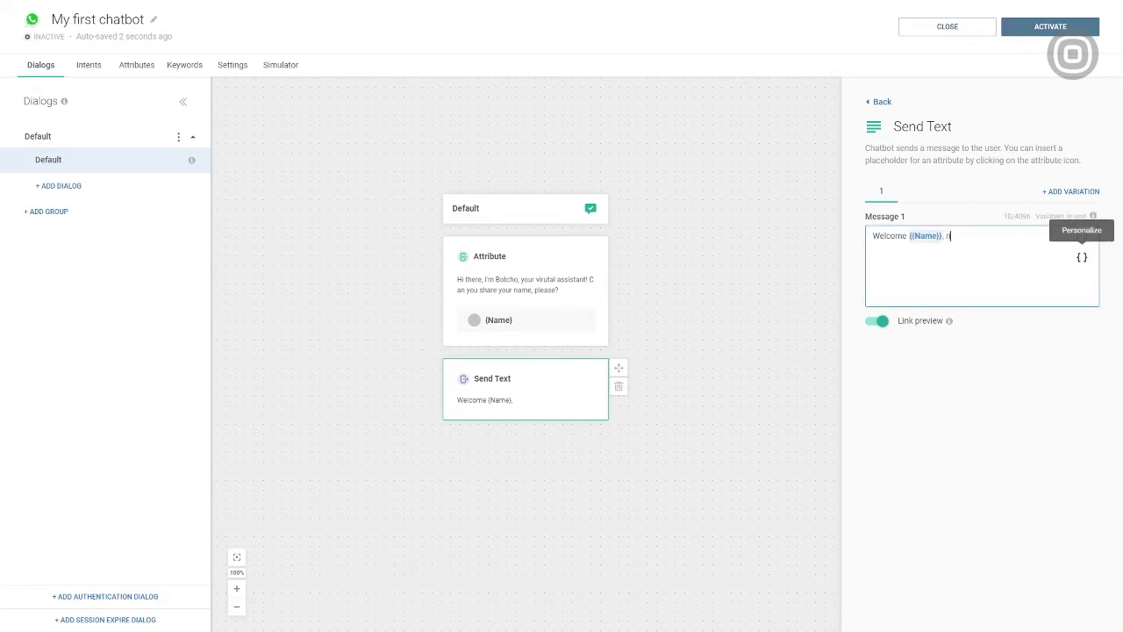
{"action": "type", "text": "nice to"}
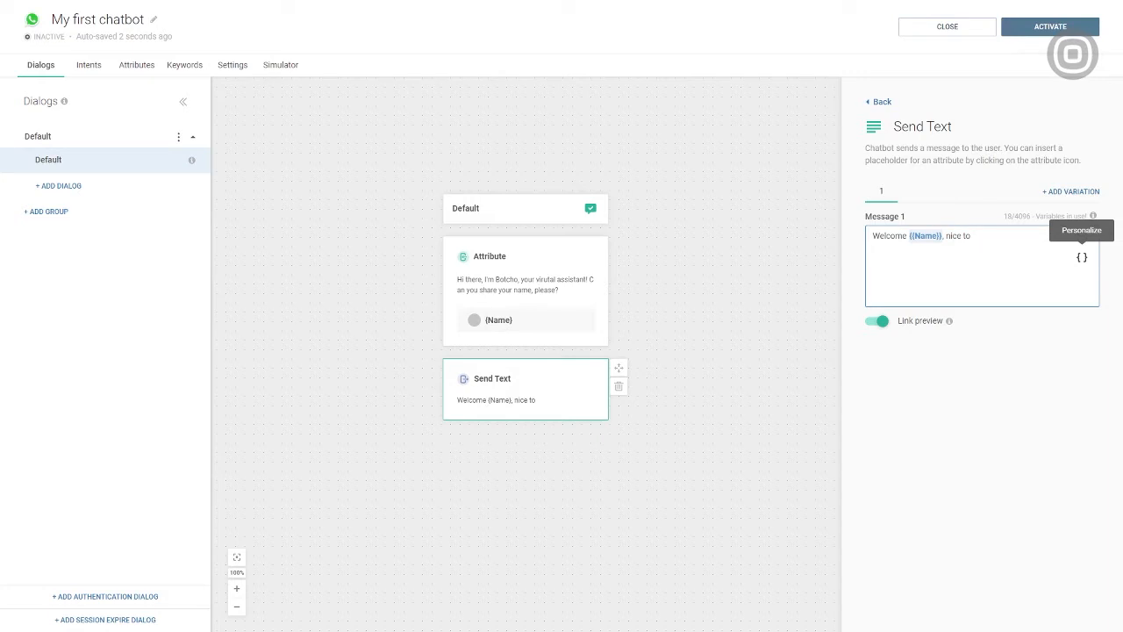
{"action": "type", "text": "e-meet you"}
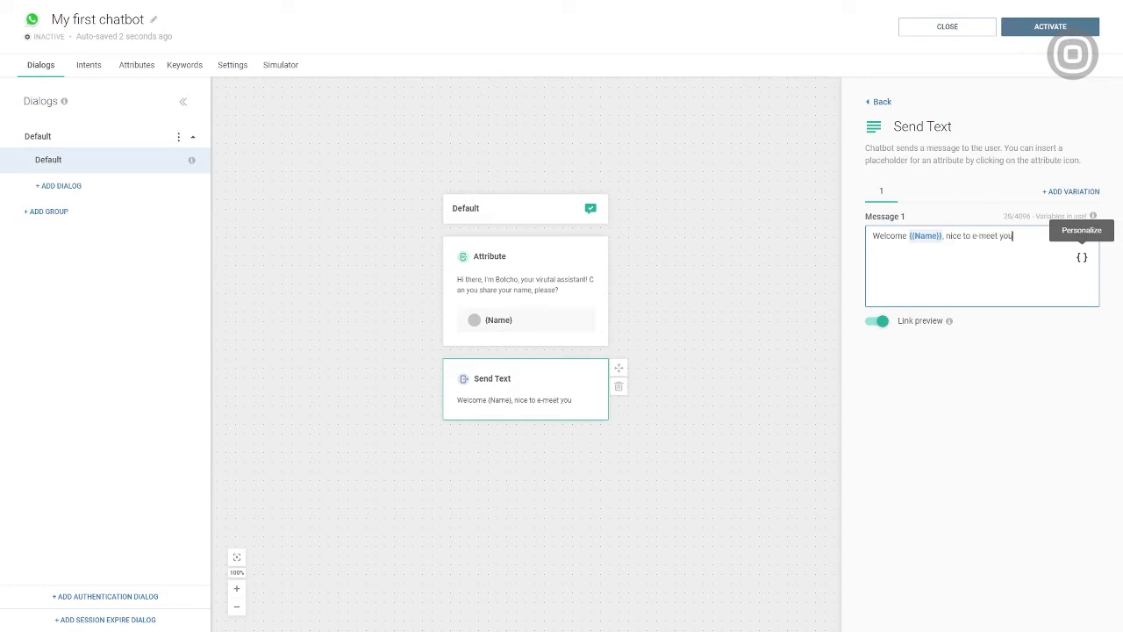
{"action": "type", "text": "."}
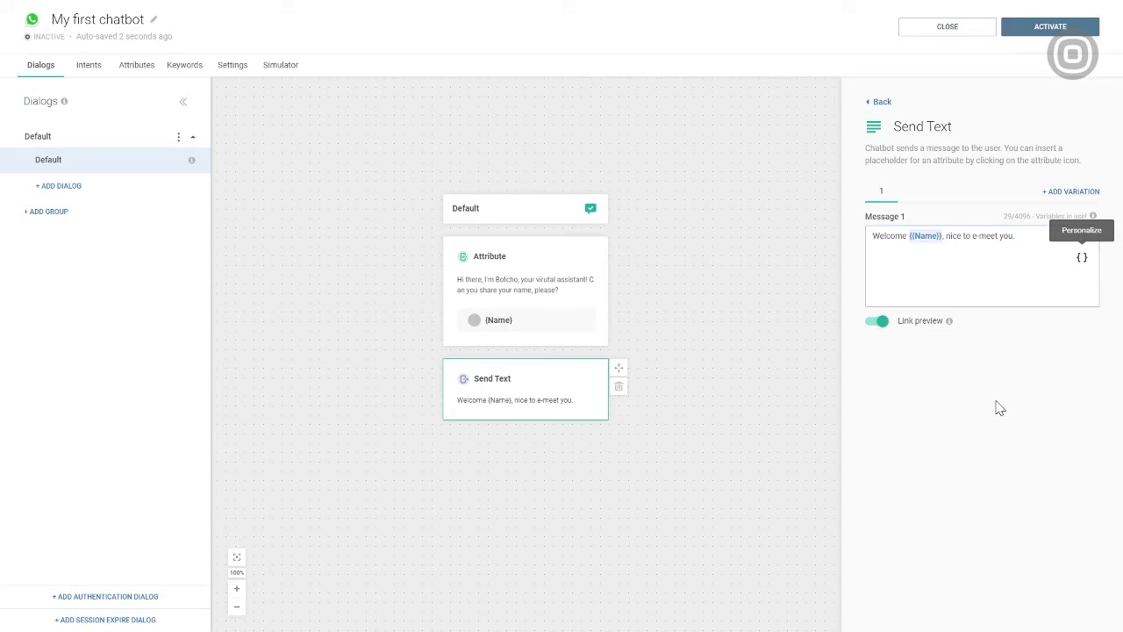
{"action": "mouse_move", "coordinate": [794, 474]}
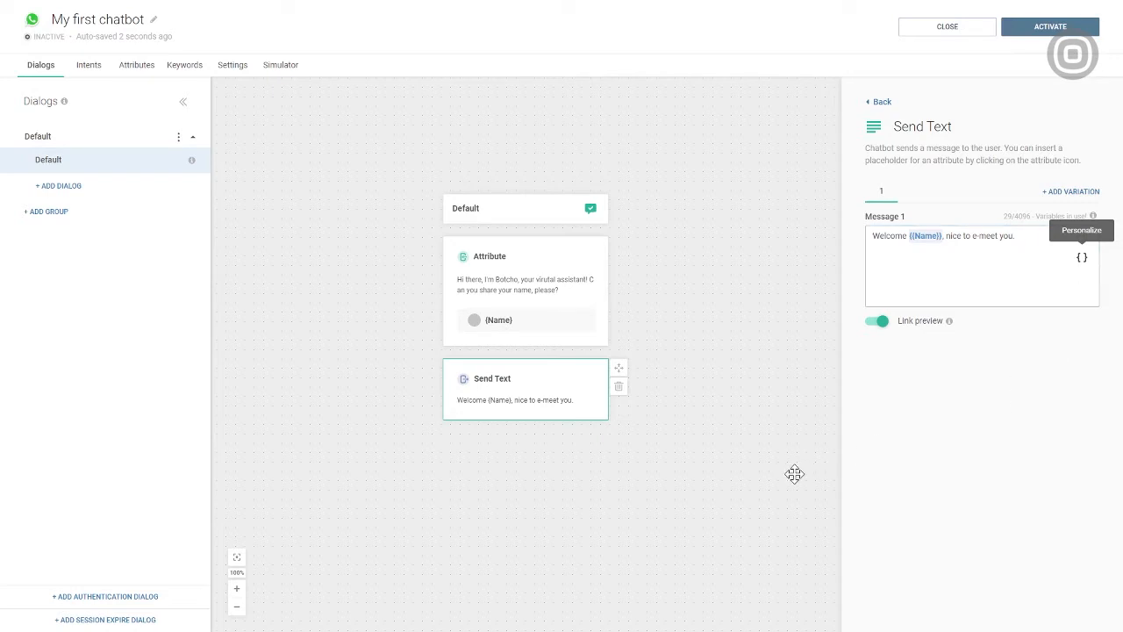
{"action": "left_click", "coordinate": [878, 100]}
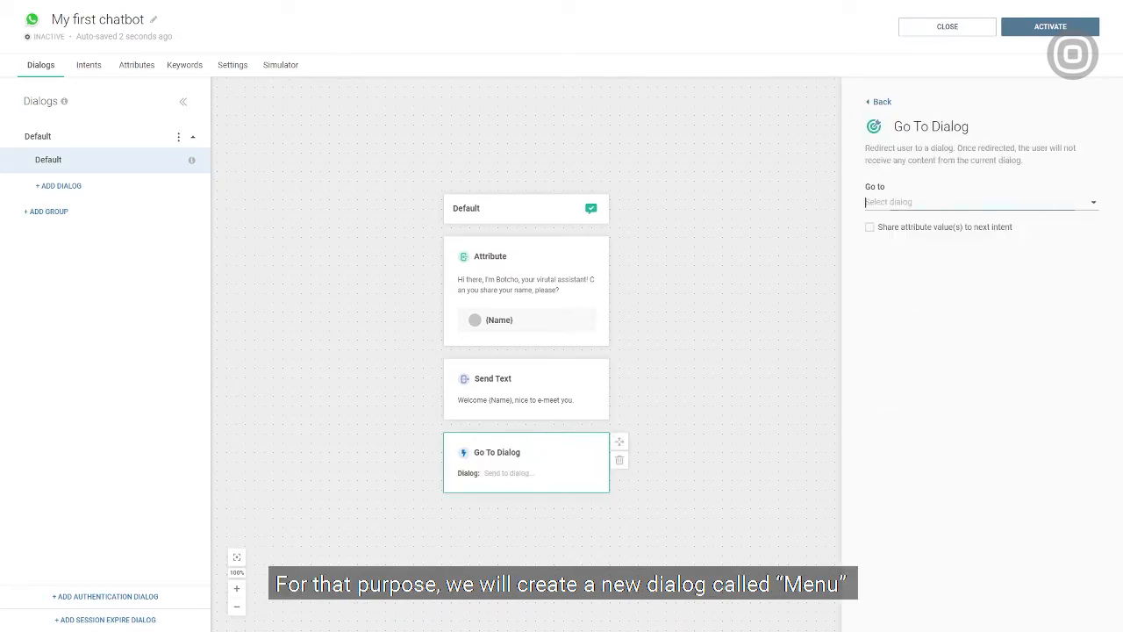
Redirect to a newly created Menu dialog, sharing the Name attribute value.
{"action": "left_click", "coordinate": [979, 202]}
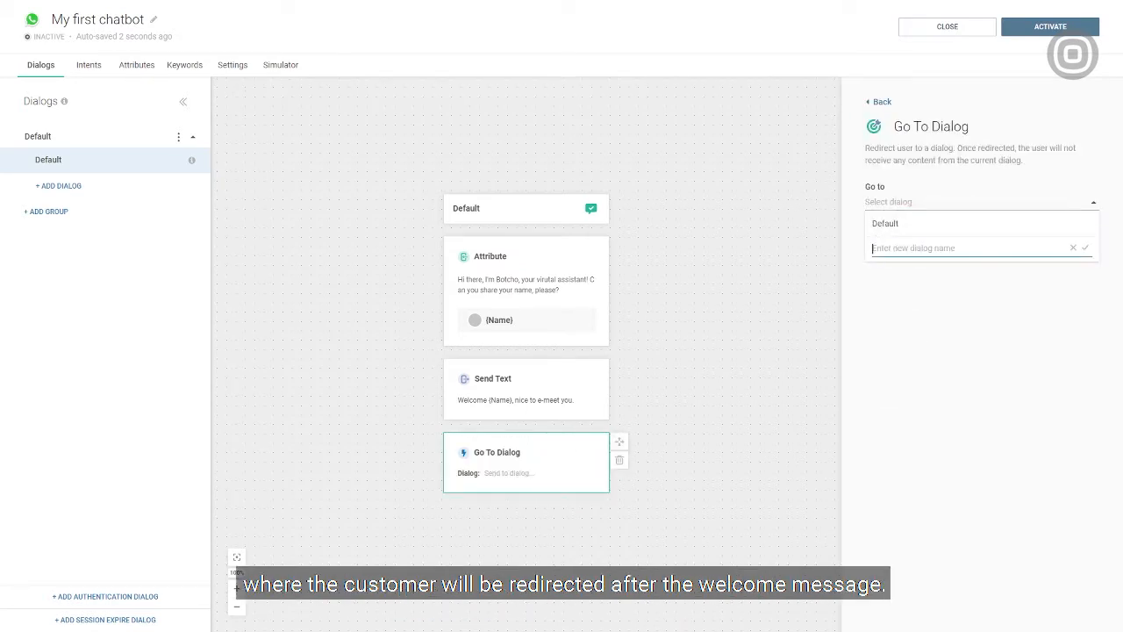
{"action": "type", "text": "Menu"}
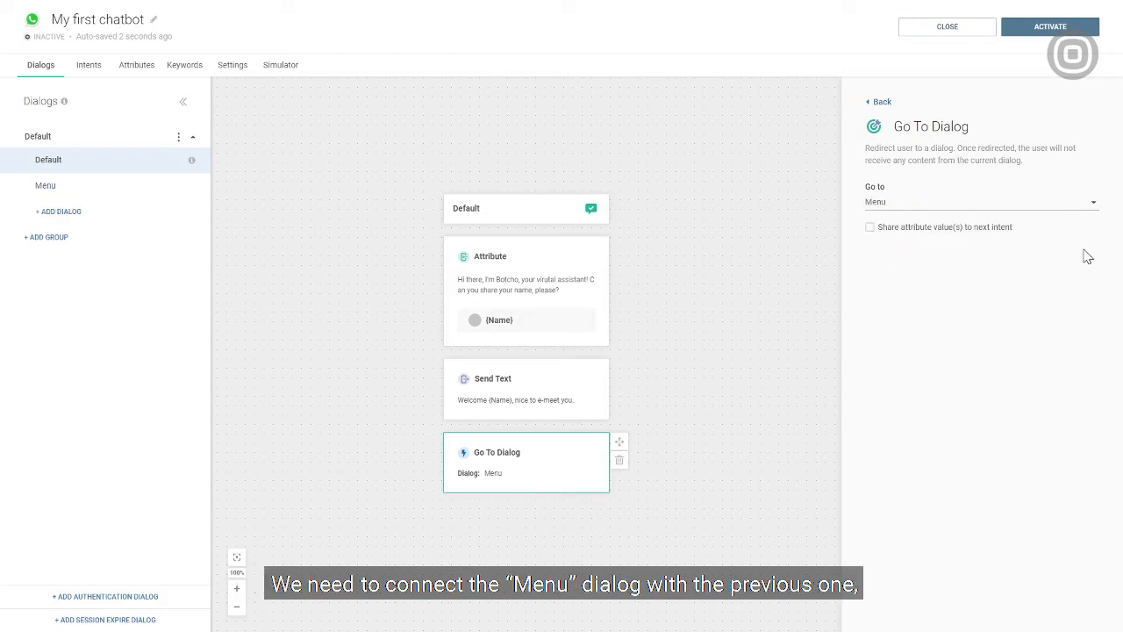
{"action": "mouse_move", "coordinate": [874, 239]}
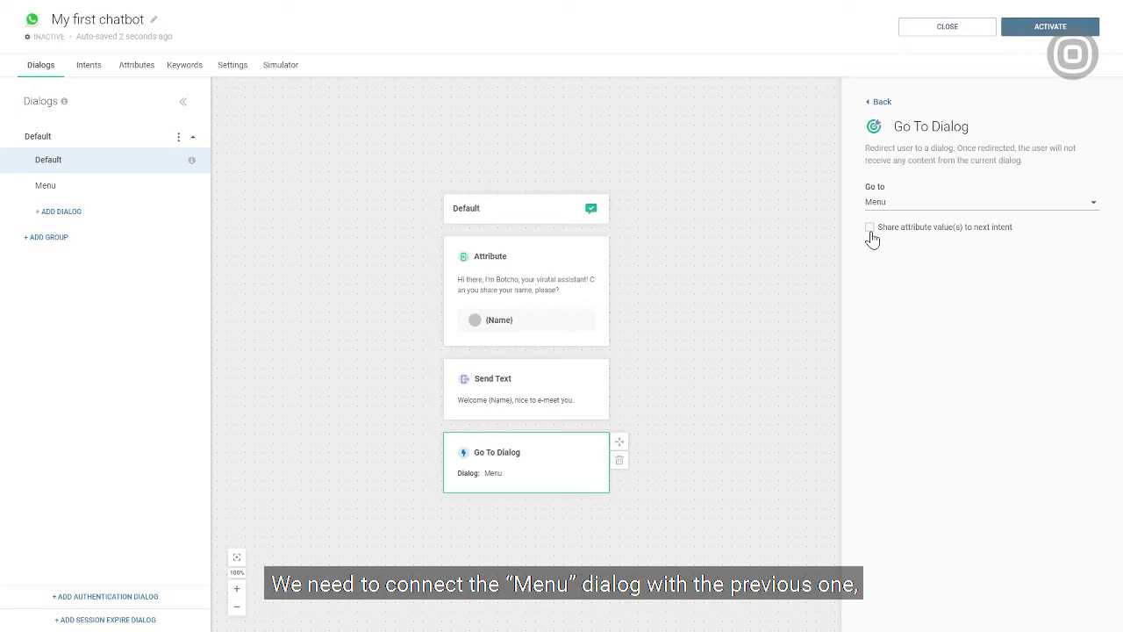
{"action": "left_click", "coordinate": [870, 228]}
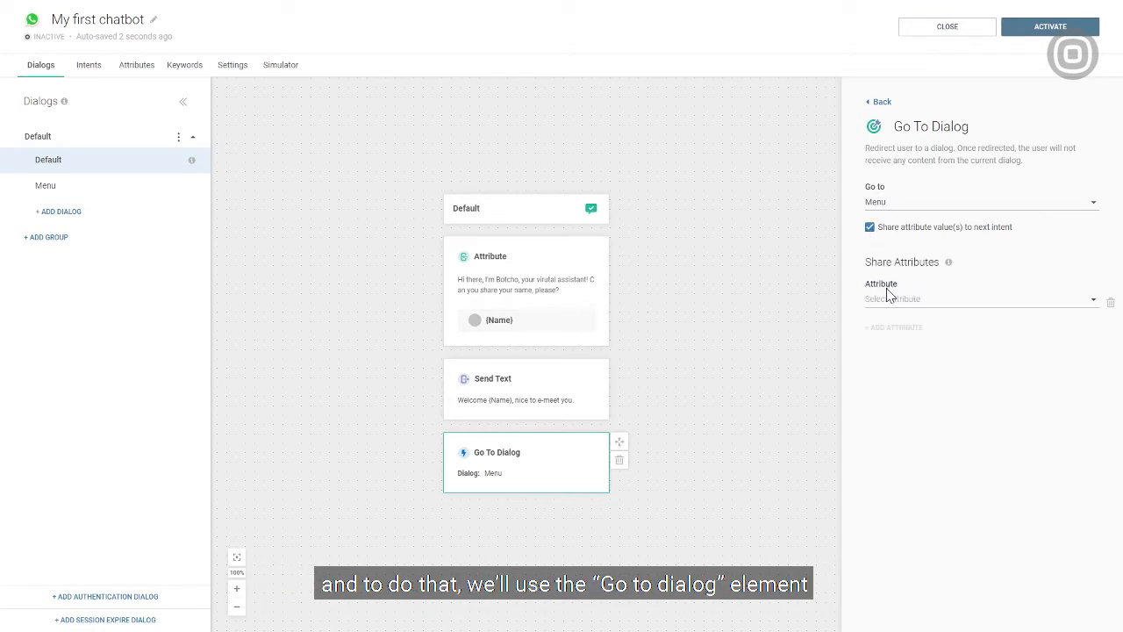
{"action": "left_click", "coordinate": [980, 299]}
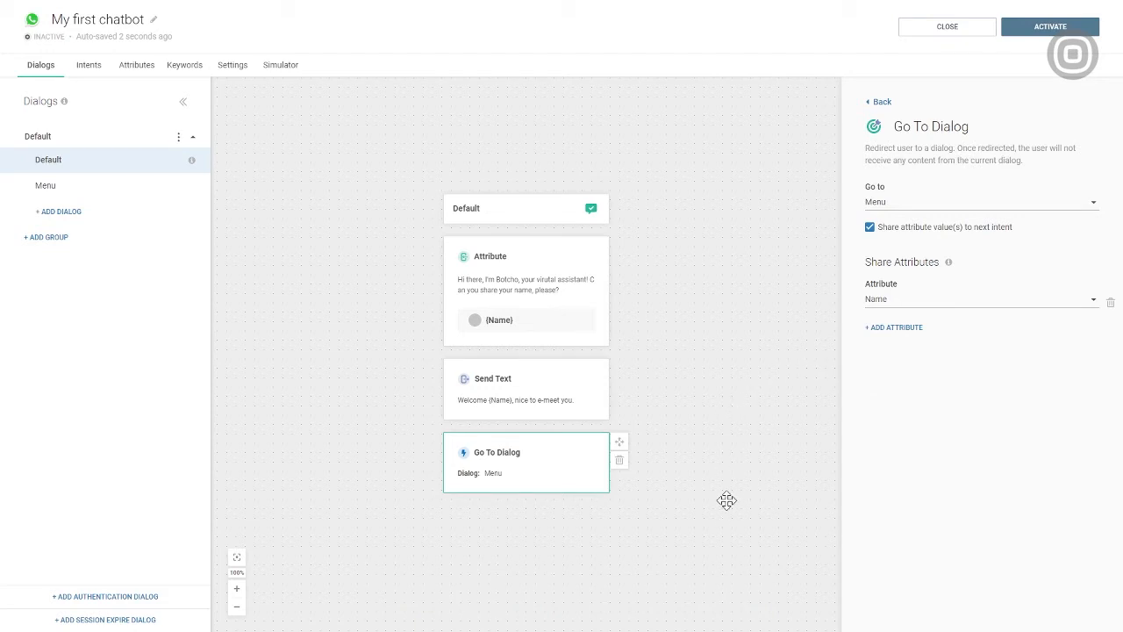
{"action": "left_click", "coordinate": [879, 100]}
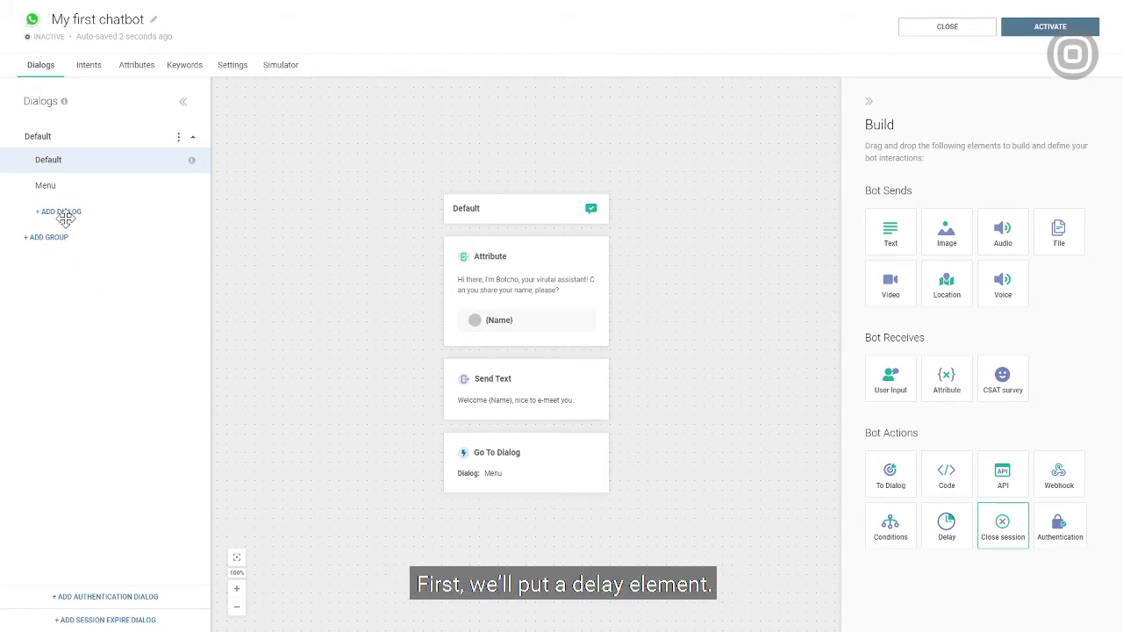
In the Menu dialog add a 2-second Delay followed by the menu text message.
{"action": "left_click", "coordinate": [45, 187]}
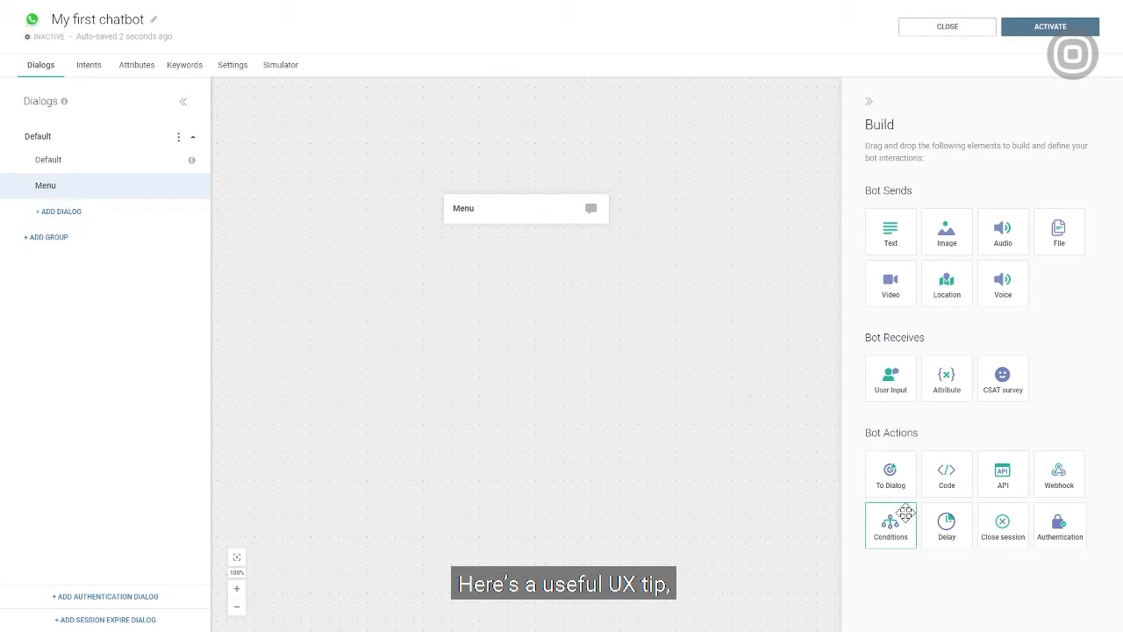
{"action": "left_click_drag", "start_coordinate": [947, 525], "coordinate": [588, 330]}
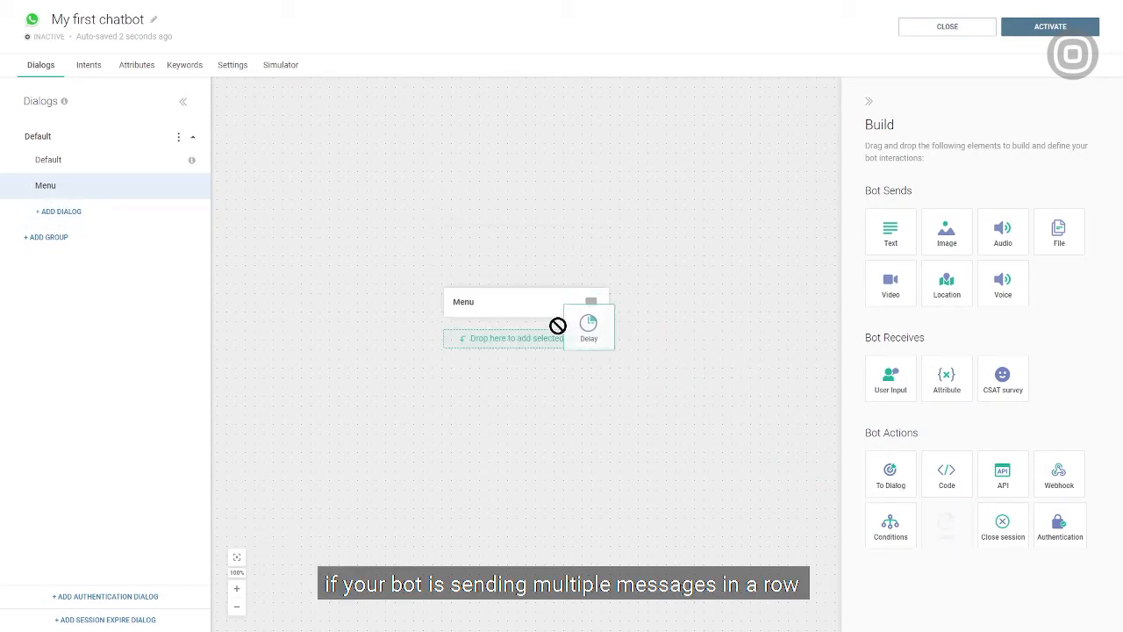
{"action": "left_click_drag", "start_coordinate": [588, 325], "coordinate": [527, 337]}
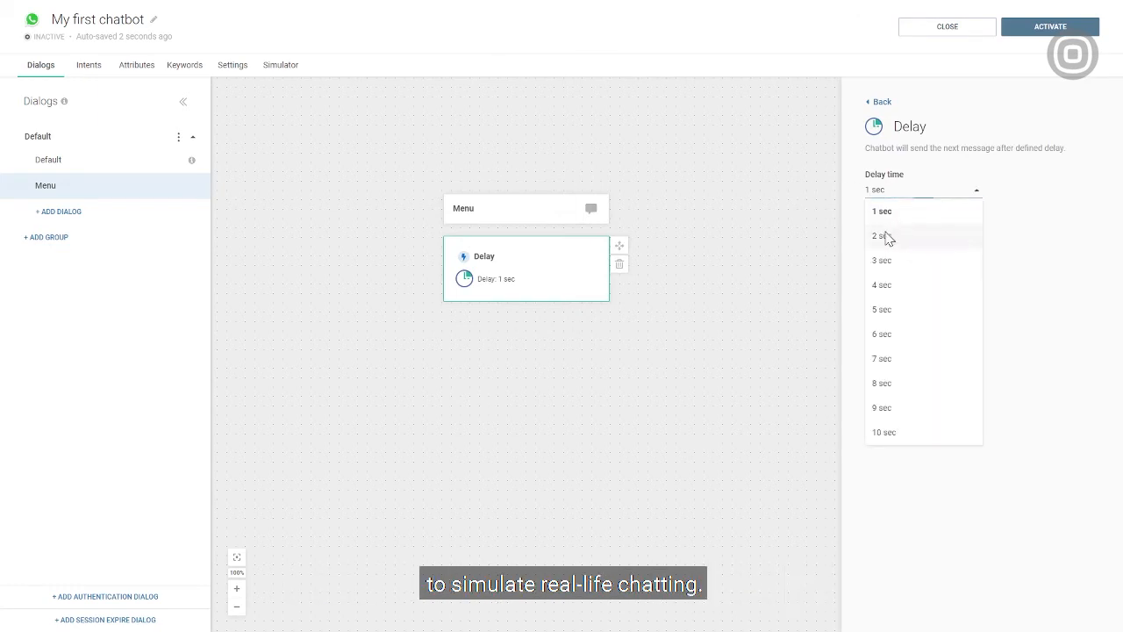
{"action": "left_click", "coordinate": [881, 235]}
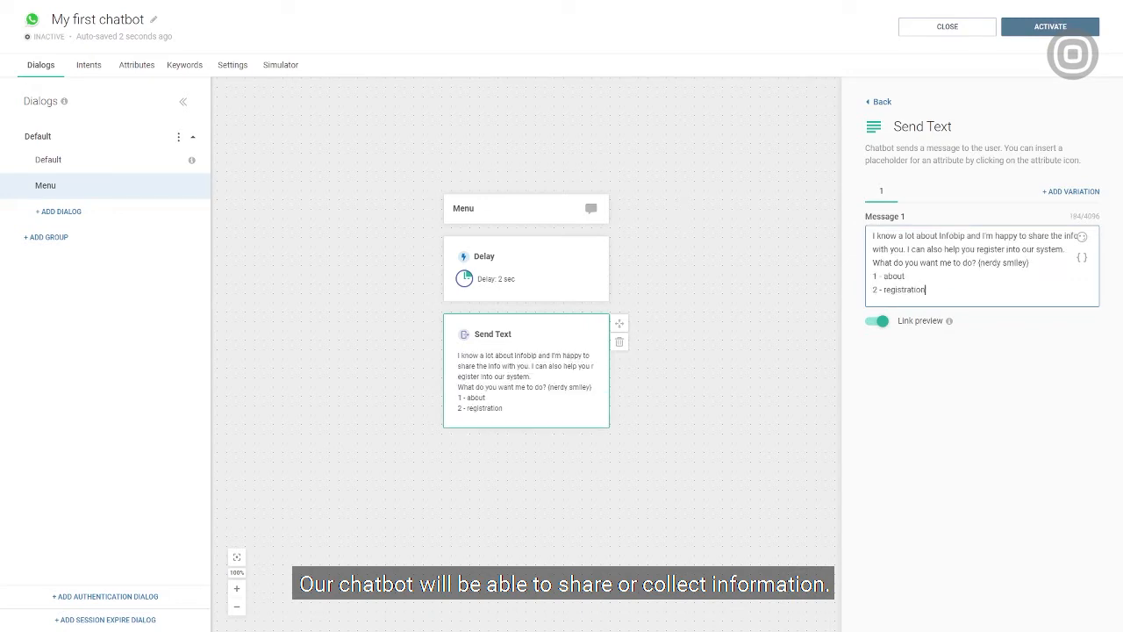
{"action": "mouse_move", "coordinate": [846, 340]}
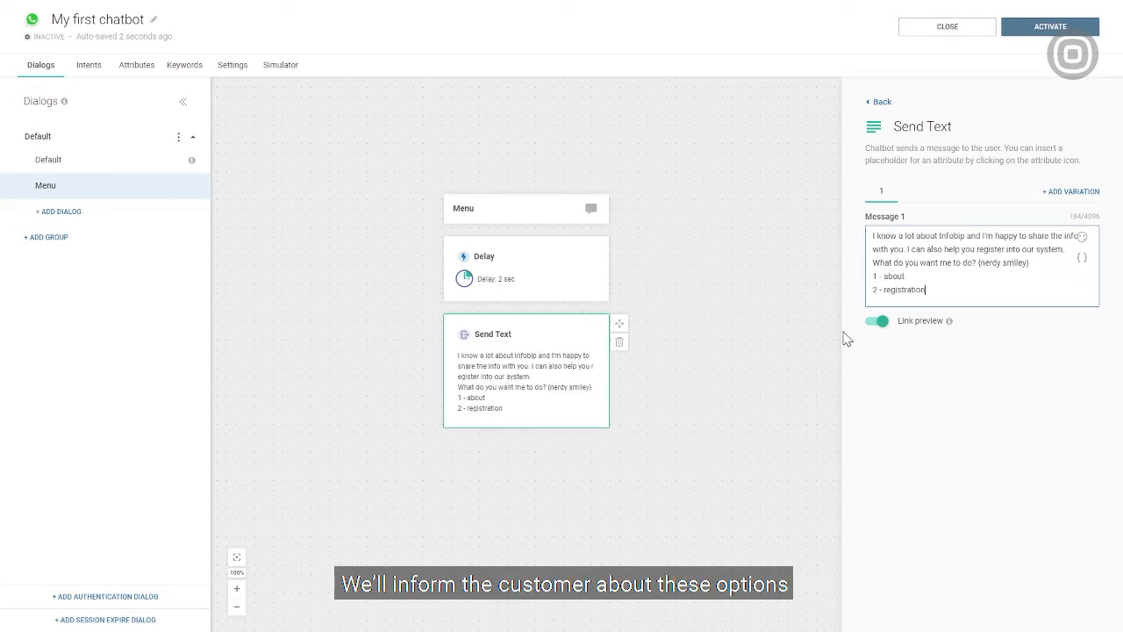
{"action": "left_click", "coordinate": [879, 100]}
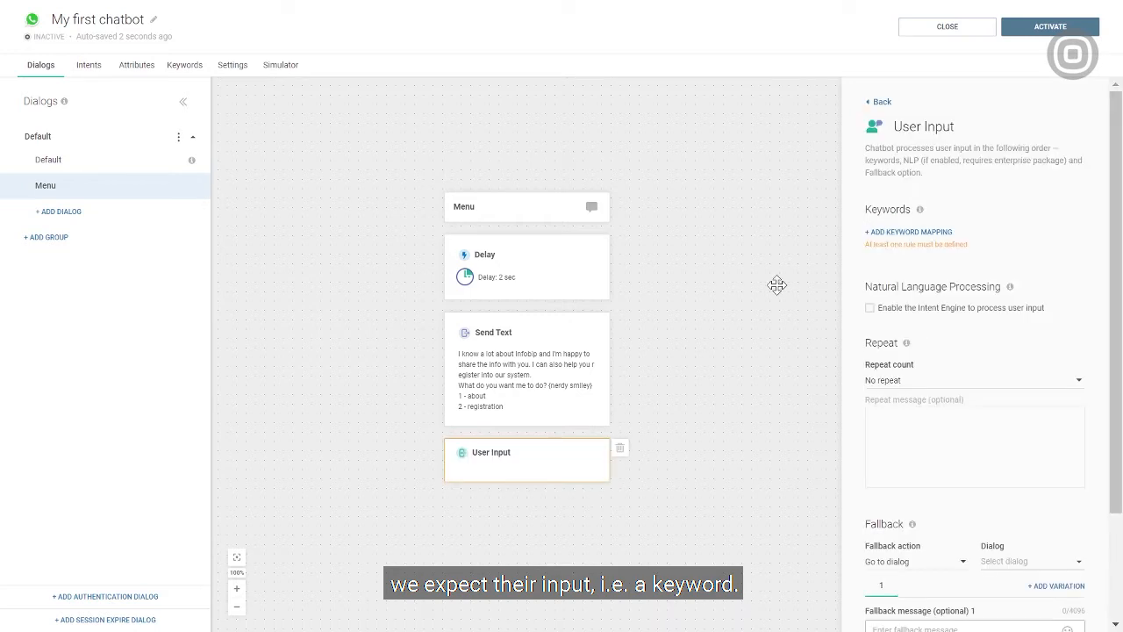
Define keywords 1 and 2 on the Menu dialog's User Input step.
{"action": "left_click", "coordinate": [909, 231]}
{"action": "type", "text": "2"}
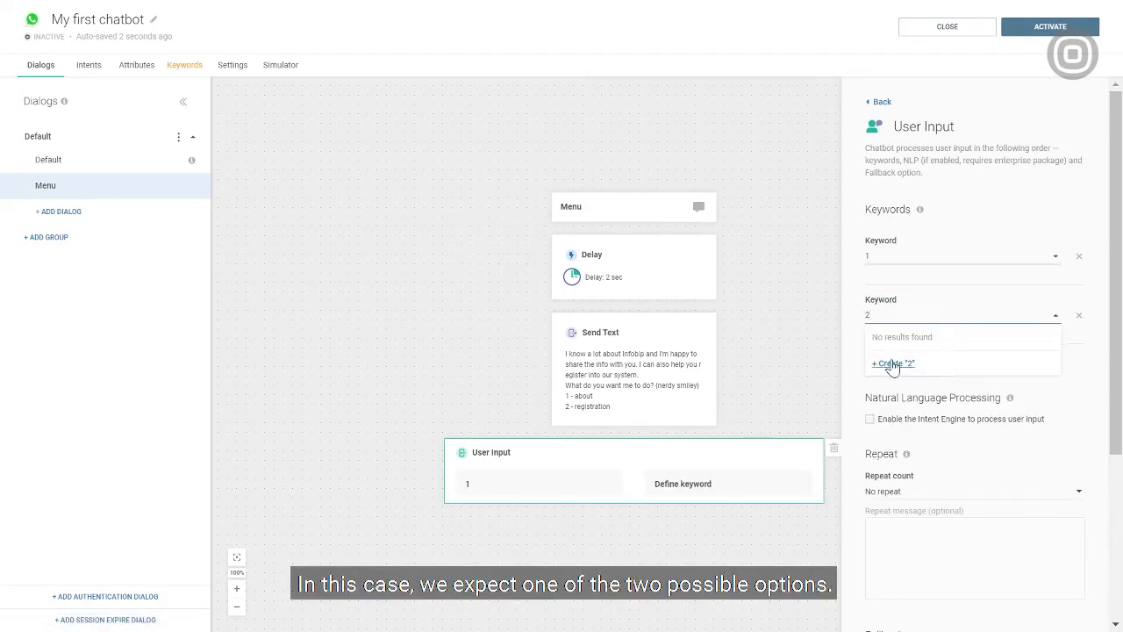
{"action": "left_click", "coordinate": [892, 363]}
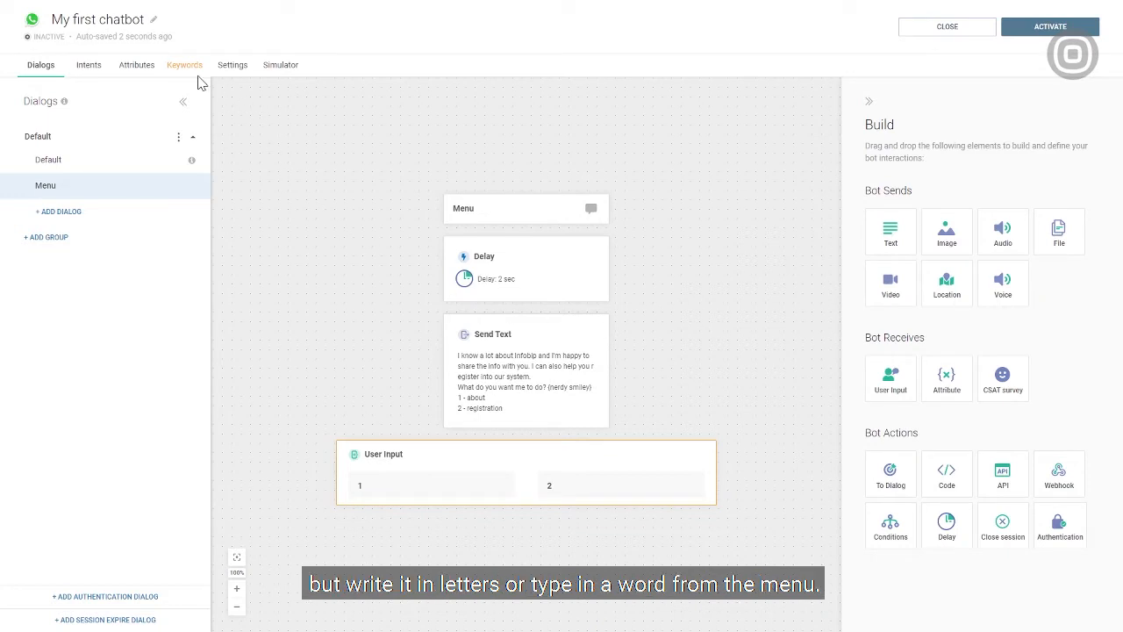
In Keywords, give keyword 1 synonyms One, Company, About and keyword 2 synonyms Two, Register.
{"action": "left_click", "coordinate": [184, 63]}
{"action": "type", "text": "One"}
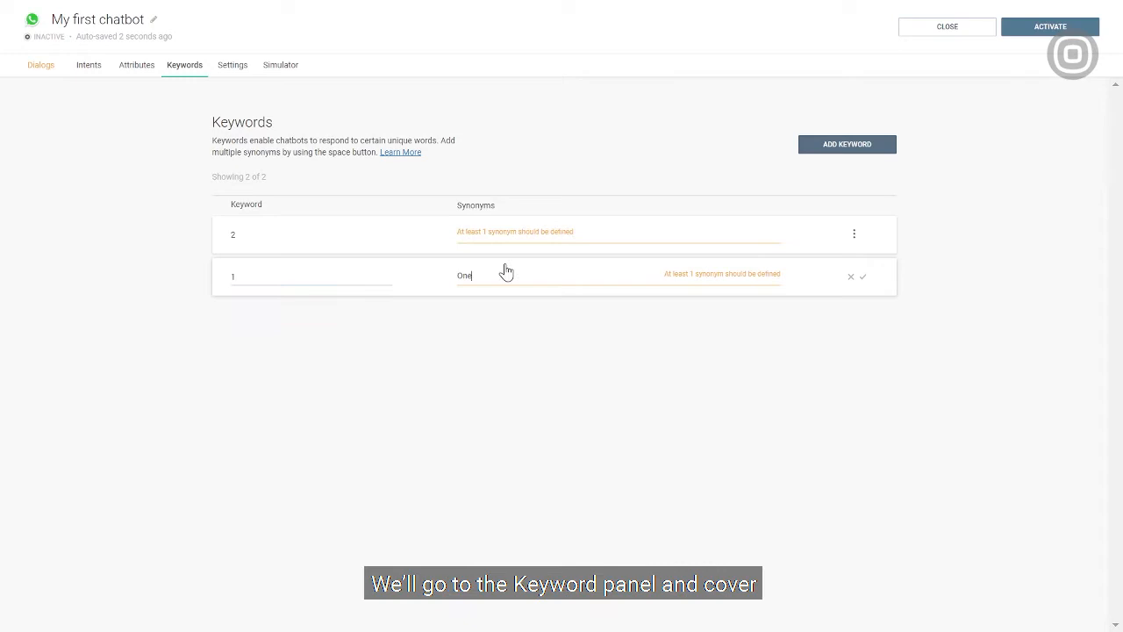
{"action": "key", "text": "space"}
{"action": "type", "text": " Company A"}
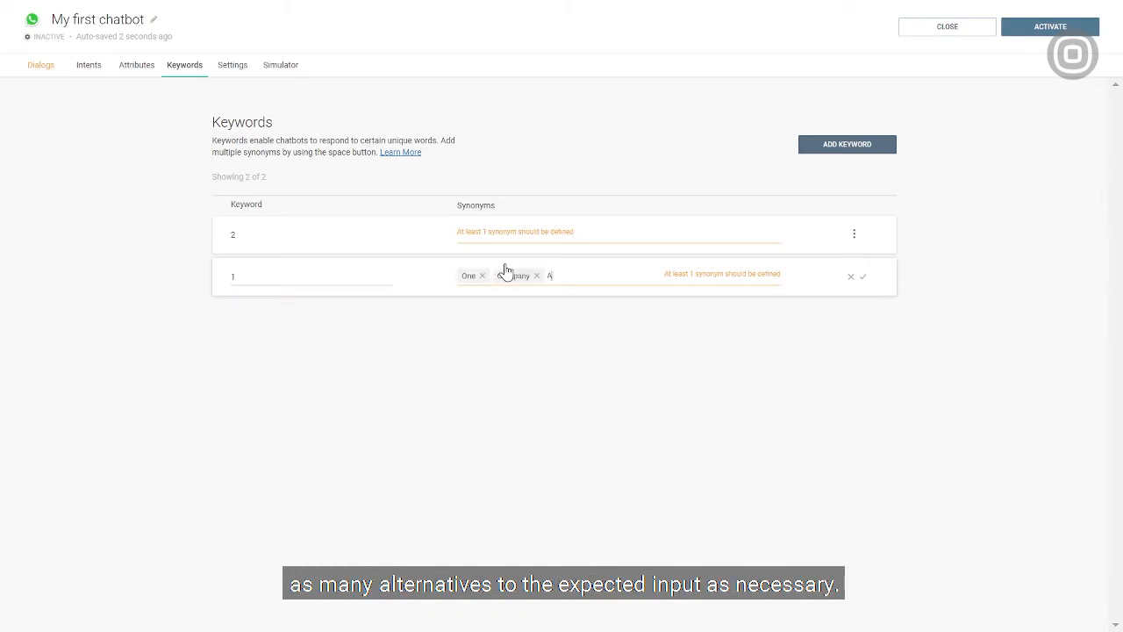
{"action": "type", "text": "bout"}
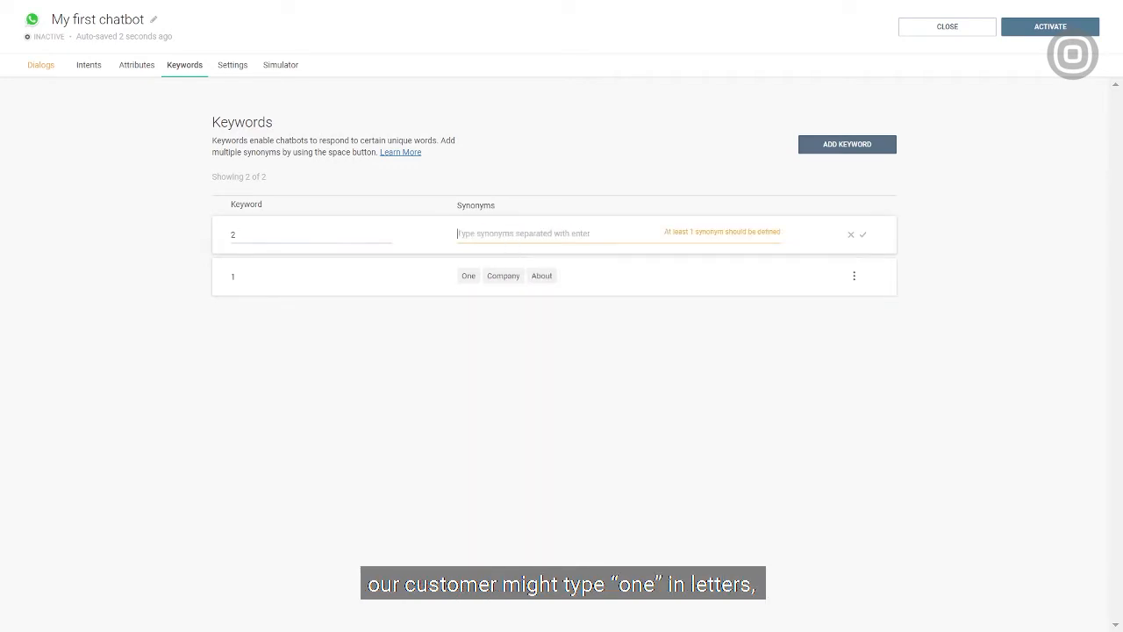
{"action": "type", "text": "Two"}
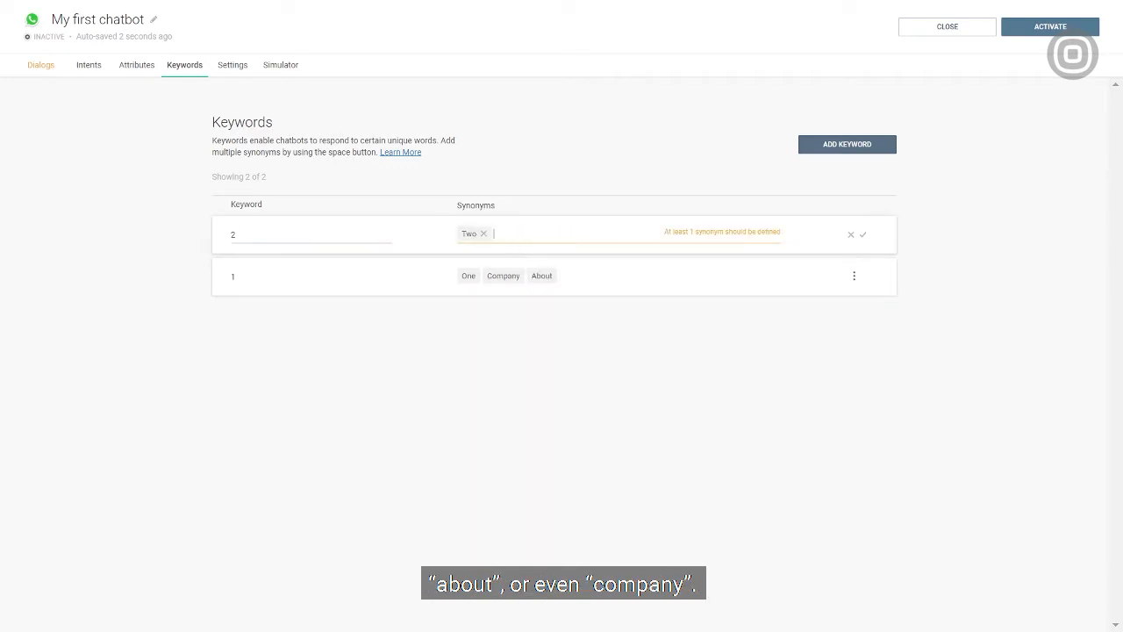
{"action": "type", "text": "Register"}
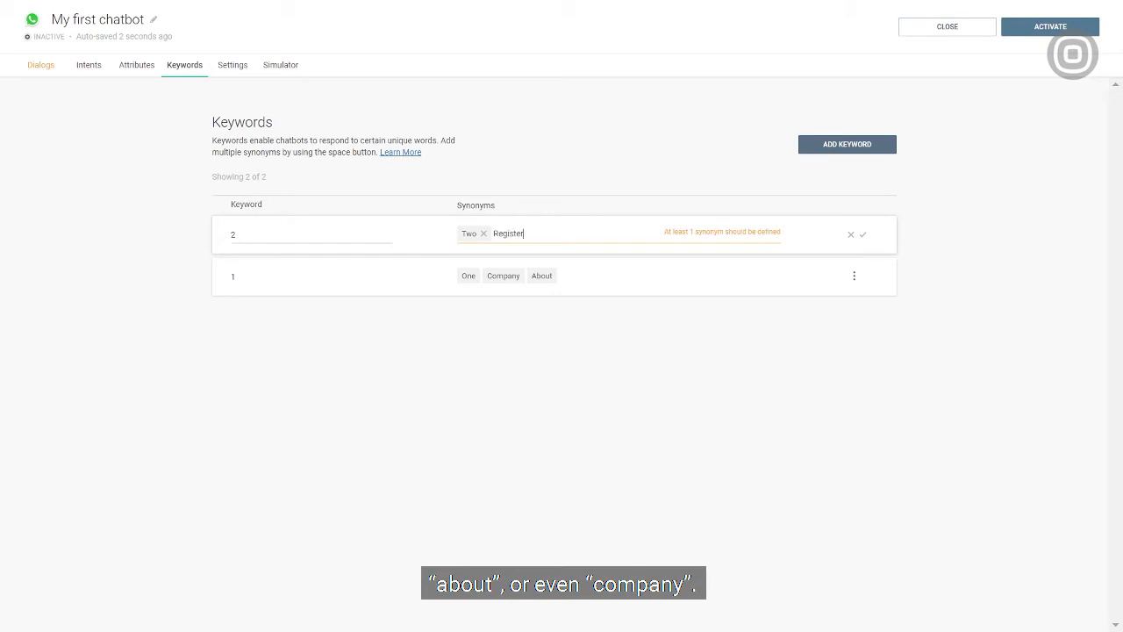
{"action": "key", "text": "space"}
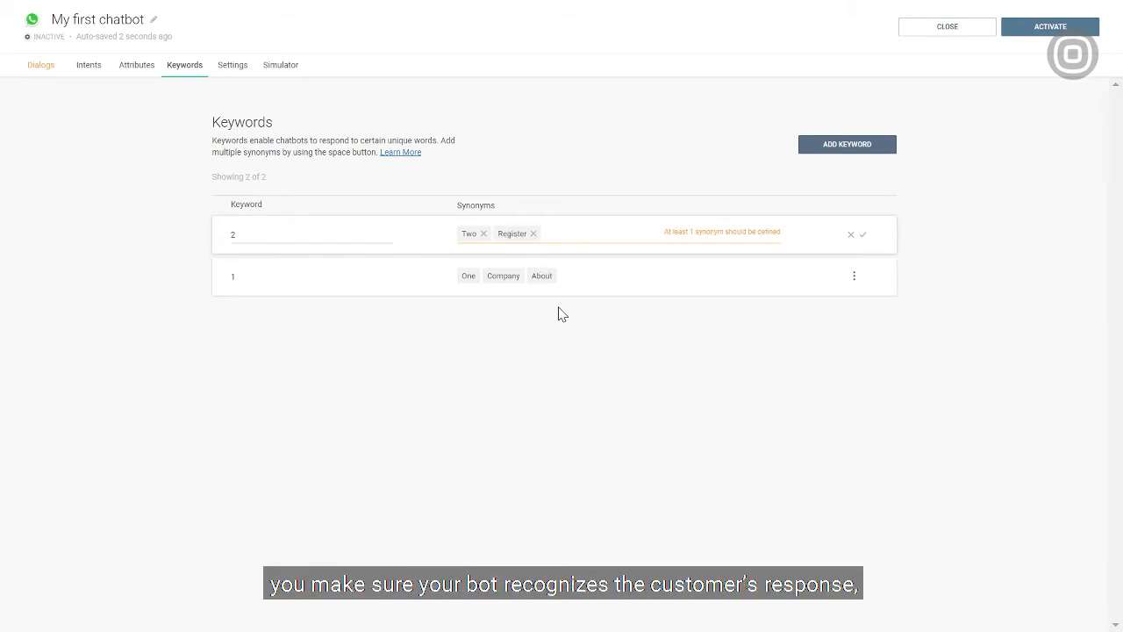
{"action": "mouse_move", "coordinate": [79, 95]}
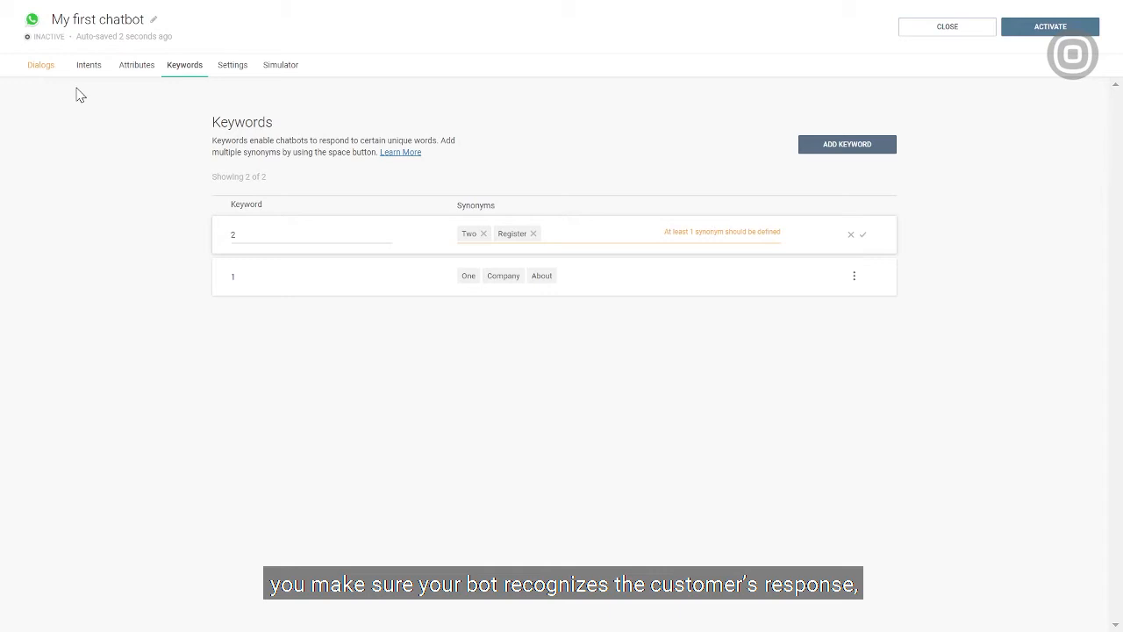
{"action": "left_click", "coordinate": [40, 63]}
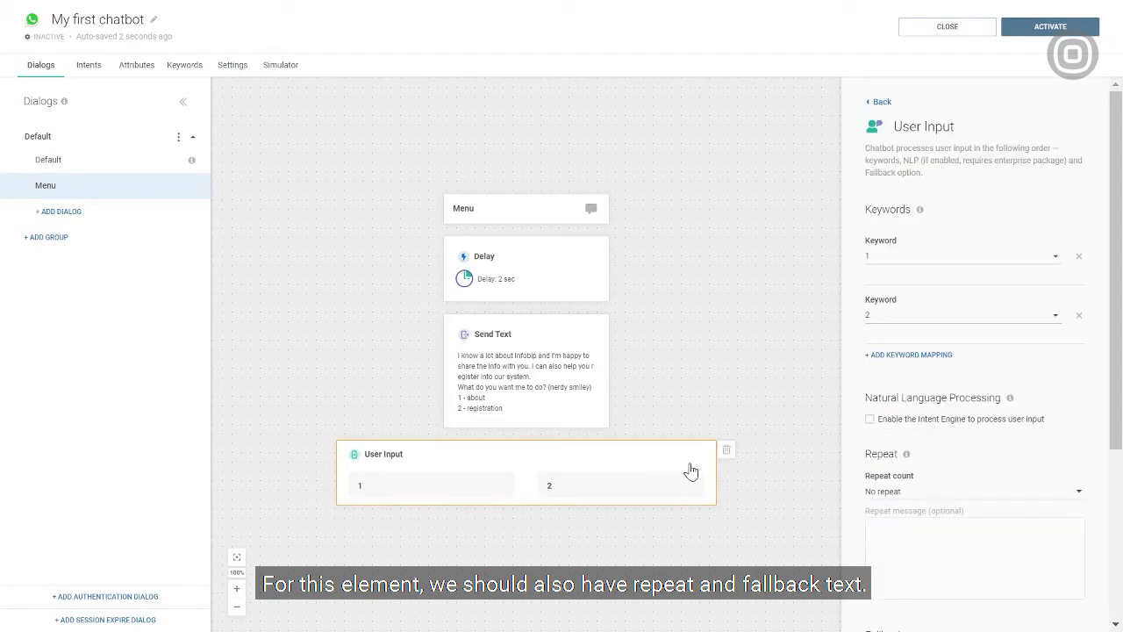
Set the User Input step's Repeat count to 1 and review its Fallback settings.
{"action": "left_click", "coordinate": [972, 492]}
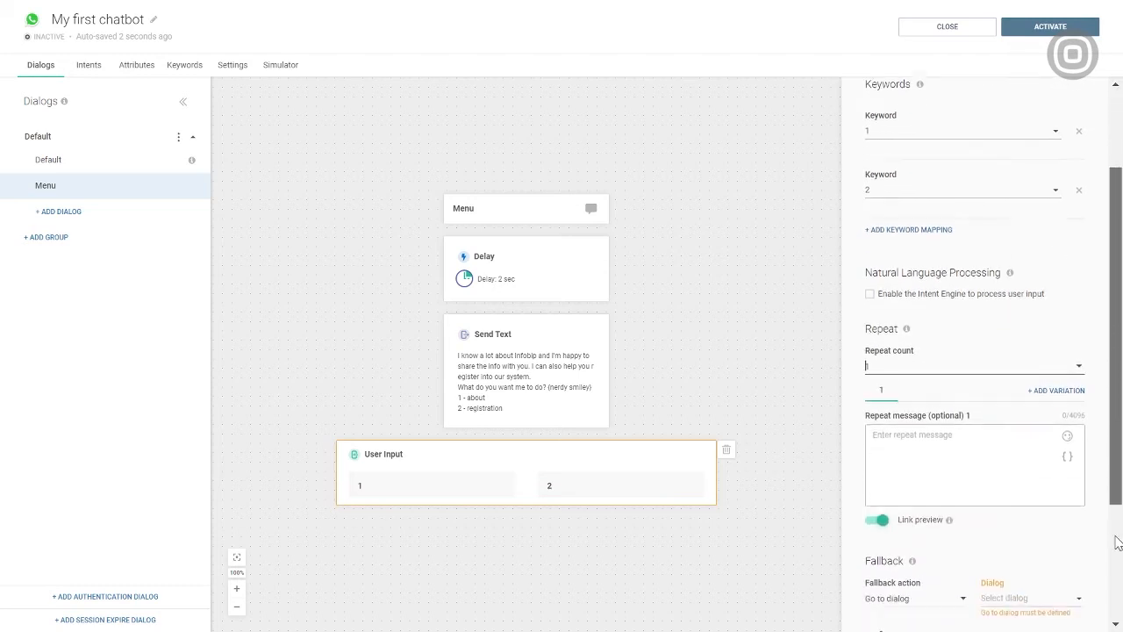
{"action": "scroll", "scroll_direction": "down", "scroll_amount": 3}
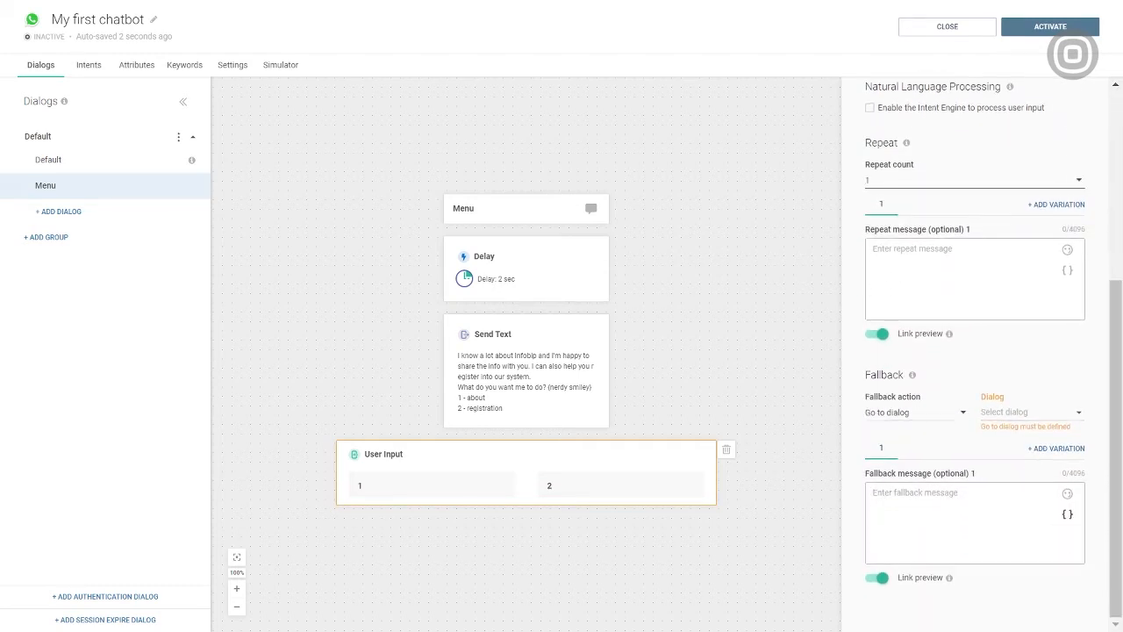
{"action": "left_click", "coordinate": [1032, 410]}
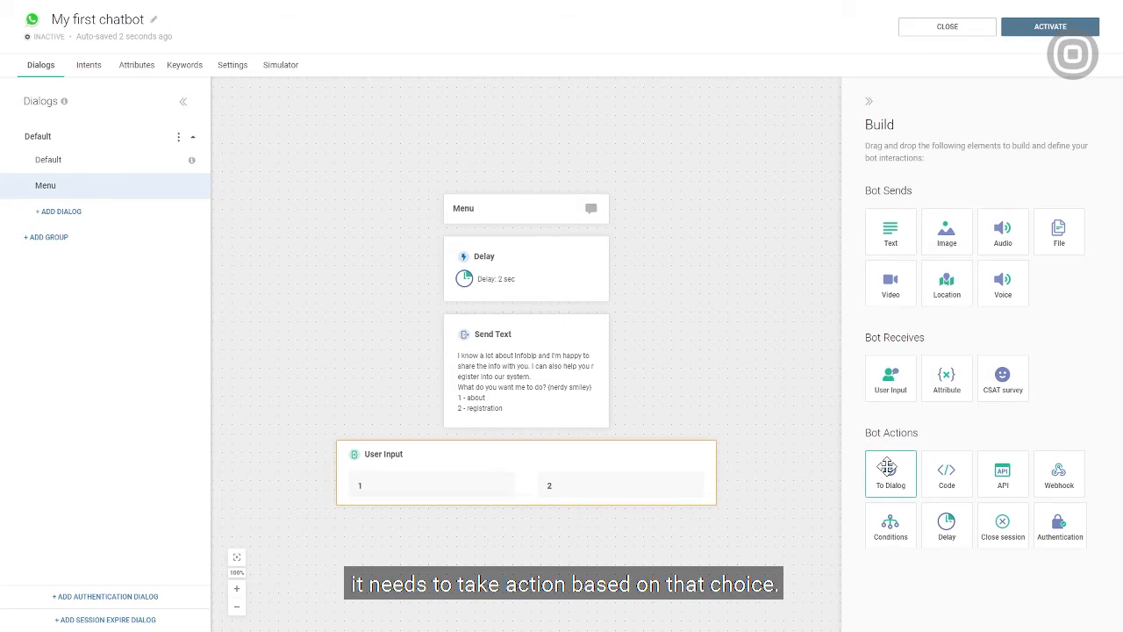
Route option 1 to a new dialog named "Share some info - company".
{"action": "left_click", "coordinate": [890, 474]}
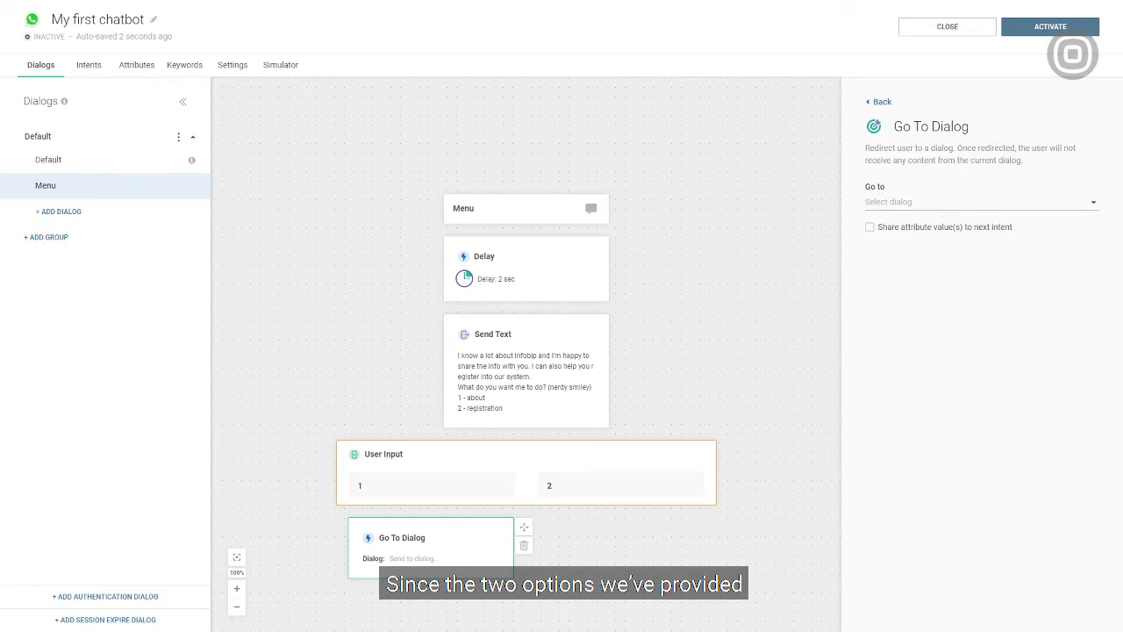
{"action": "left_click", "coordinate": [979, 202]}
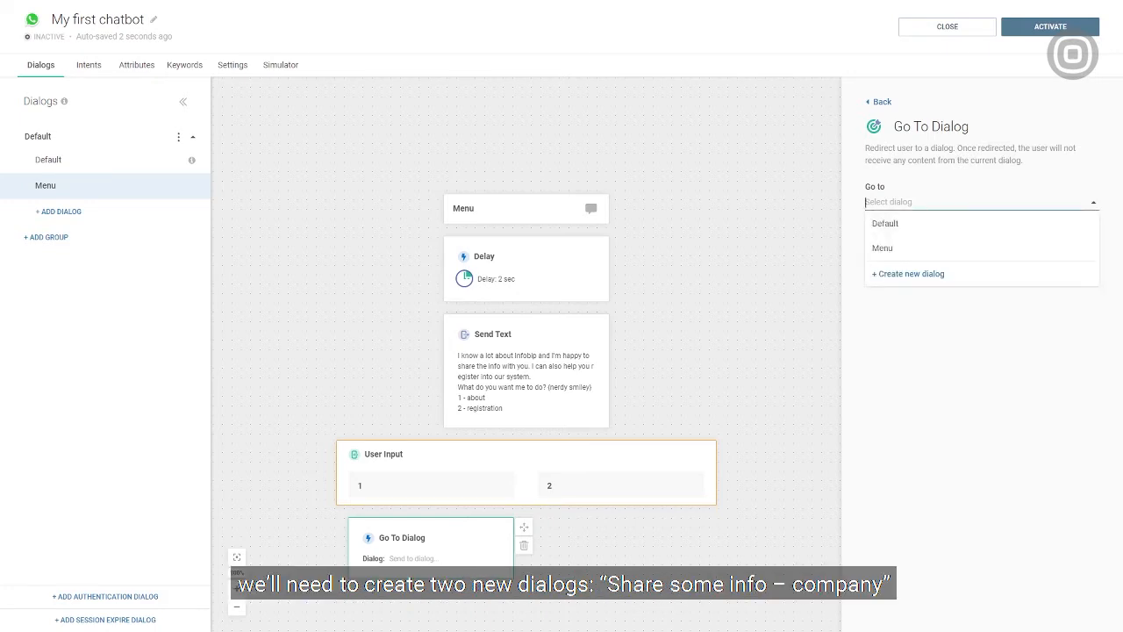
{"action": "type", "text": "Sha"}
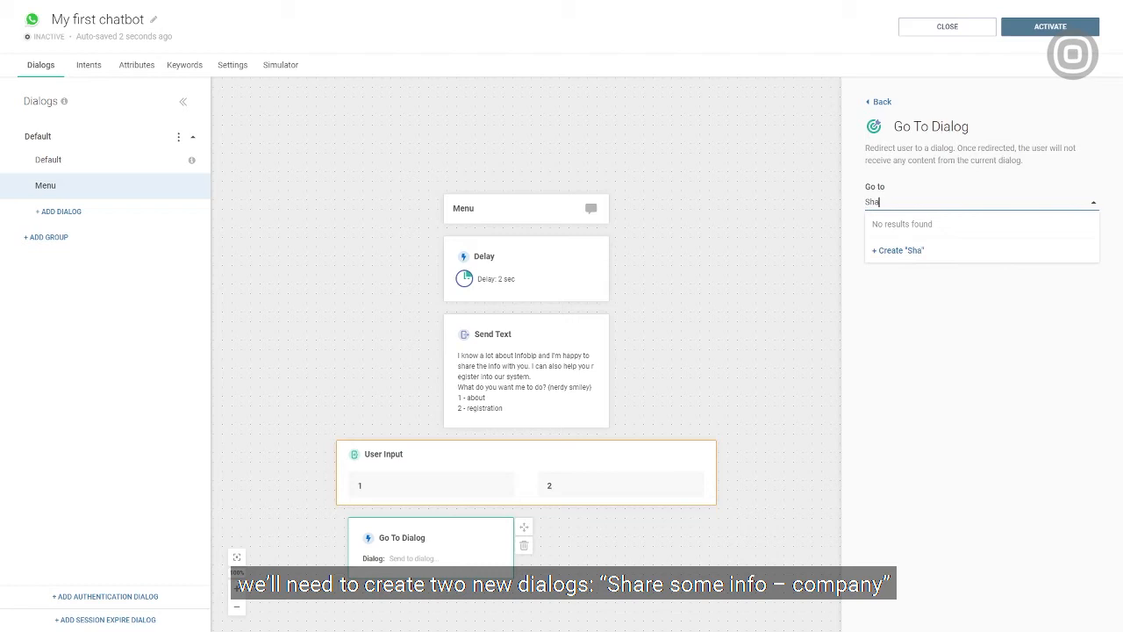
{"action": "type", "text": "Share some"}
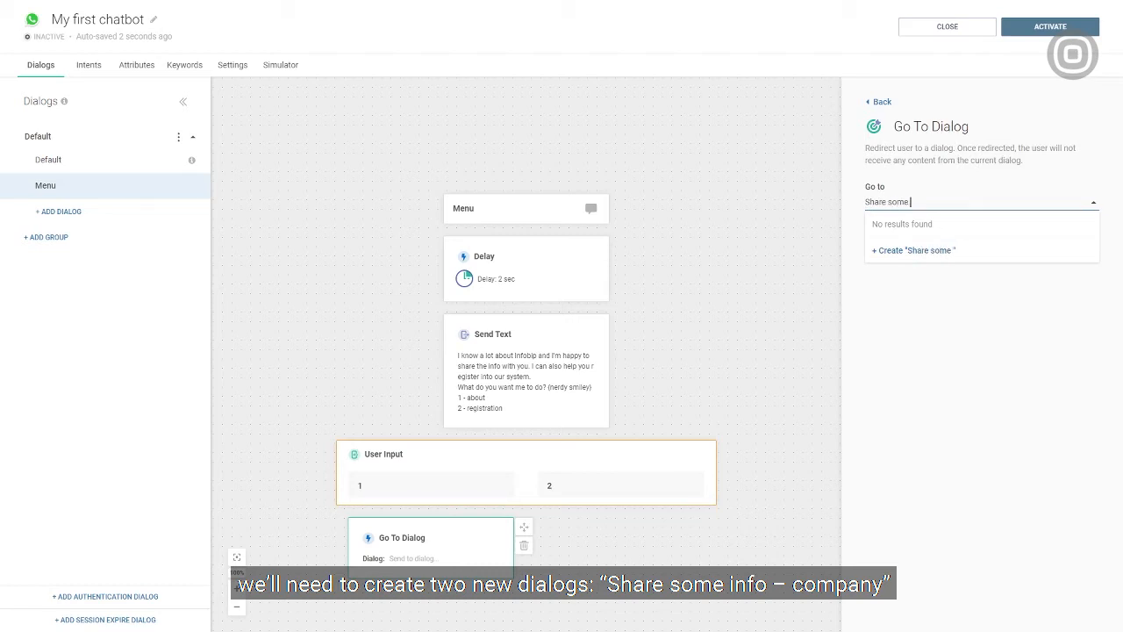
{"action": "type", "text": "info - comp"}
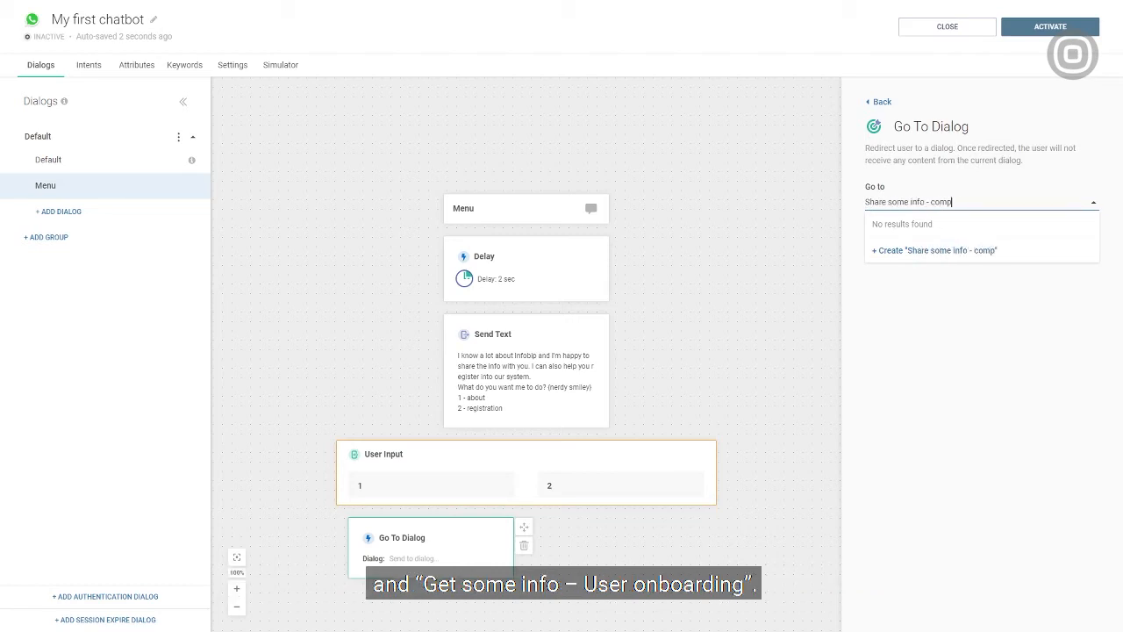
{"action": "type", "text": "any"}
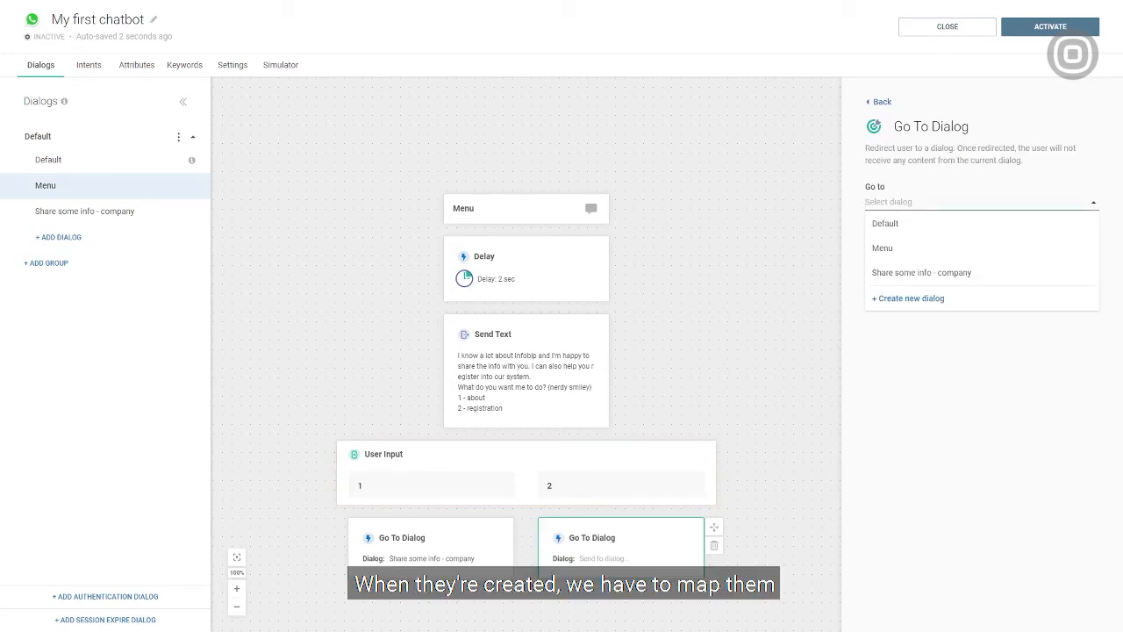
Route option 2 to a new dialog named "Get some info - user onboarding".
{"action": "type", "text": "Get some info -"}
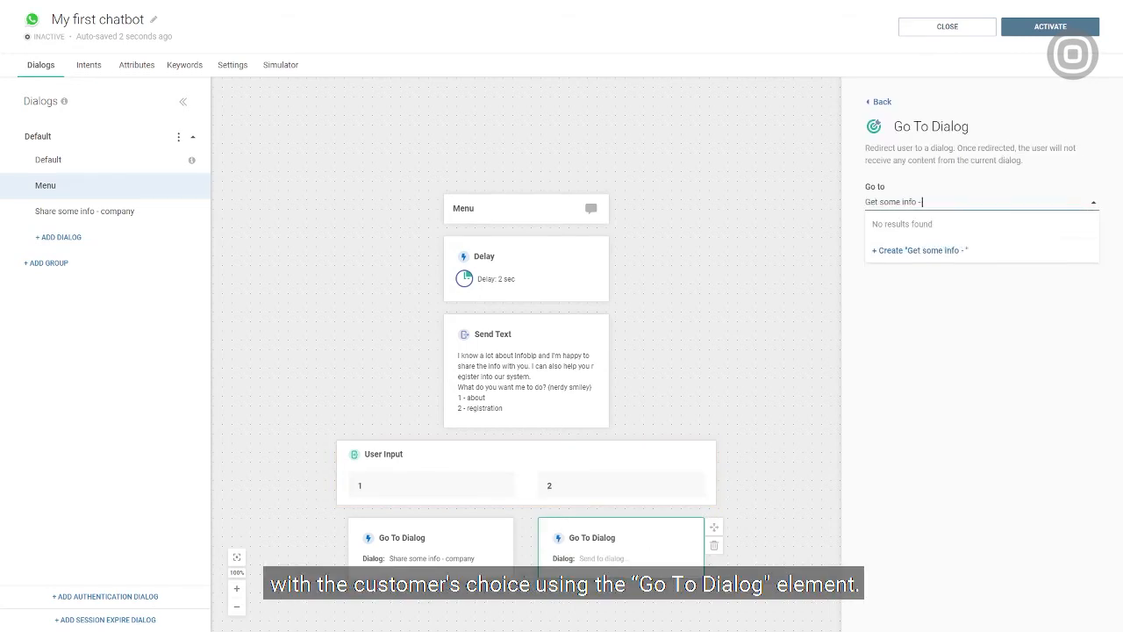
{"action": "type", "text": "user onboarding"}
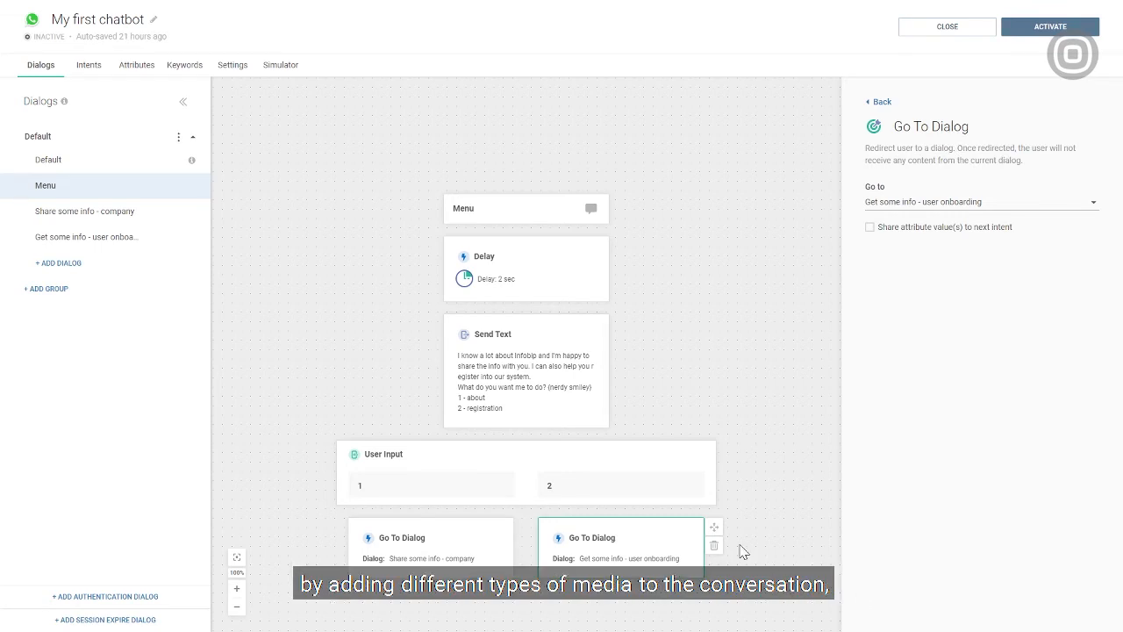
{"action": "mouse_move", "coordinate": [119, 210]}
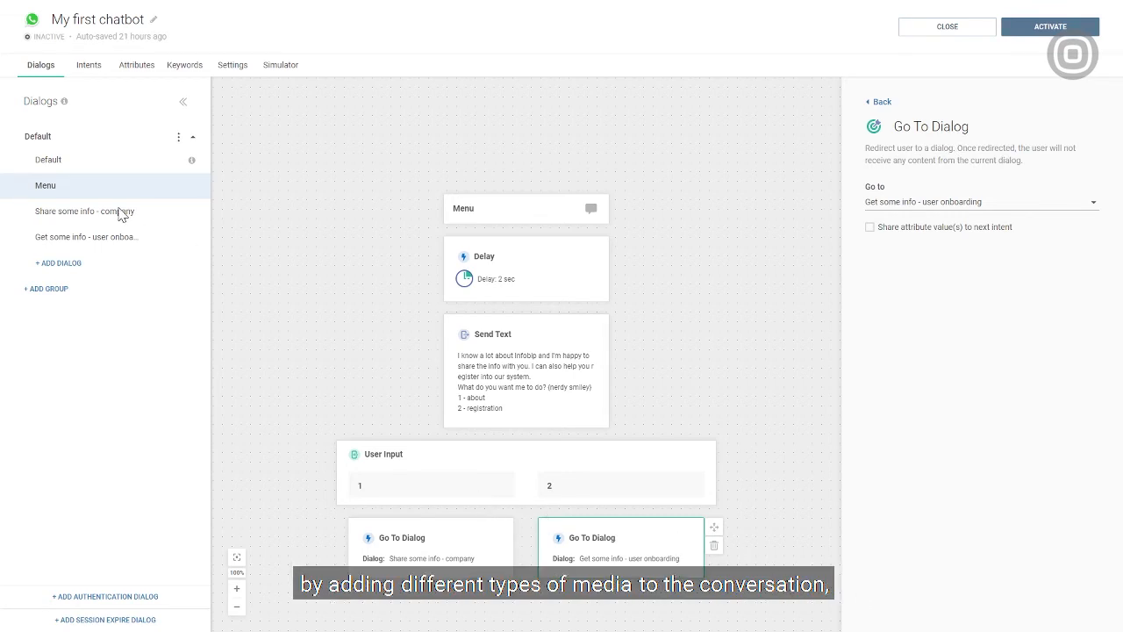
In Share some info - company, add a Video step from the S3 link captioned "Check this out!".
{"action": "left_click", "coordinate": [84, 210]}
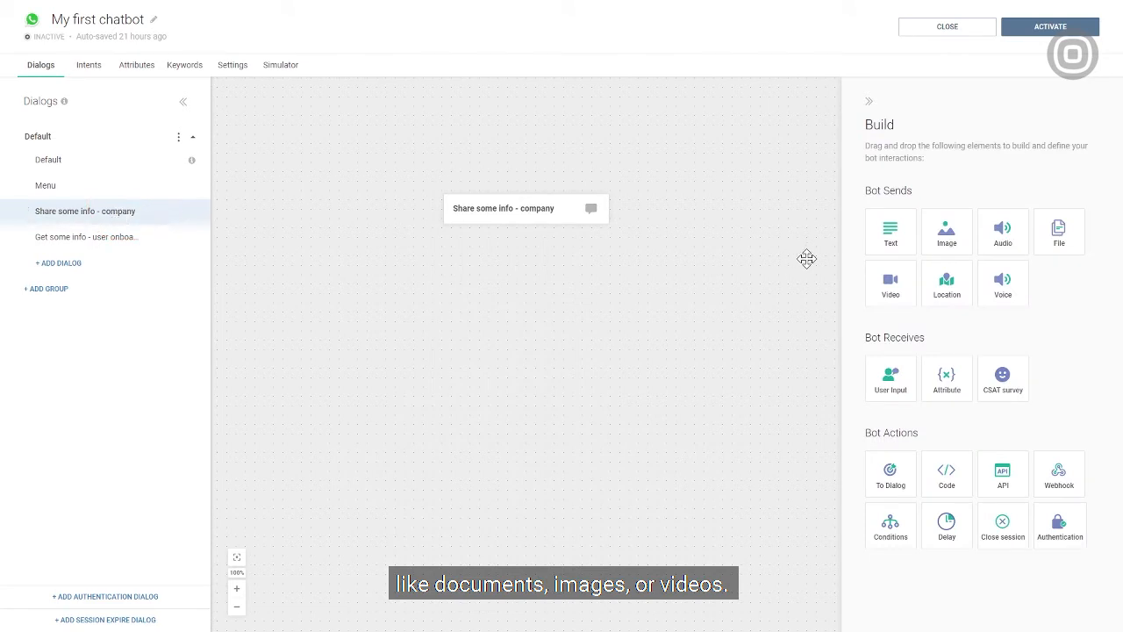
{"action": "left_click_drag", "start_coordinate": [891, 282], "coordinate": [762, 307]}
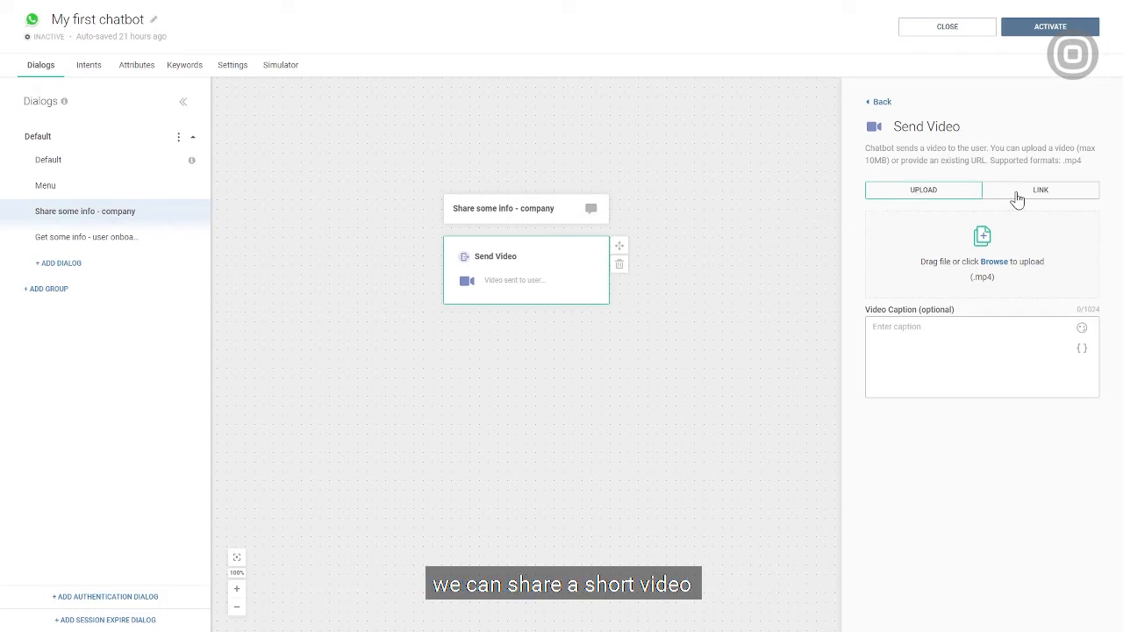
{"action": "left_click", "coordinate": [1041, 190]}
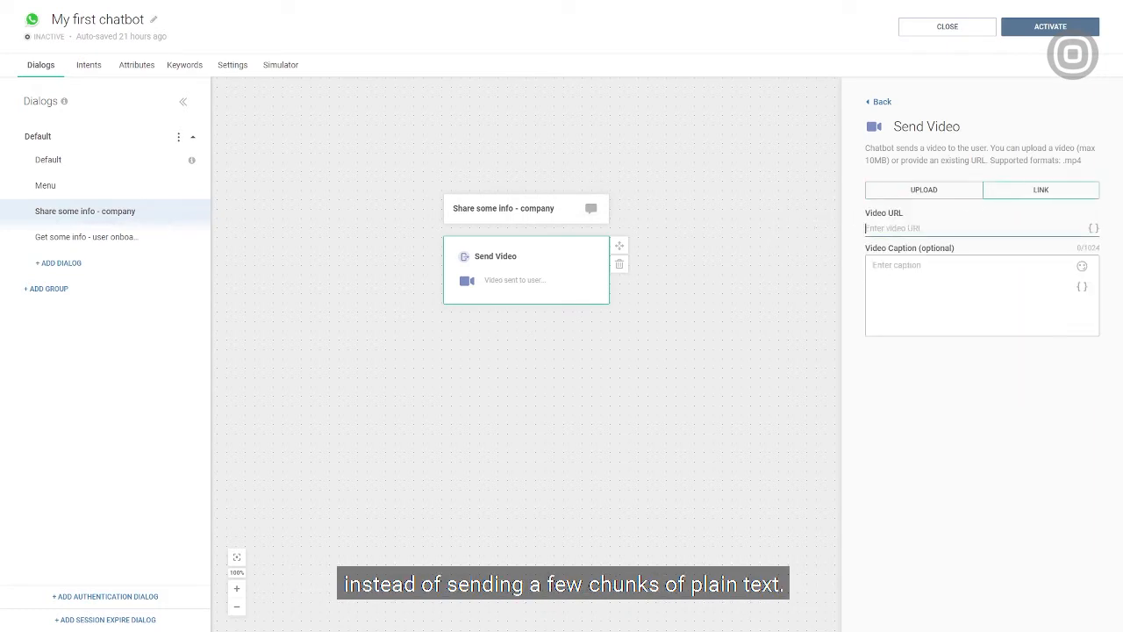
{"action": "type", "text": "https://rcs-campaign-media.s3.eu-west-3.amazonaws.com/Infobip+America/TEMP/rcs+bot+(GOLD).mp4"}
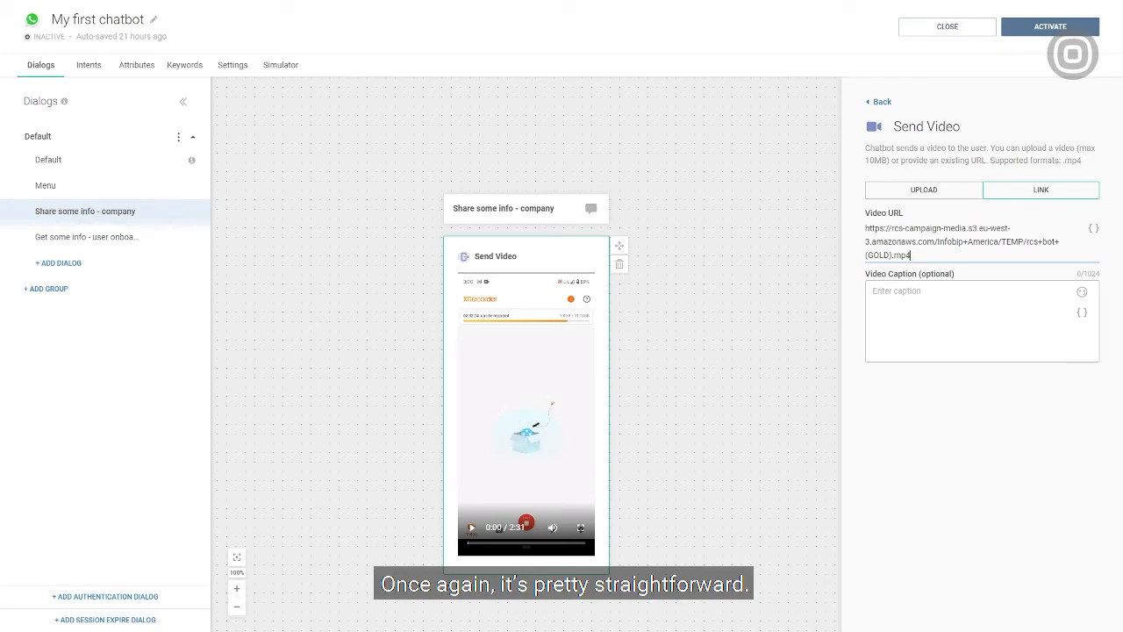
{"action": "type", "text": "Cha"}
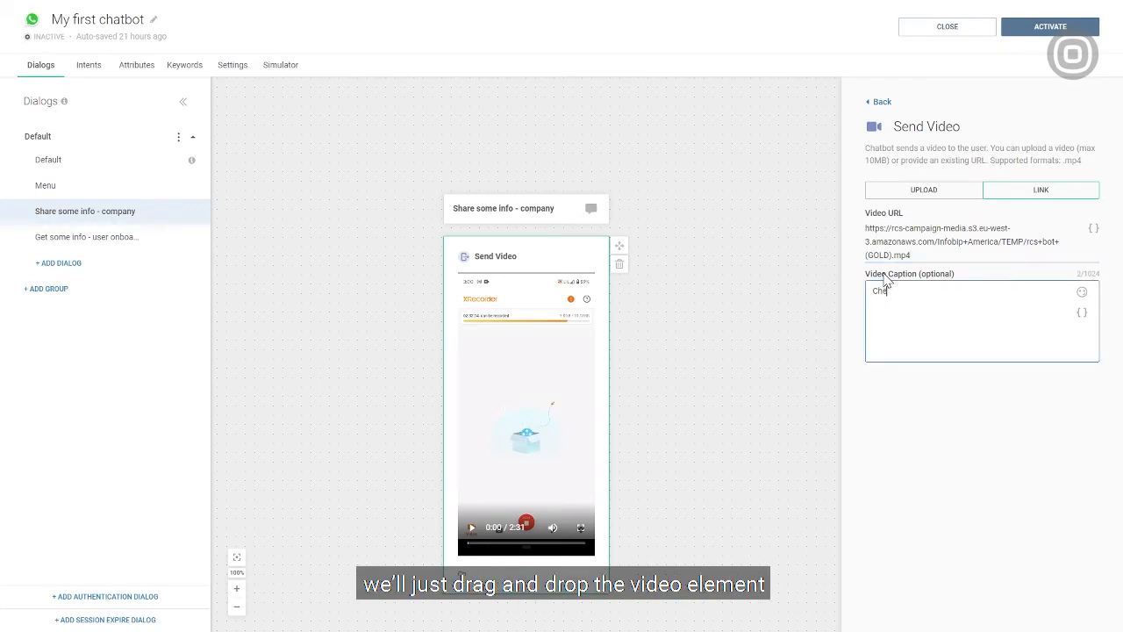
{"action": "type", "text": "Check this out!"}
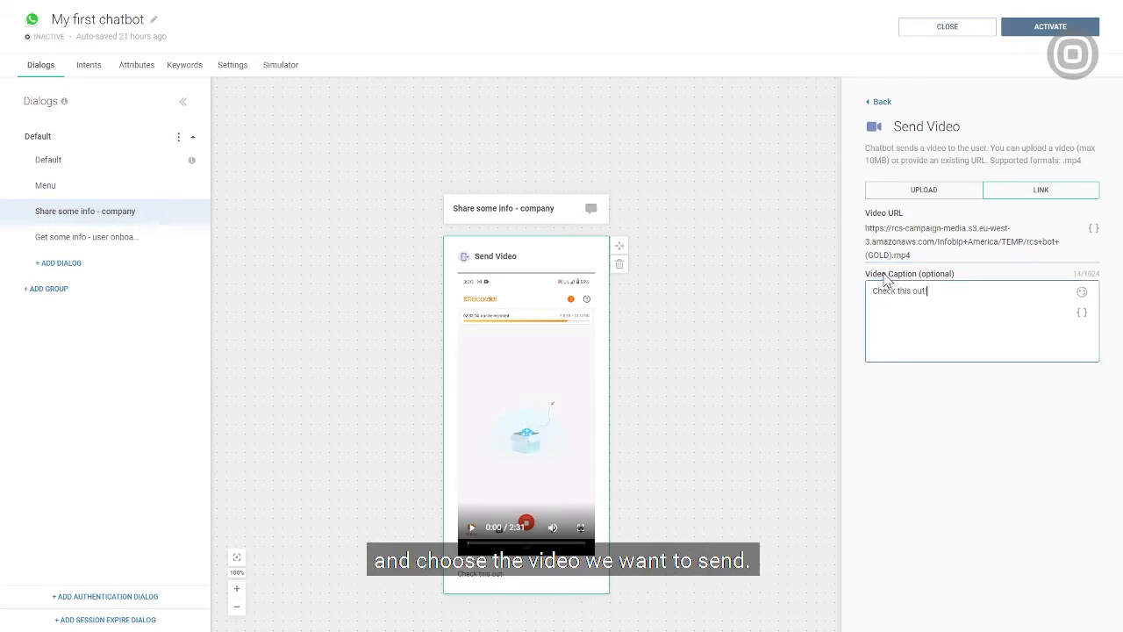
{"action": "type", "text": "!"}
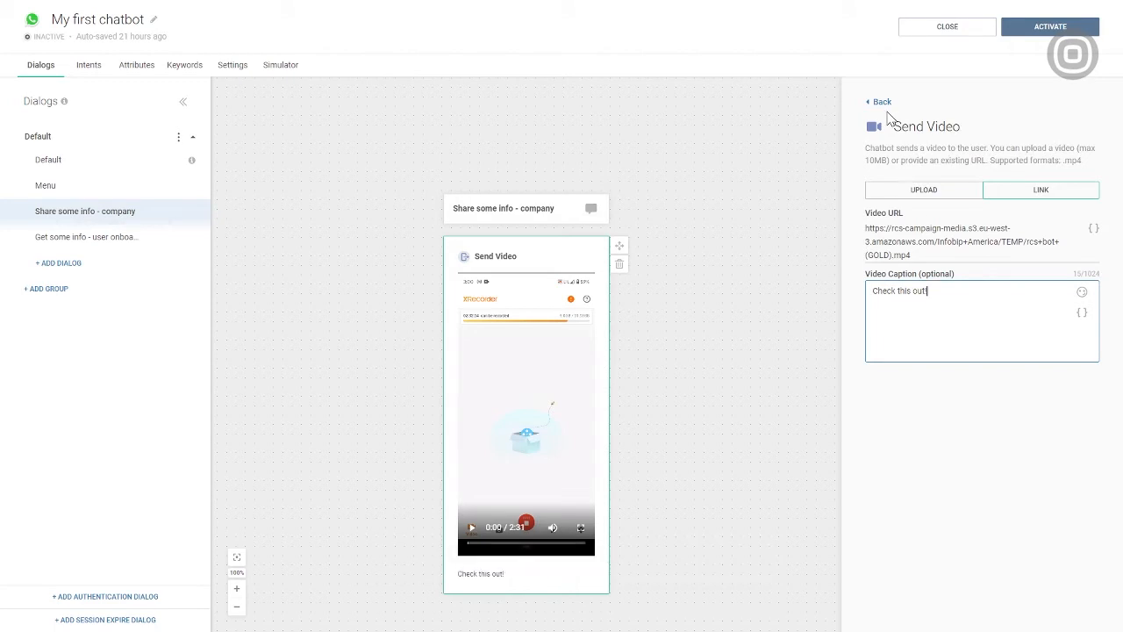
{"action": "left_click", "coordinate": [879, 100]}
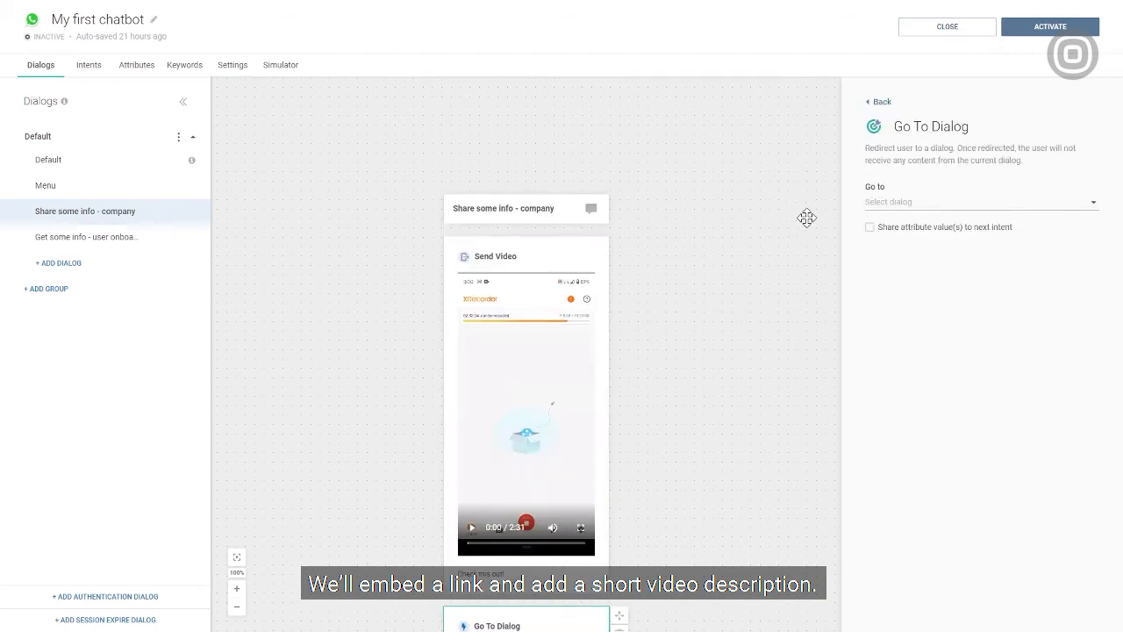
Create 'Continue or Finish' as the redirect target and switch into that new dialog.
{"action": "type", "text": "Continue or Finish"}
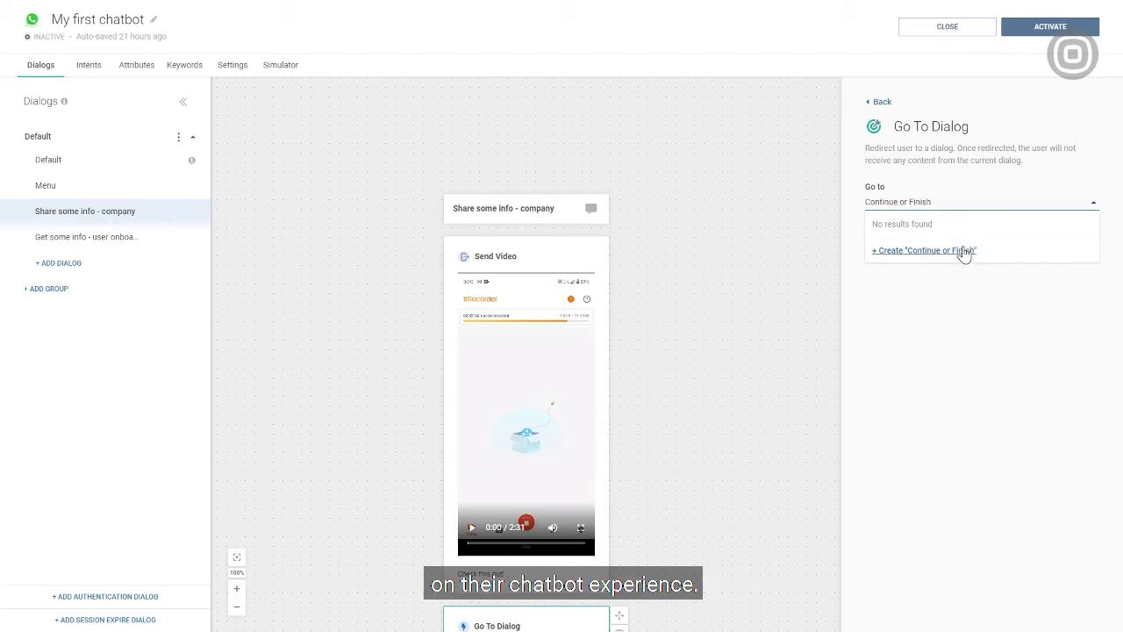
{"action": "left_click", "coordinate": [924, 249]}
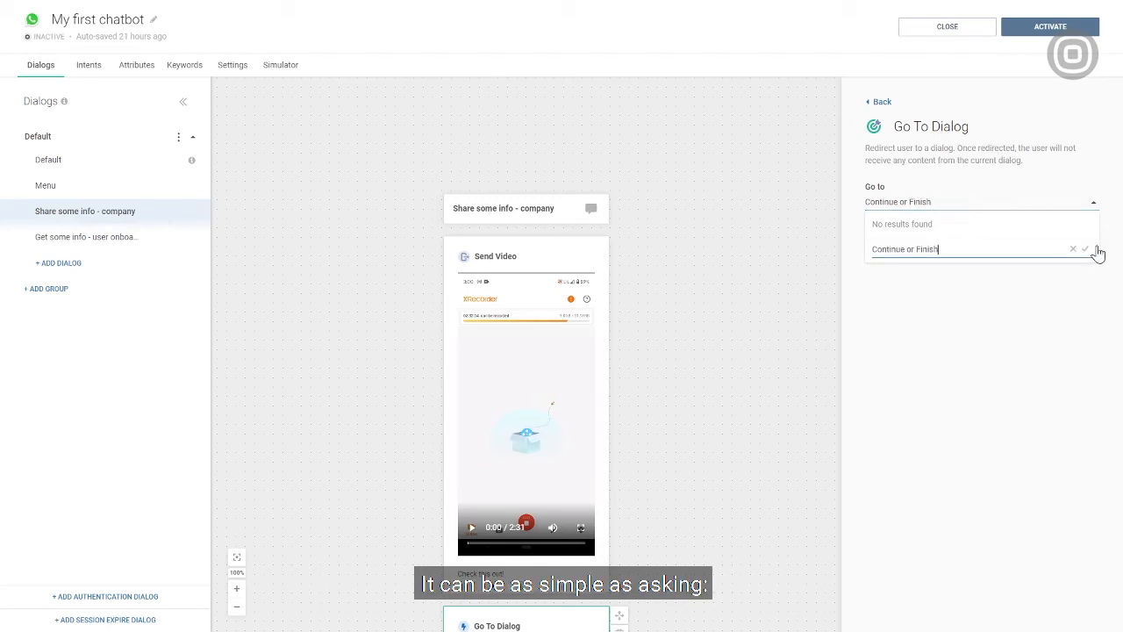
{"action": "left_click", "coordinate": [1085, 249]}
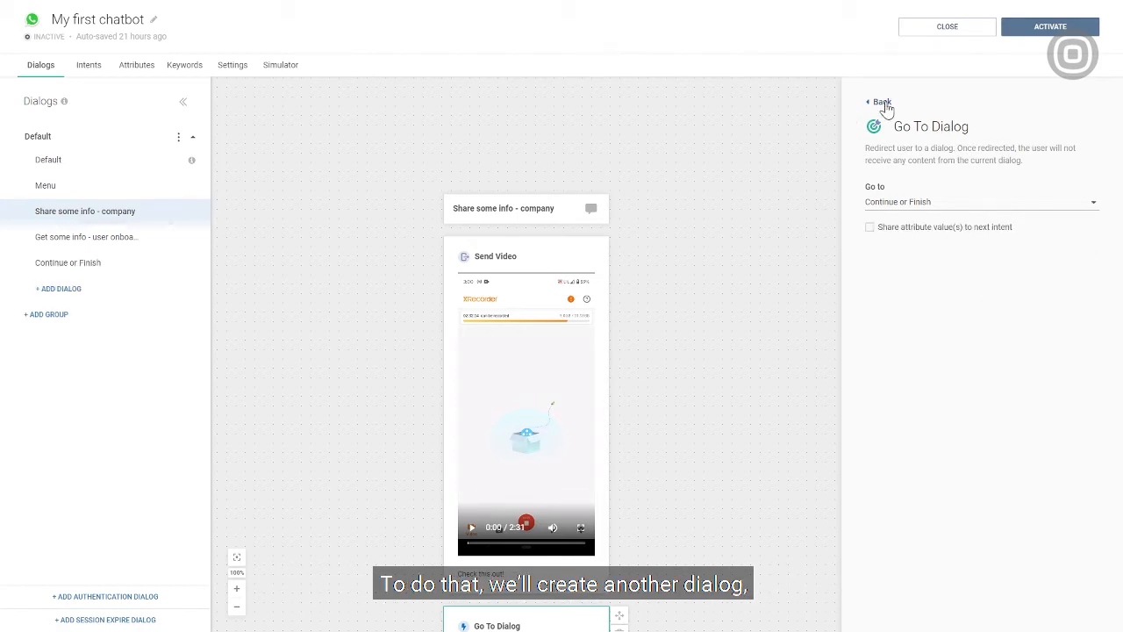
{"action": "left_click", "coordinate": [879, 102]}
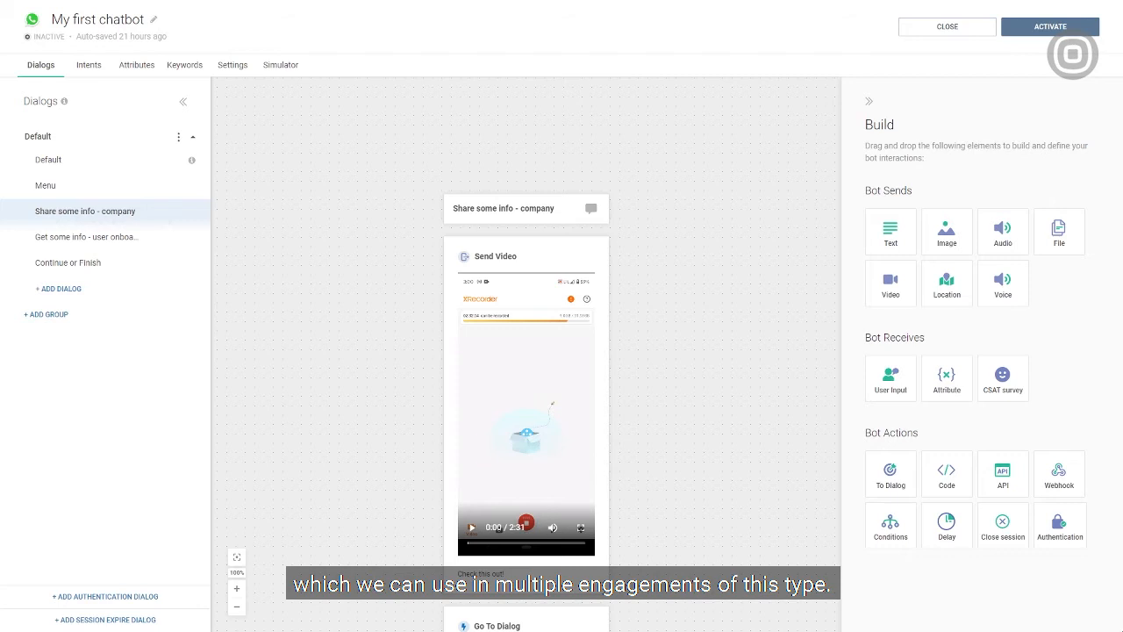
{"action": "left_click", "coordinate": [68, 263]}
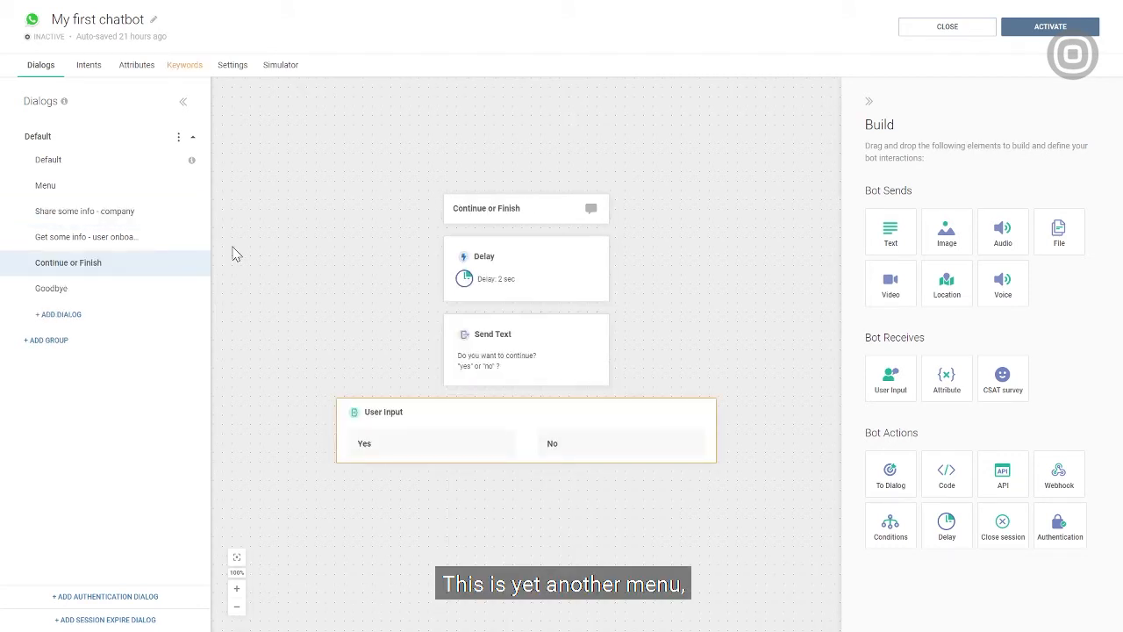
In Keywords, add synonyms 'no!' and 'no.' to the No keyword.
{"action": "left_click", "coordinate": [184, 64]}
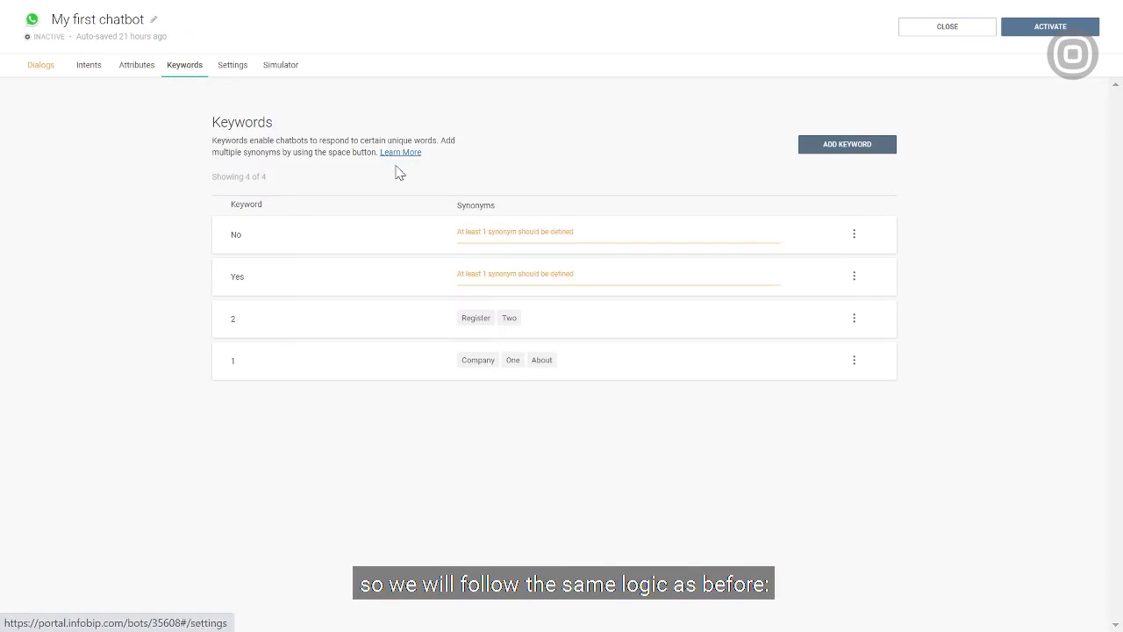
{"action": "left_click", "coordinate": [614, 235]}
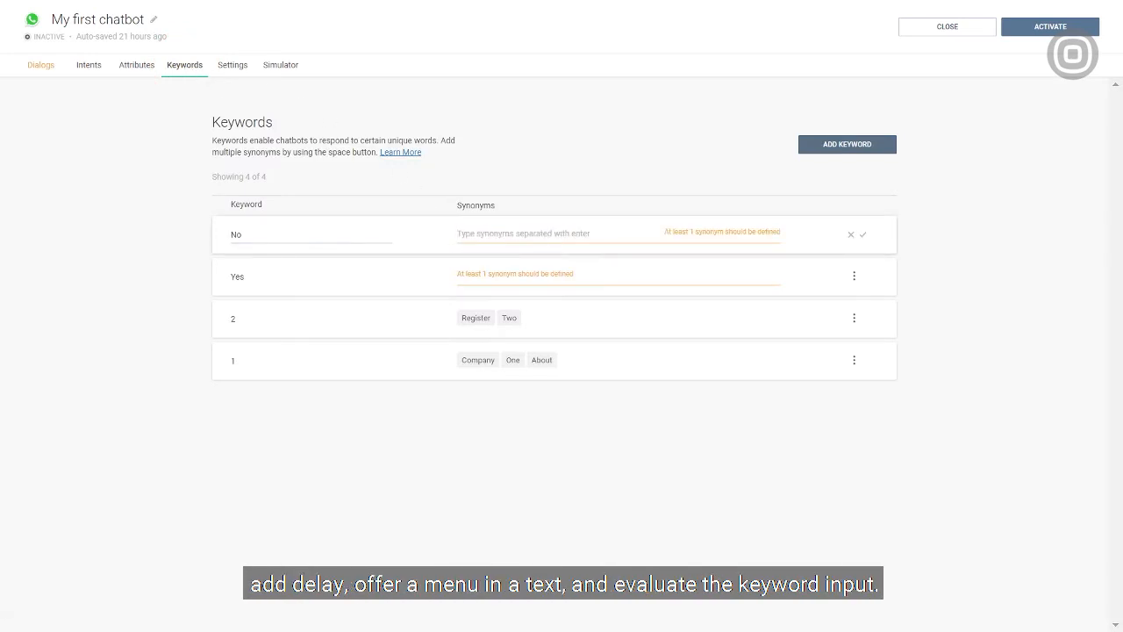
{"action": "type", "text": "no! nope nie"}
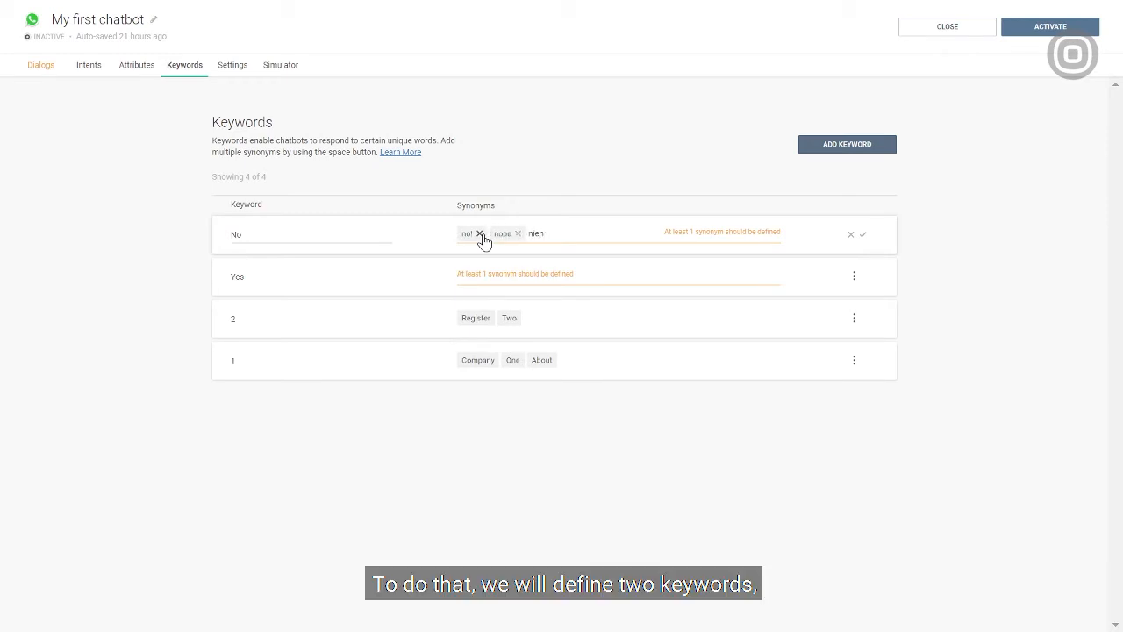
{"action": "type", "text": "no."}
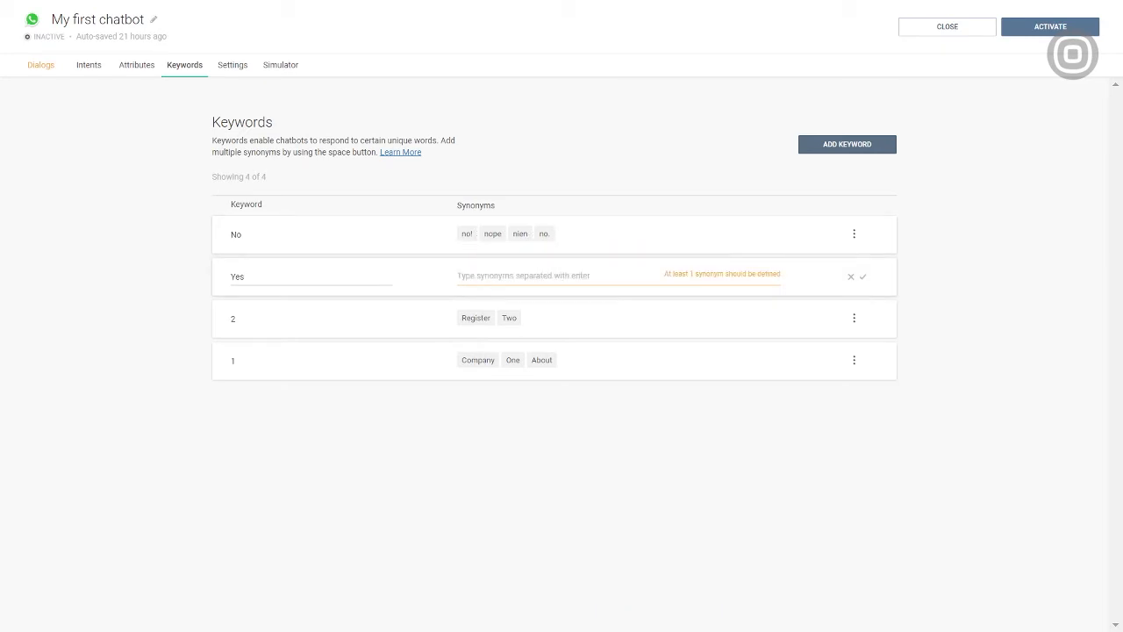
Add synonyms yes!, sure, absolutely, yeah and yes to the Yes keyword and save.
{"action": "type", "text": "yes!"}
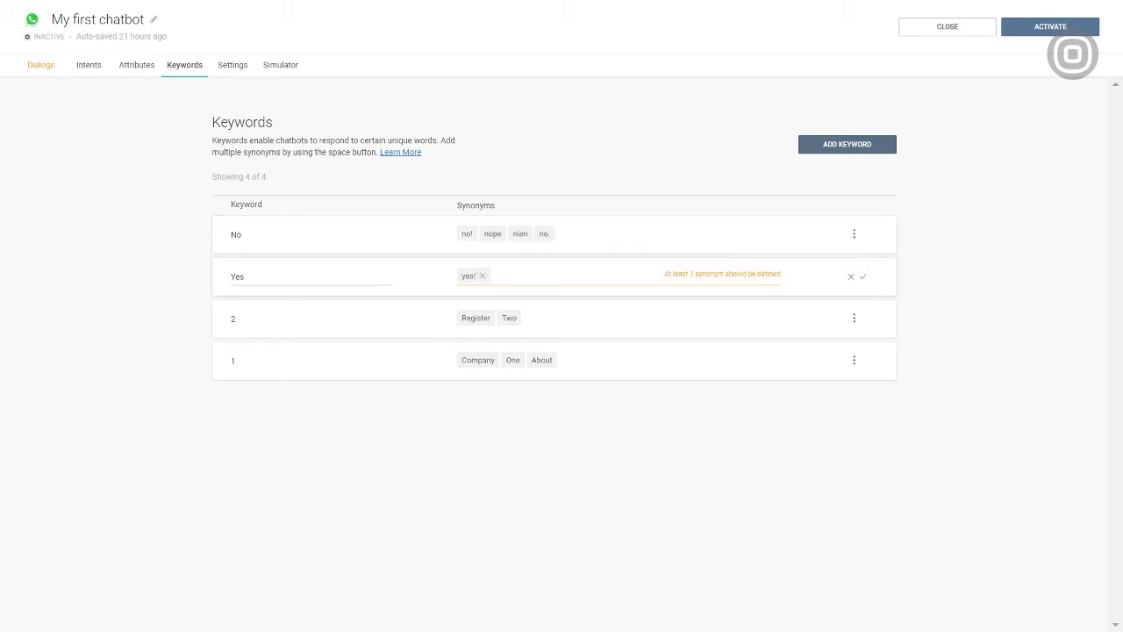
{"action": "type", "text": "sure"}
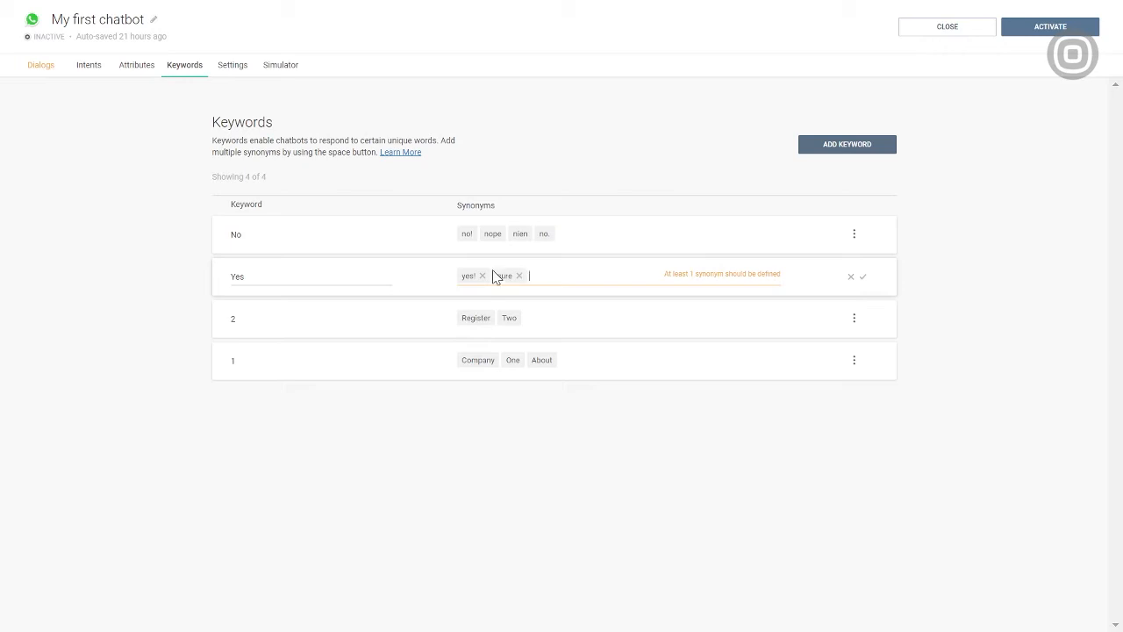
{"action": "type", "text": "absolutely"}
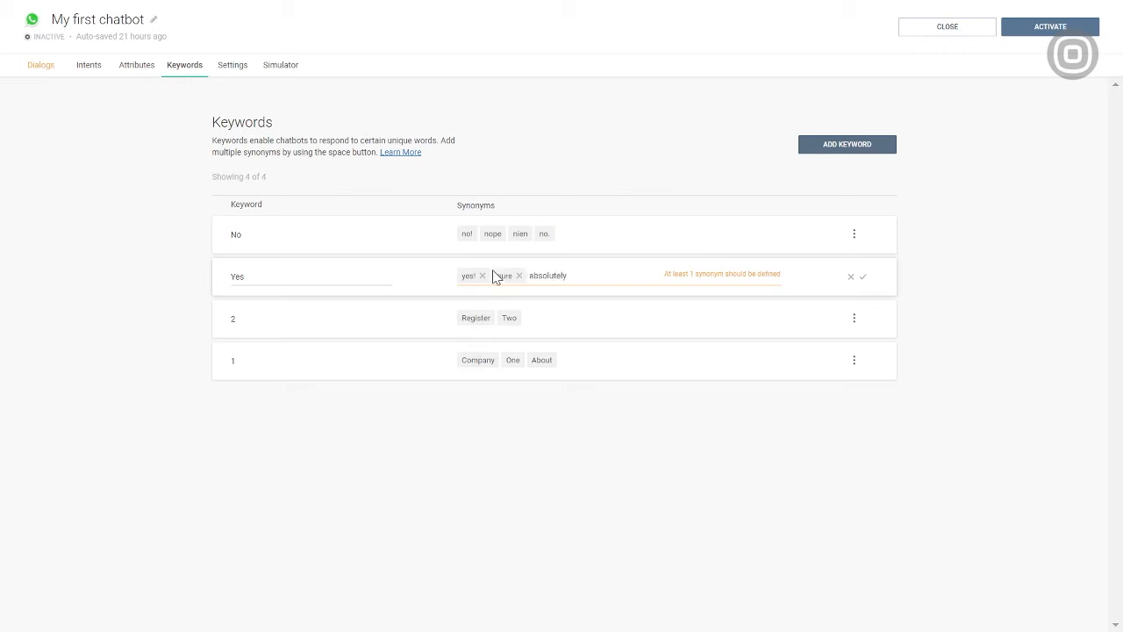
{"action": "type", "text": "yeah"}
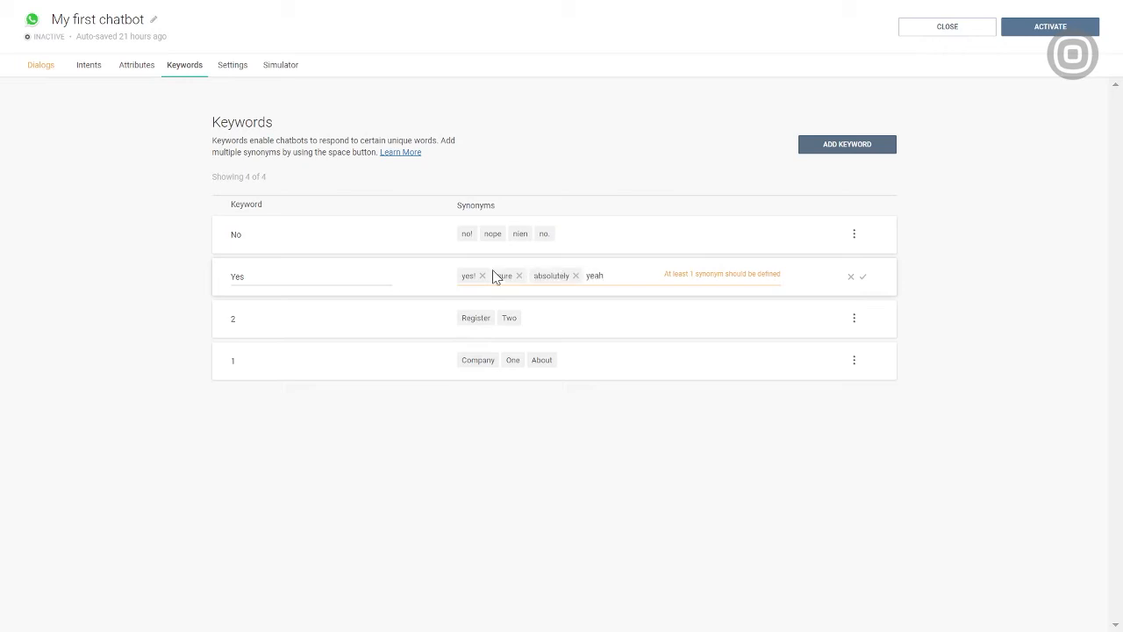
{"action": "type", "text": "yes."}
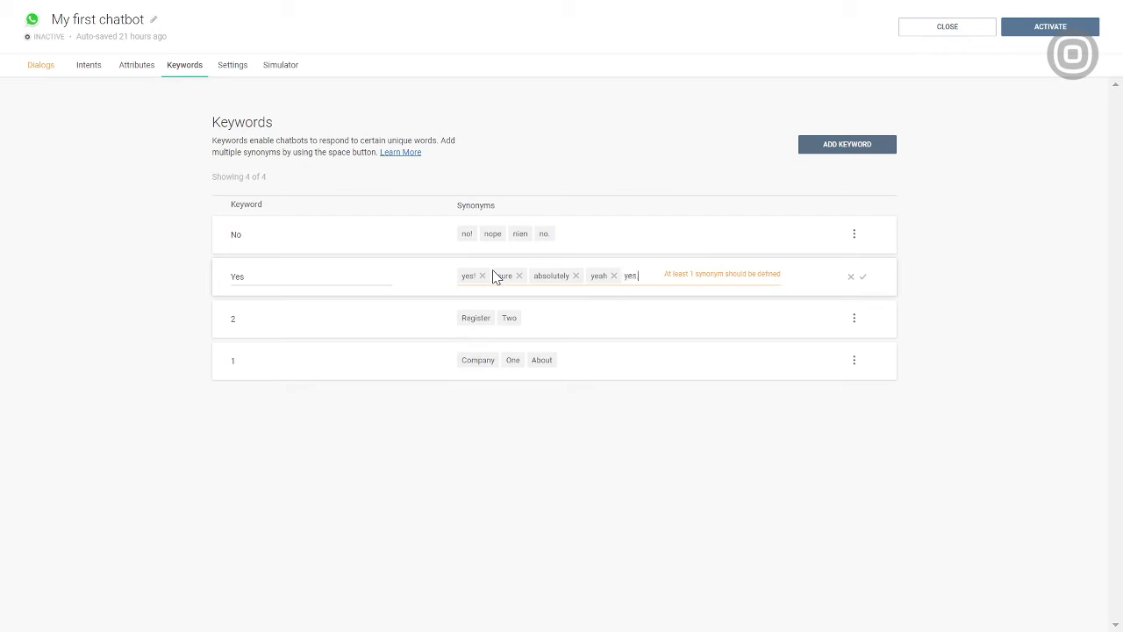
{"action": "key", "text": "space"}
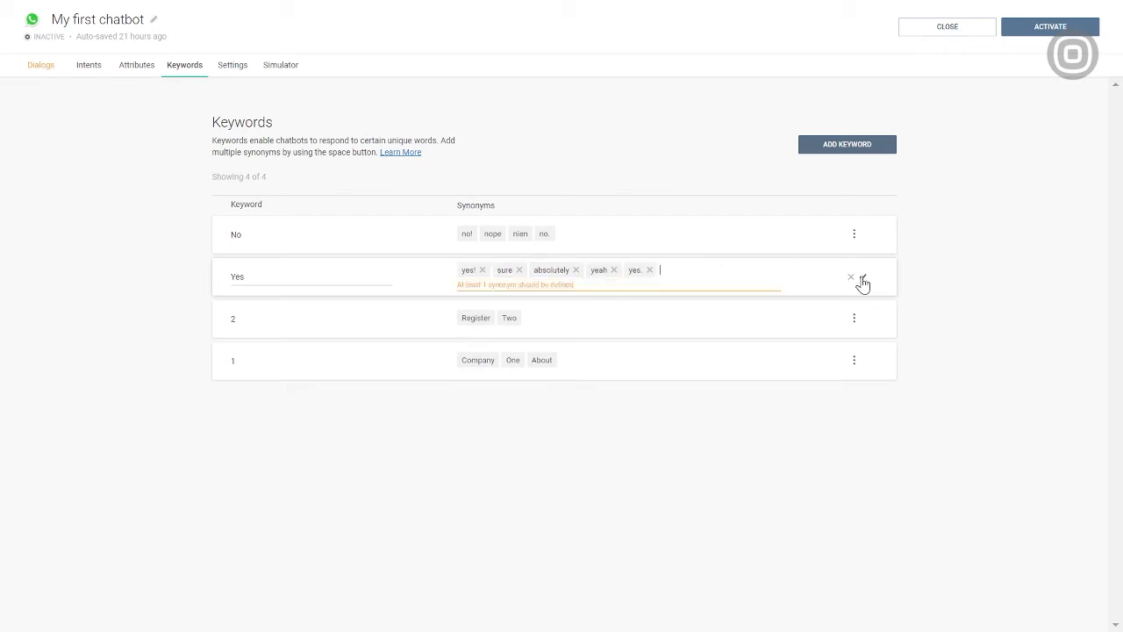
{"action": "left_click", "coordinate": [864, 278]}
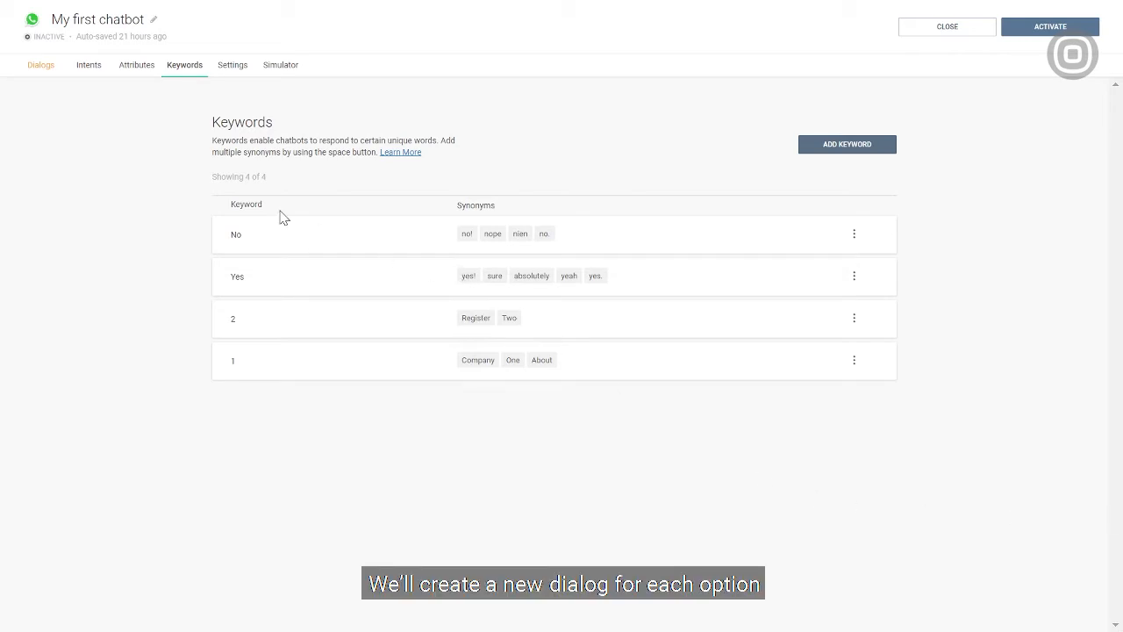
Route the No answer to a new Goodbye Message dialog and start choosing the Yes target.
{"action": "left_click", "coordinate": [41, 63]}
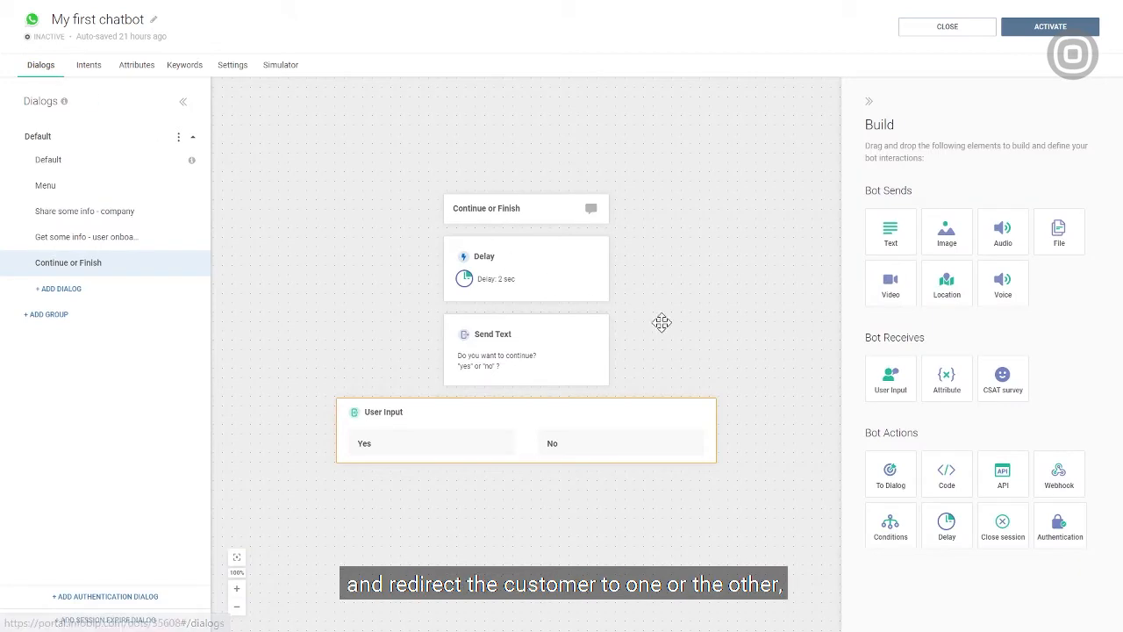
{"action": "left_click_drag", "start_coordinate": [890, 473], "coordinate": [650, 477]}
{"action": "type", "text": "Goodbye Message"}
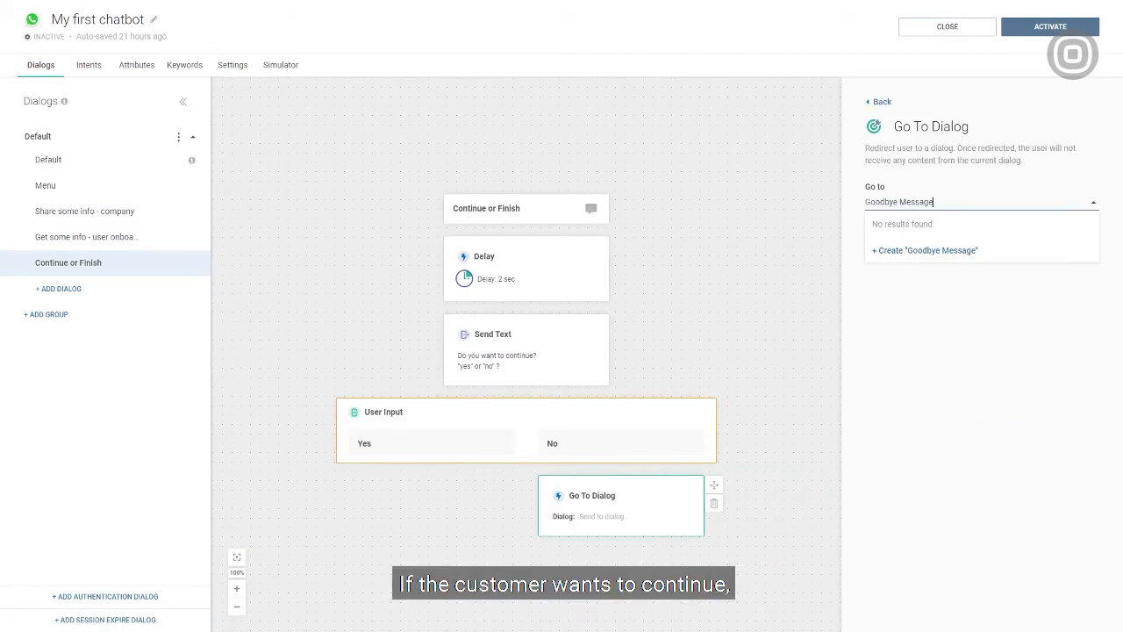
{"action": "left_click", "coordinate": [923, 249]}
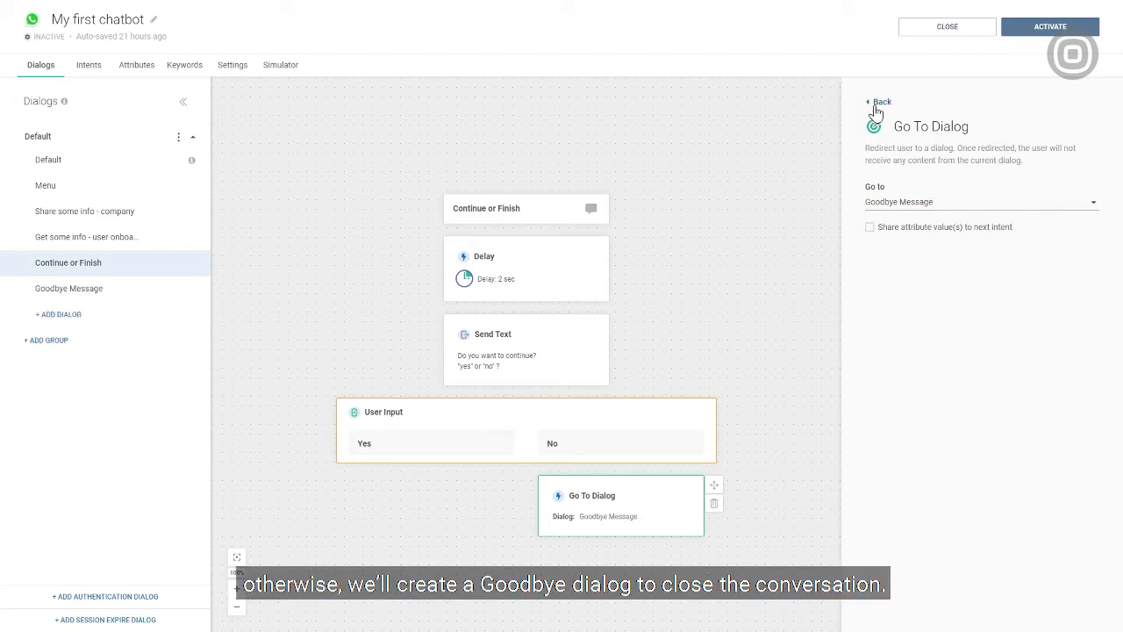
{"action": "left_click", "coordinate": [879, 100]}
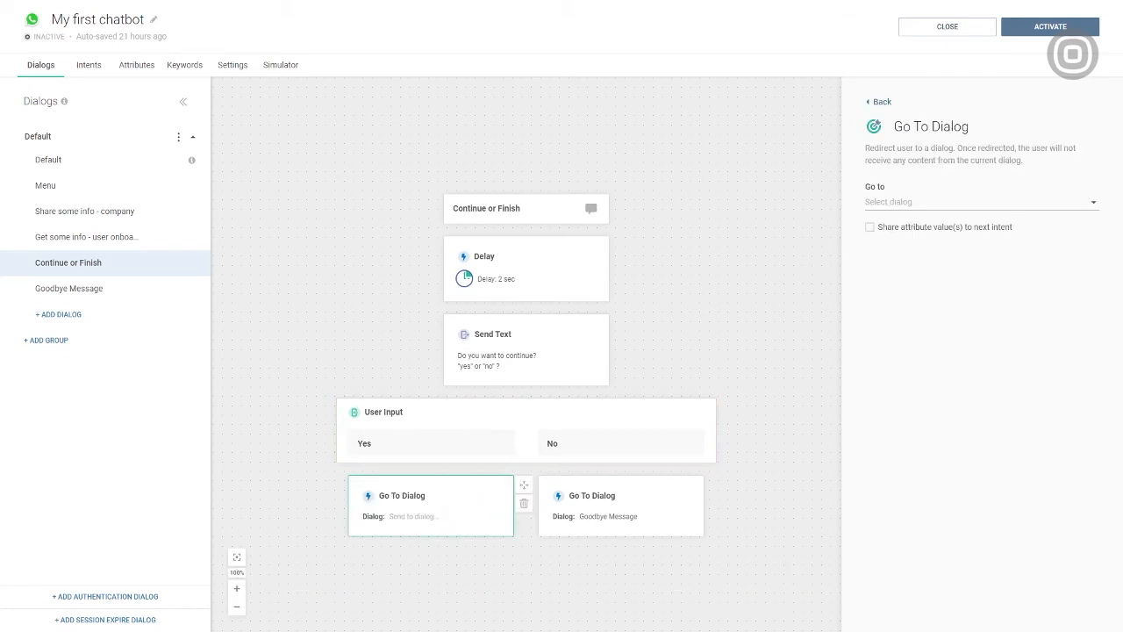
{"action": "left_click", "coordinate": [981, 202]}
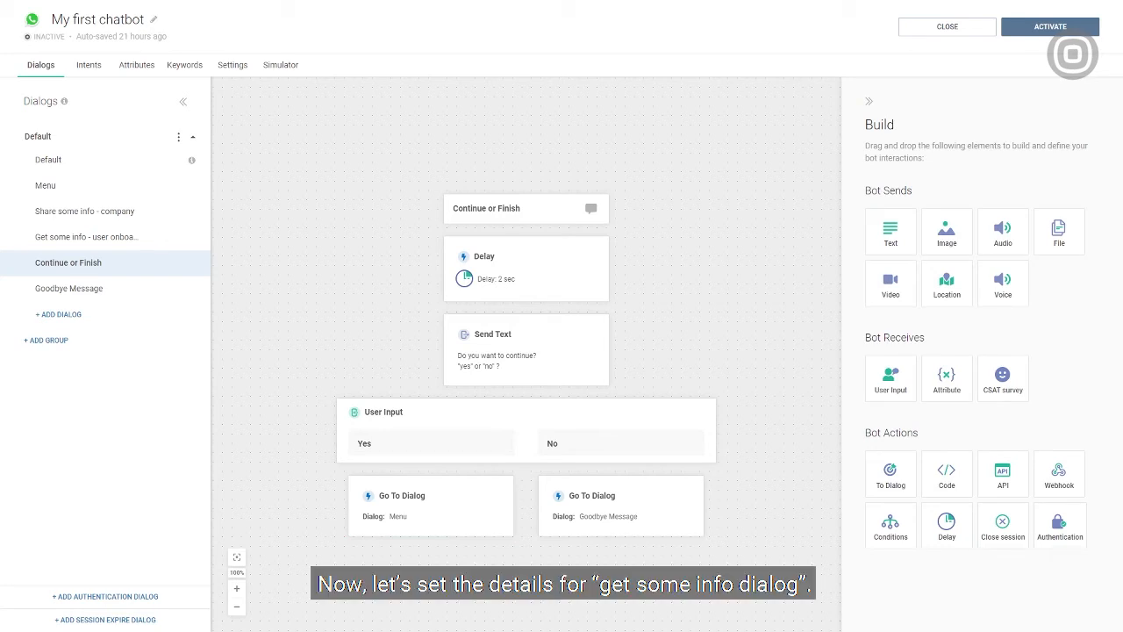
{"action": "mouse_move", "coordinate": [351, 383]}
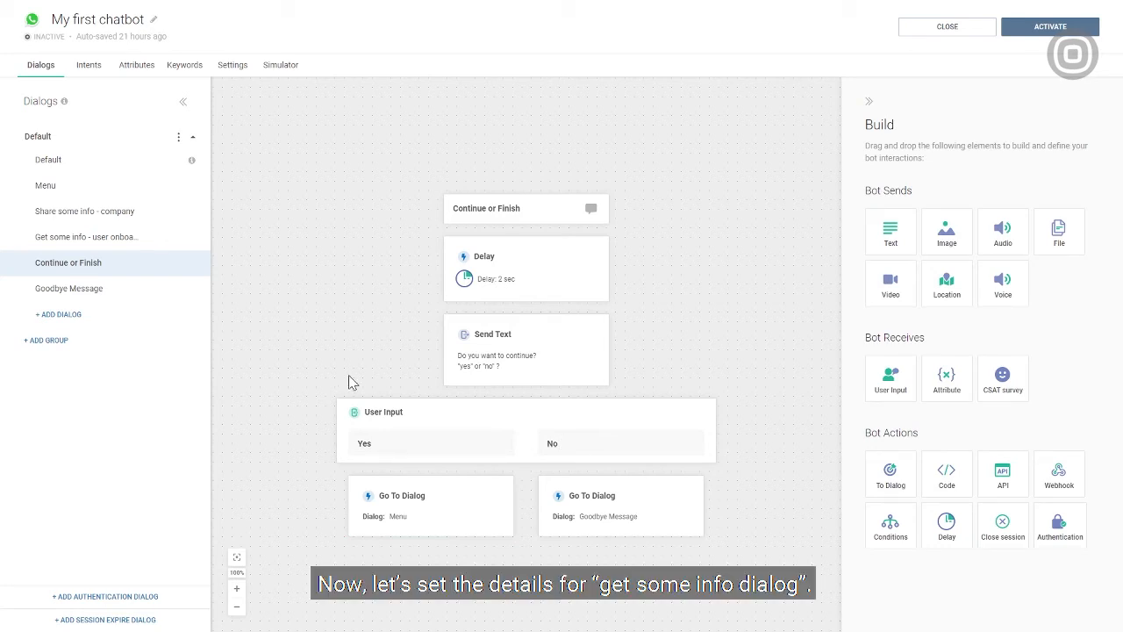
Switch to the 'Get some info - user onboarding' dialog.
{"action": "left_click", "coordinate": [86, 237]}
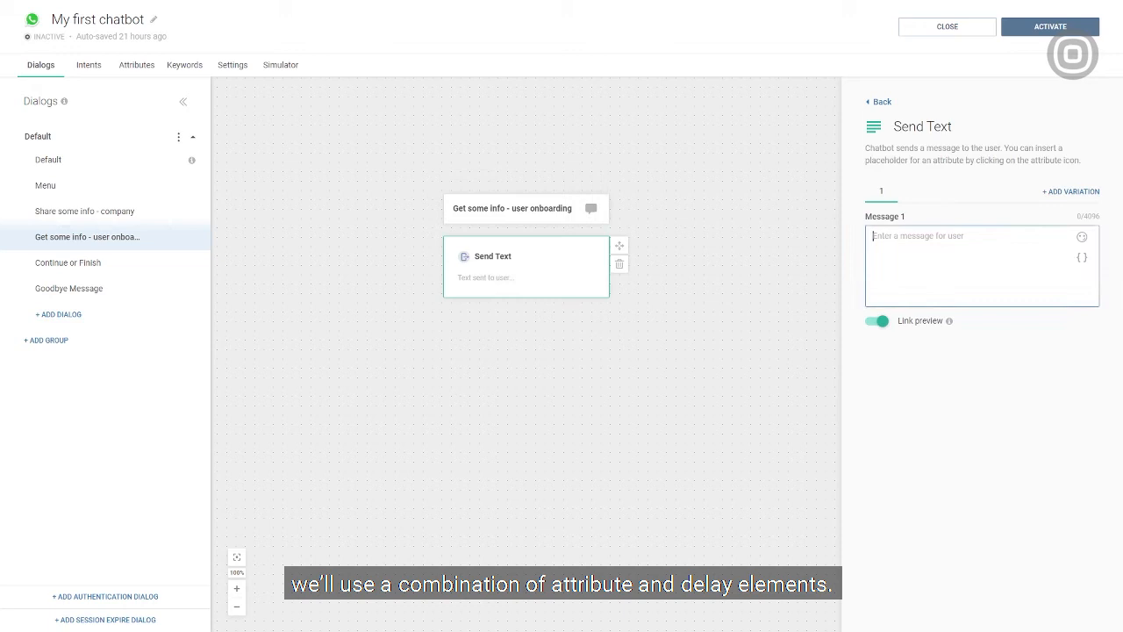
Send 'Great, let's start with registration. 😄' followed by a 2-second delay.
{"action": "type", "text": "Great, let's start with registration. 😄"}
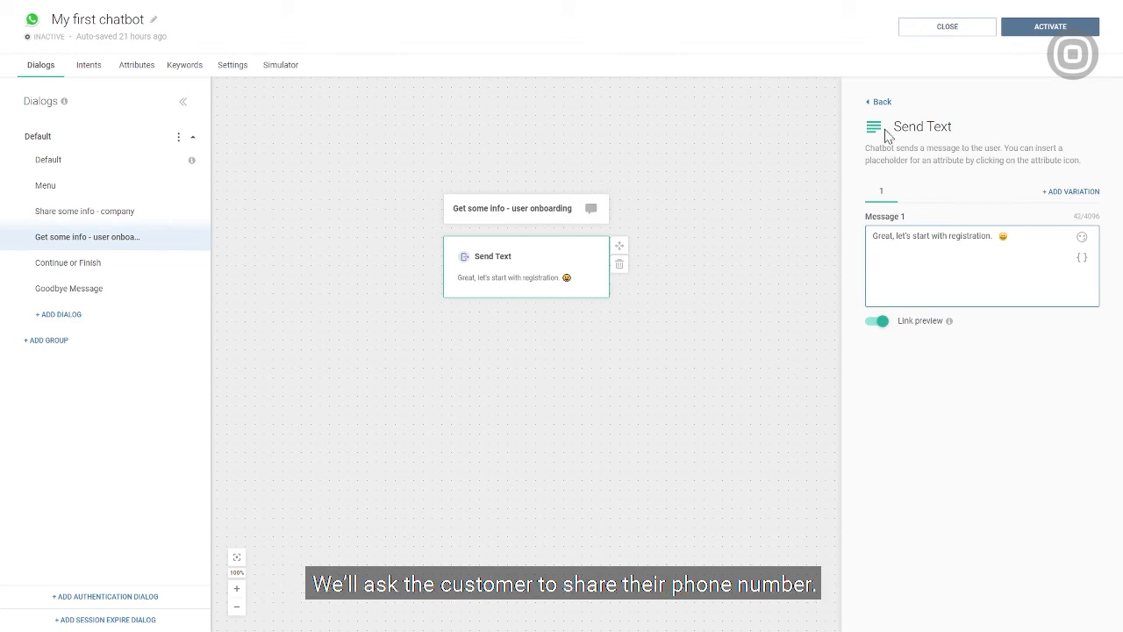
{"action": "left_click", "coordinate": [879, 100]}
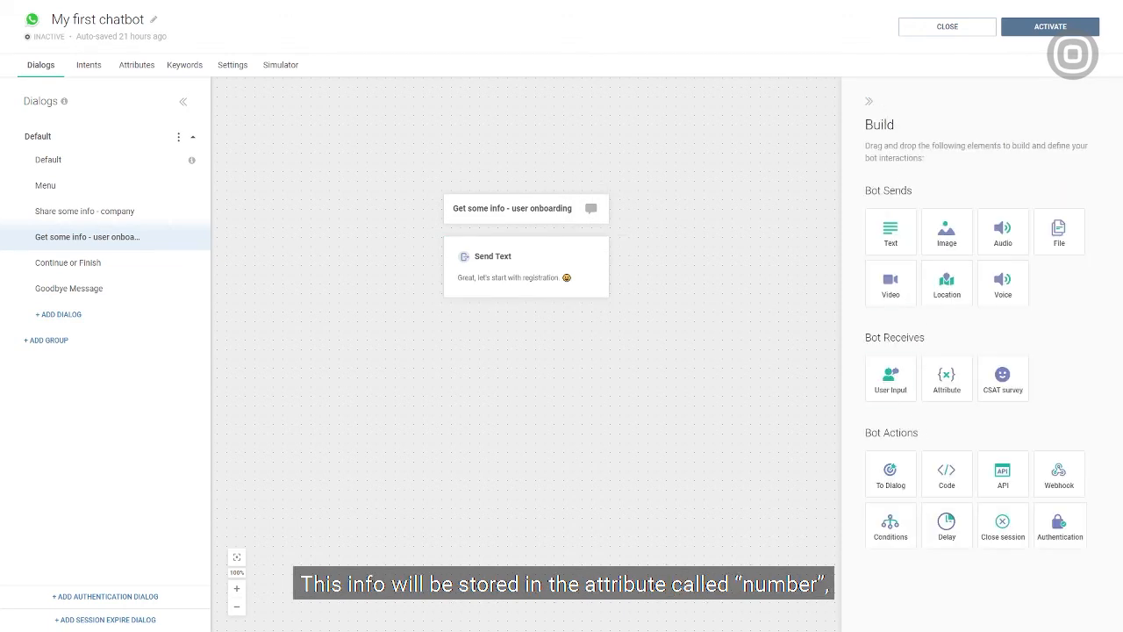
{"action": "left_click_drag", "start_coordinate": [946, 525], "coordinate": [516, 332]}
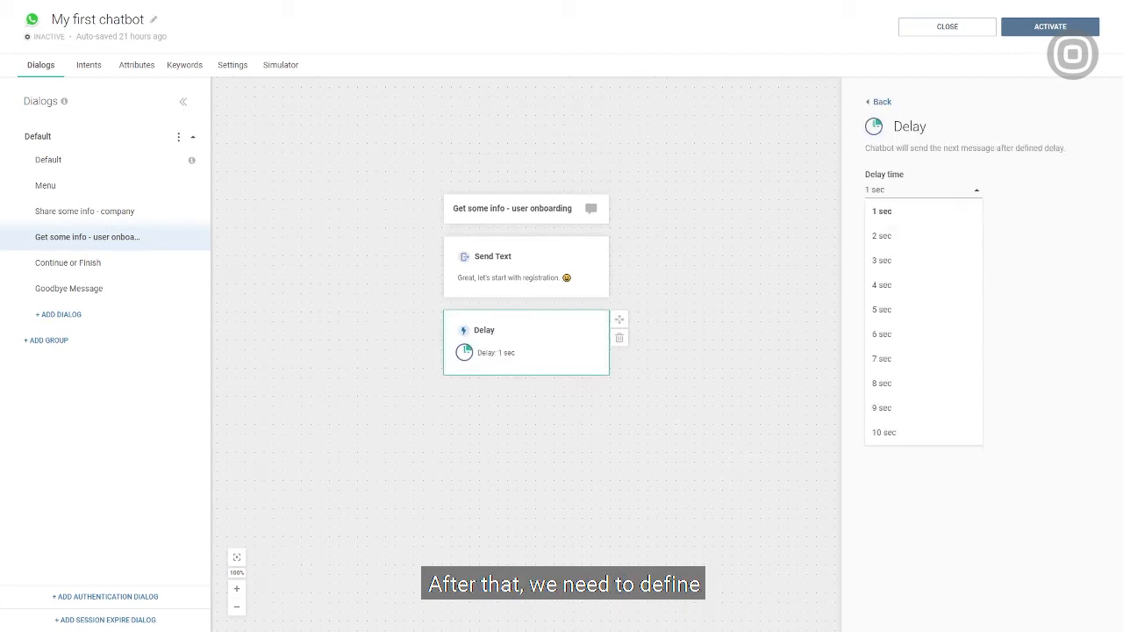
{"action": "mouse_move", "coordinate": [904, 239]}
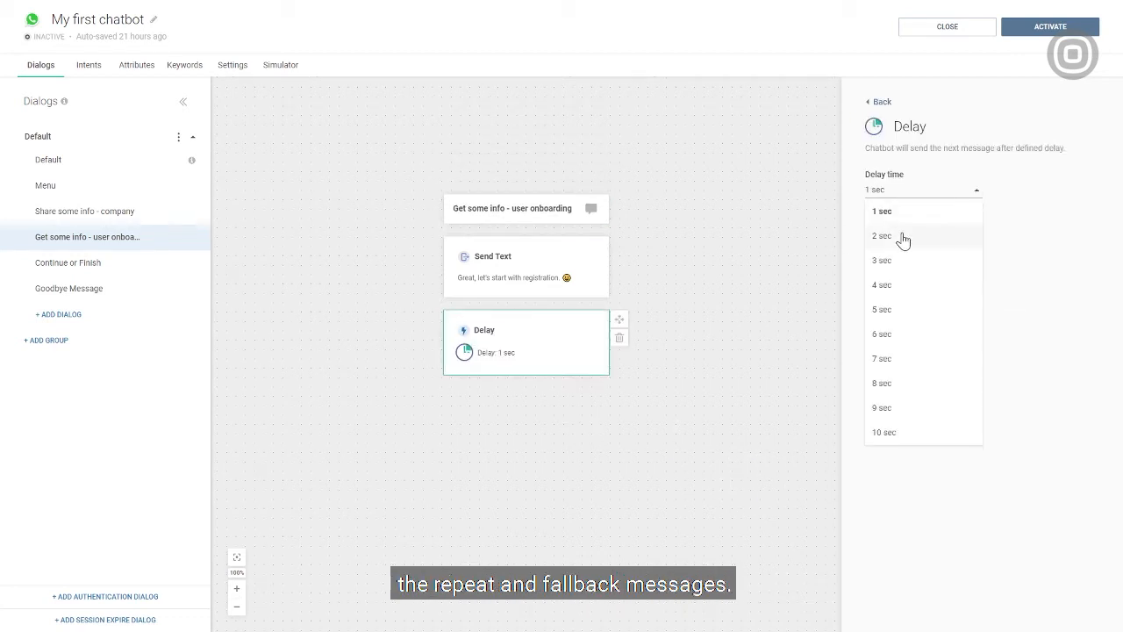
{"action": "left_click", "coordinate": [882, 235]}
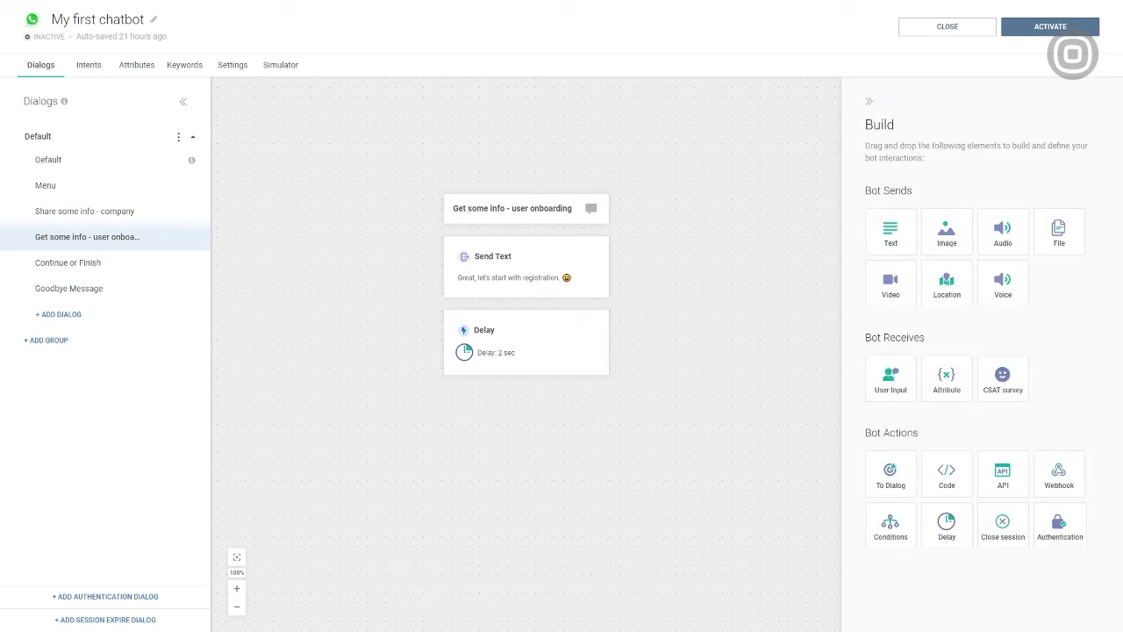
{"action": "mouse_move", "coordinate": [966, 400]}
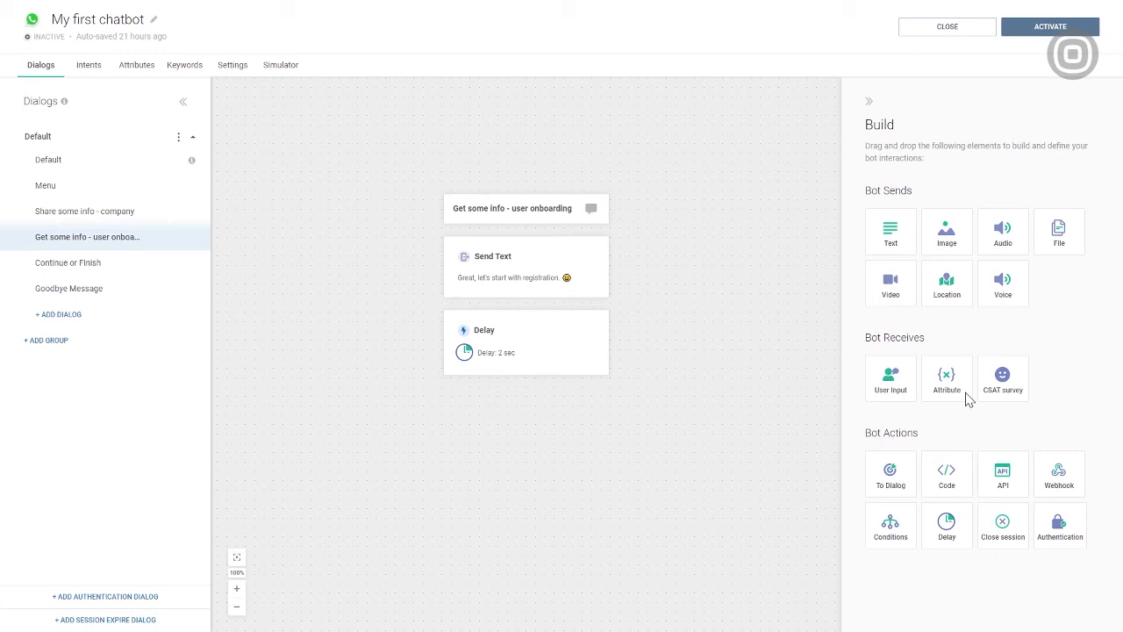
Ask 'I know your {{Name}}, but please share with me your phone number.' saved to new Phone attribute.
{"action": "left_click_drag", "start_coordinate": [948, 376], "coordinate": [625, 428]}
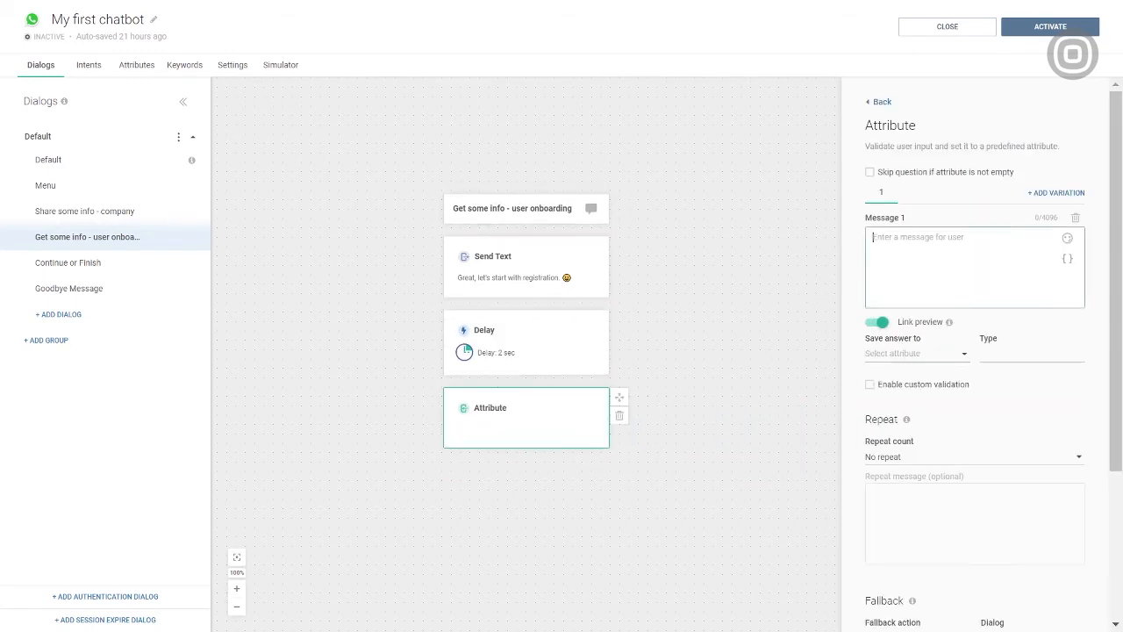
{"action": "type", "text": "I know your {{Name}}, but please share with me your phone number."}
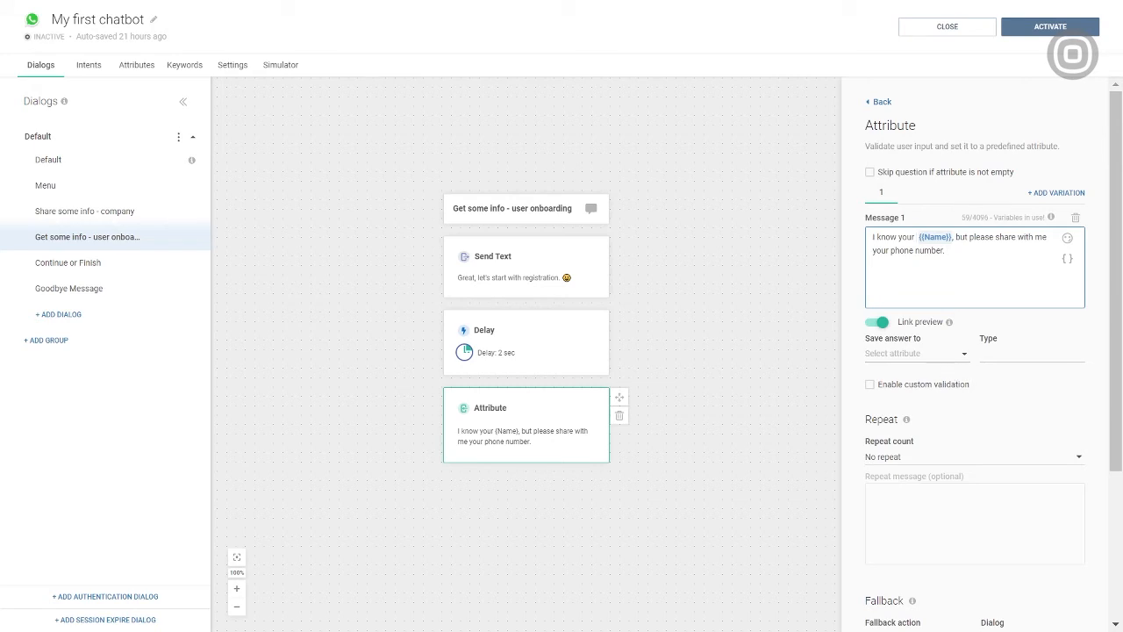
{"action": "left_click", "coordinate": [916, 353]}
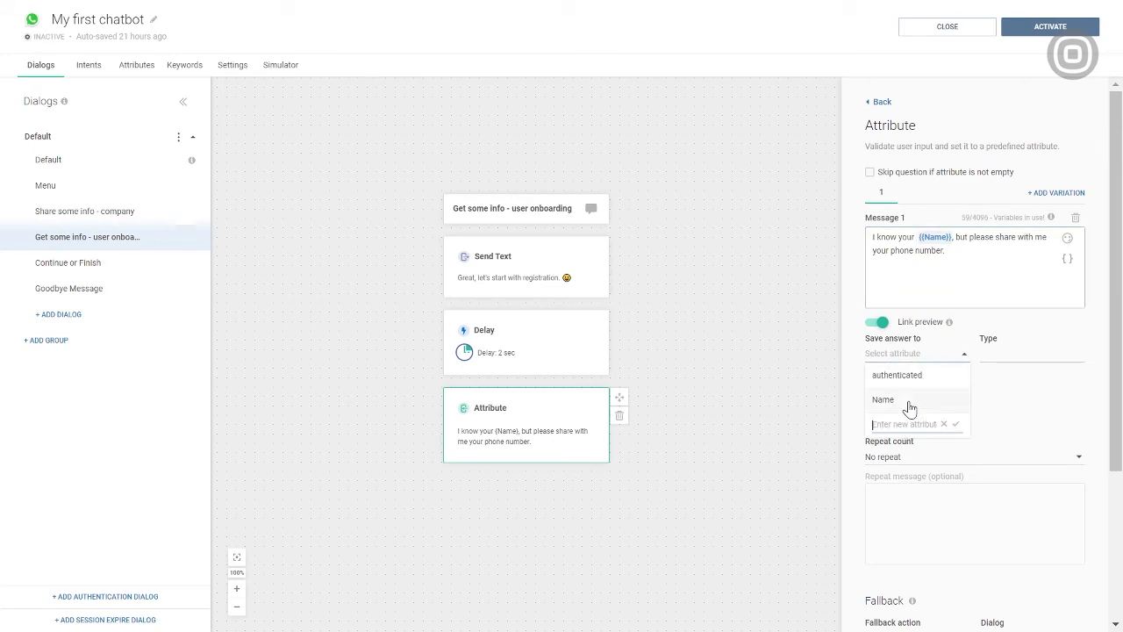
{"action": "type", "text": "Phone"}
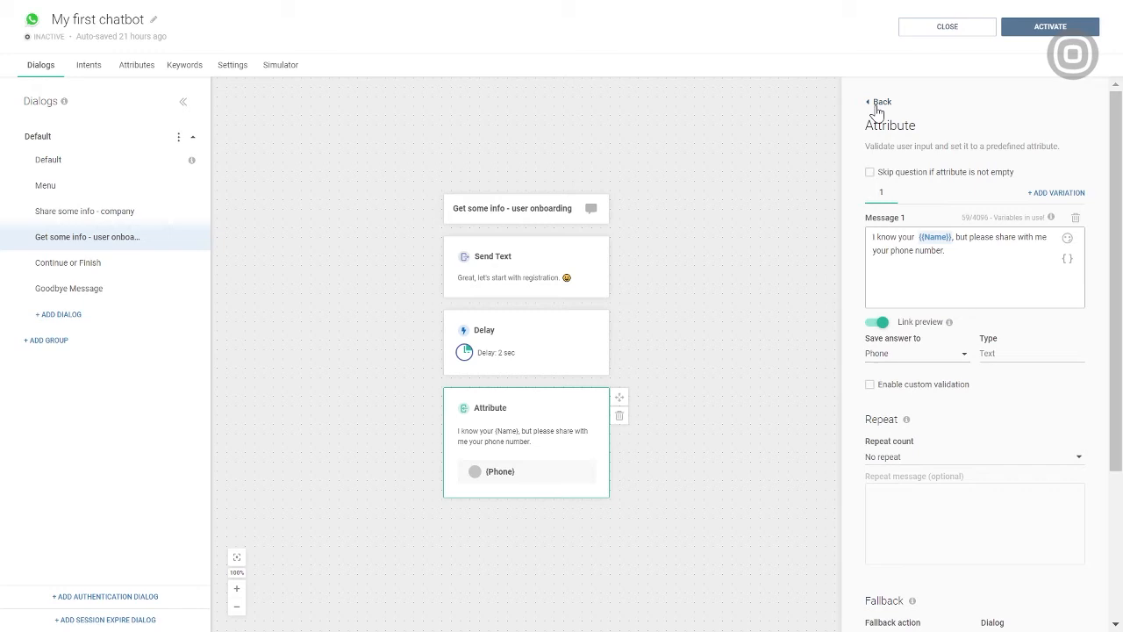
{"action": "left_click", "coordinate": [877, 102]}
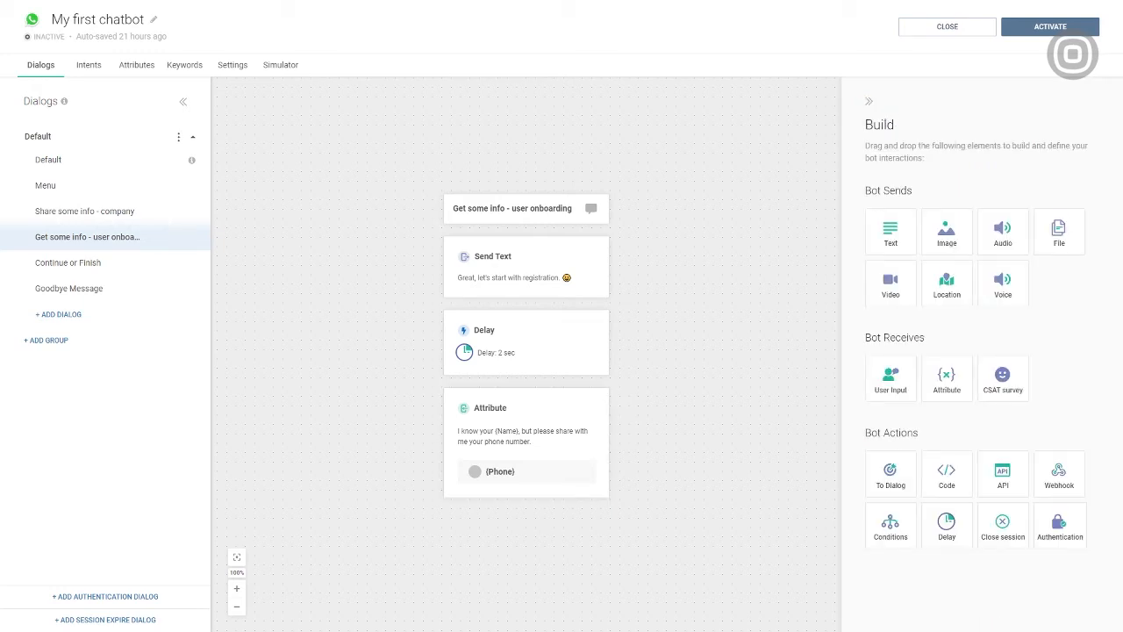
{"action": "left_click", "coordinate": [526, 439]}
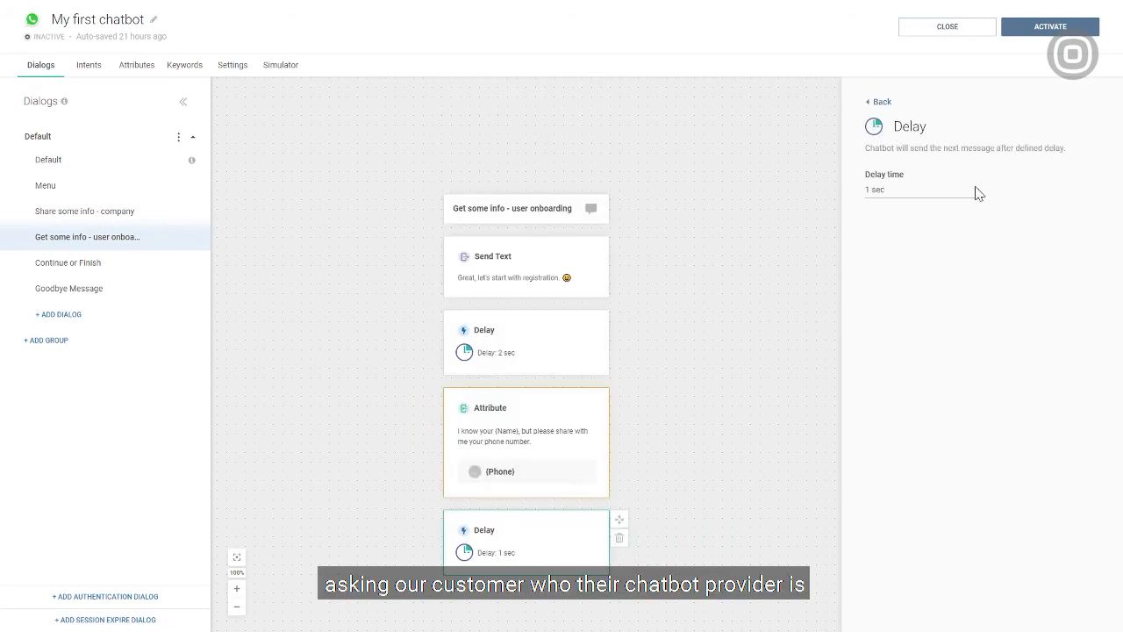
Set a 3-second delay, then ask 'Well done! Can you also tell me who is your chatbot provider?'.
{"action": "left_click", "coordinate": [923, 189]}
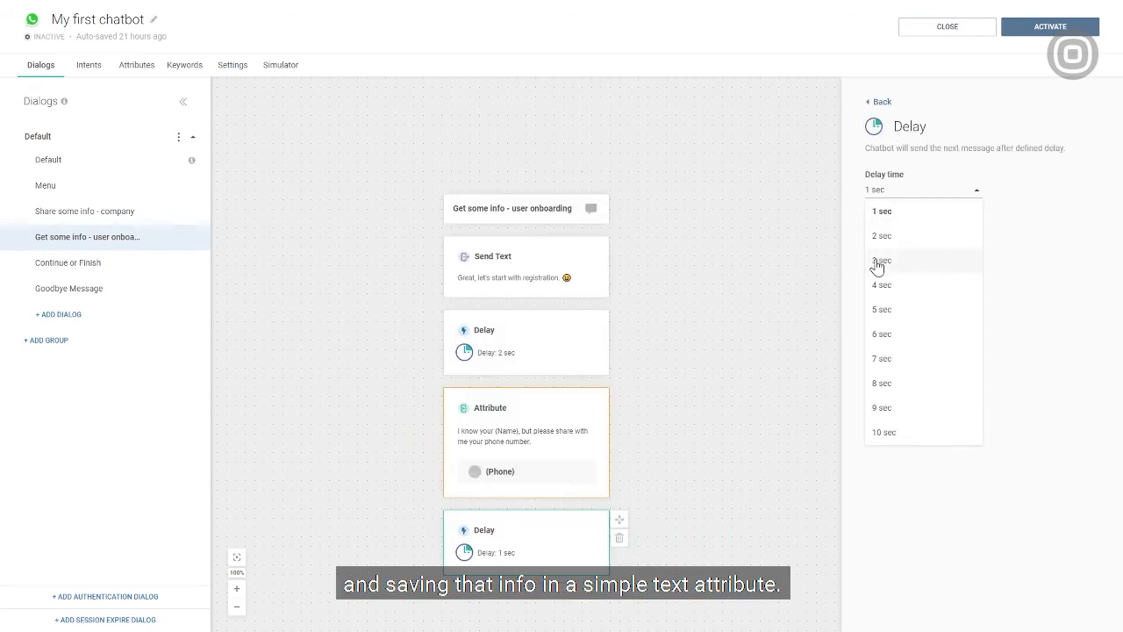
{"action": "left_click", "coordinate": [881, 259]}
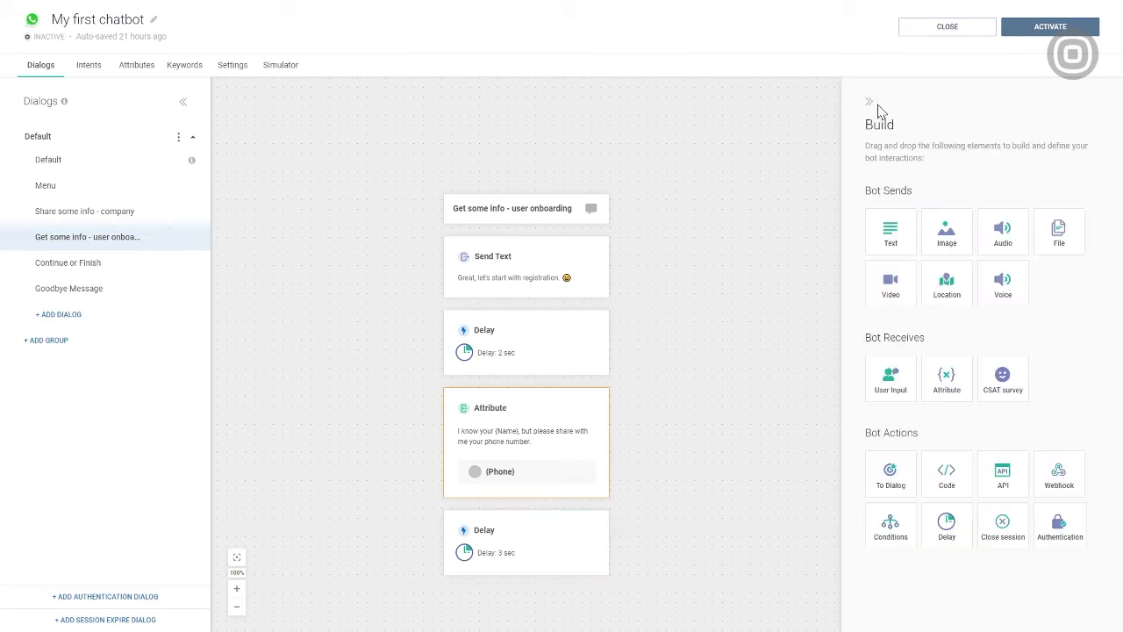
{"action": "left_click_drag", "start_coordinate": [946, 379], "coordinate": [641, 481]}
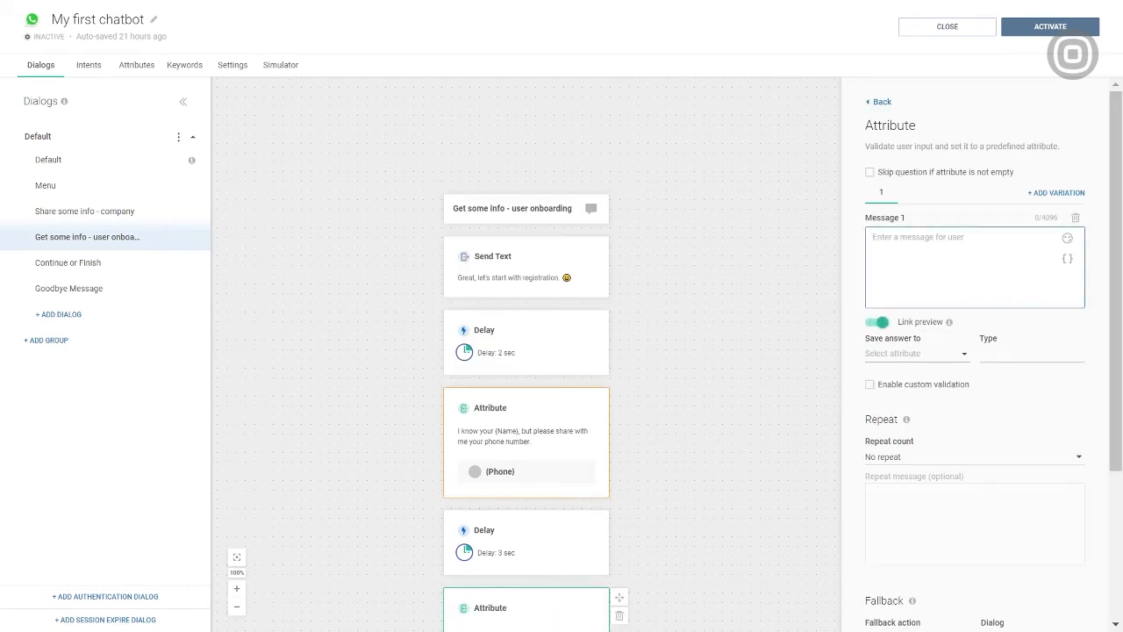
{"action": "type", "text": "Well done! Can you also tell me who is your chatbot provider?"}
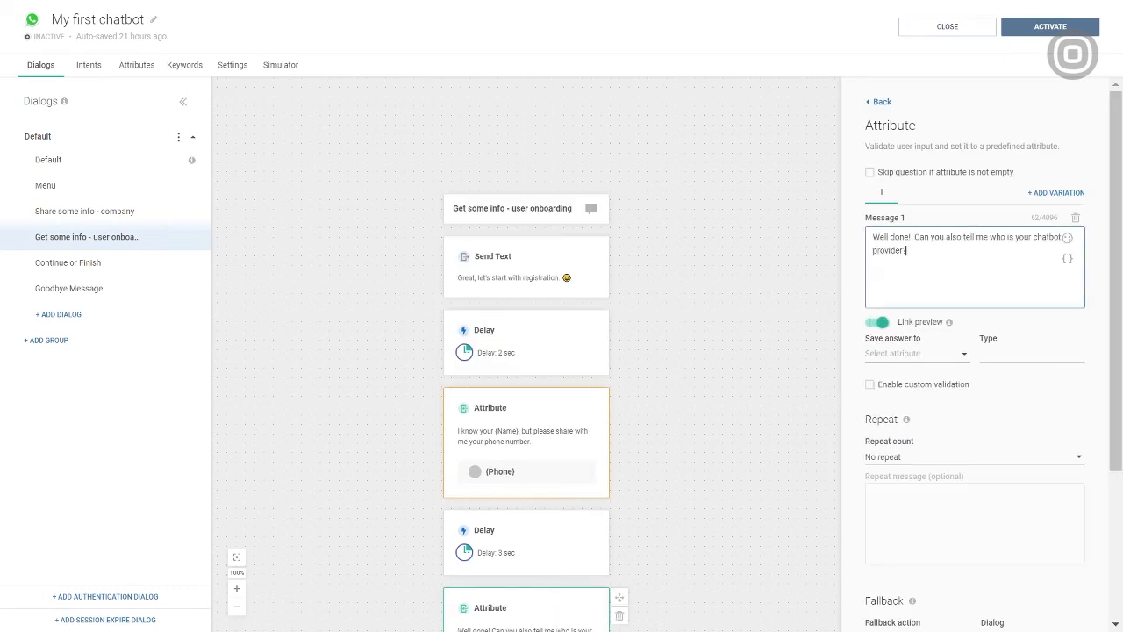
Save the provider answer to a newly created Provider Name attribute.
{"action": "left_click", "coordinate": [917, 353]}
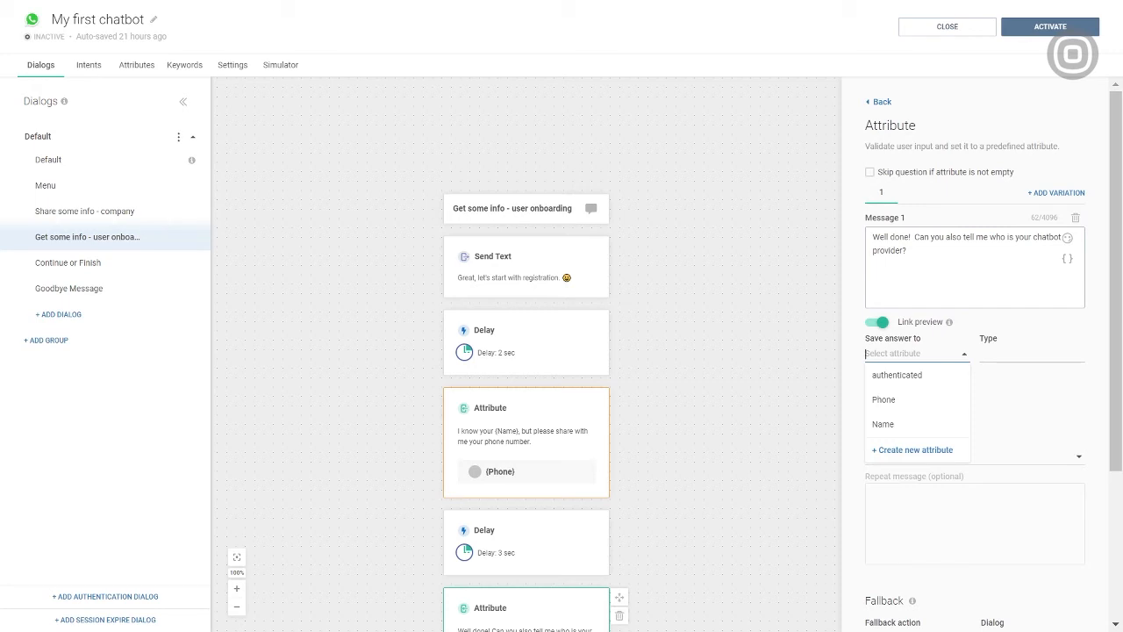
{"action": "type", "text": "Provider"}
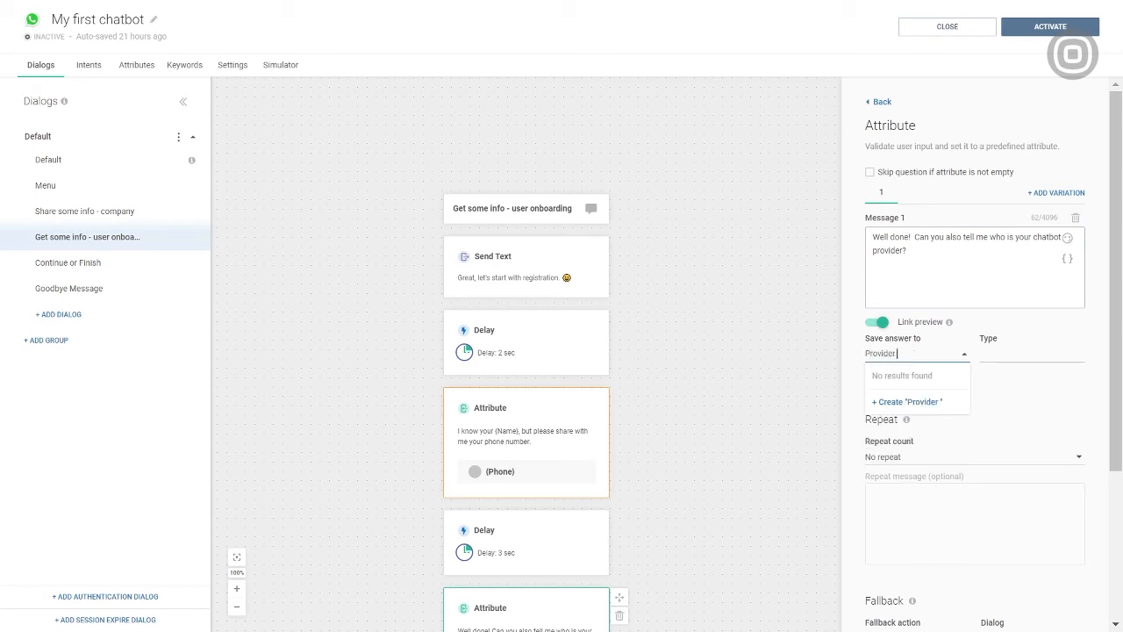
{"action": "type", "text": "Name"}
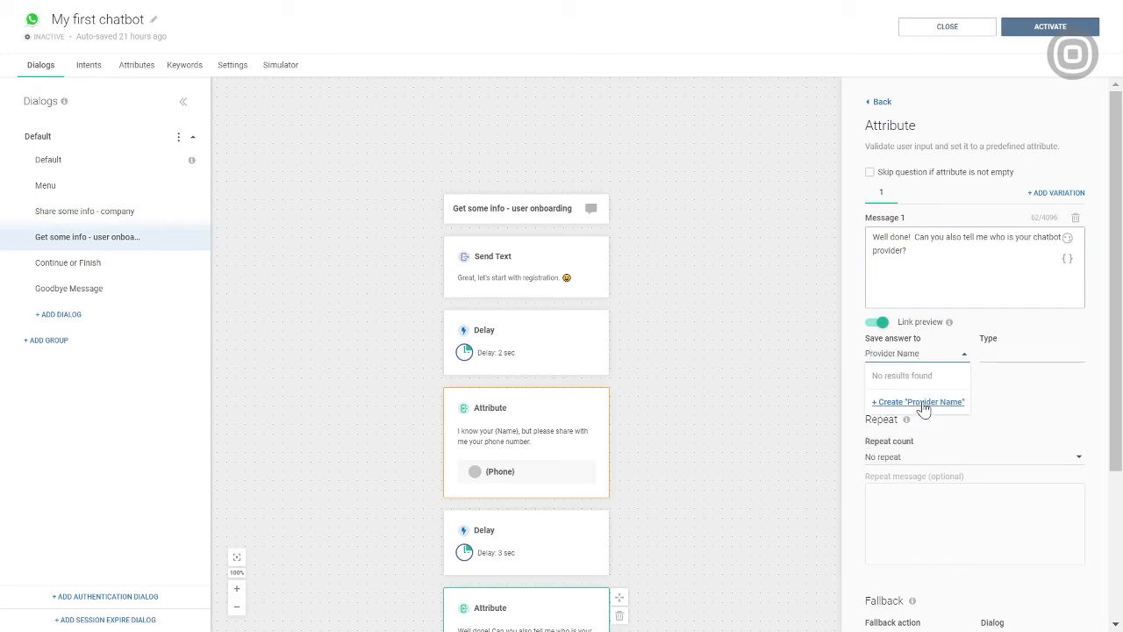
{"action": "left_click", "coordinate": [918, 400]}
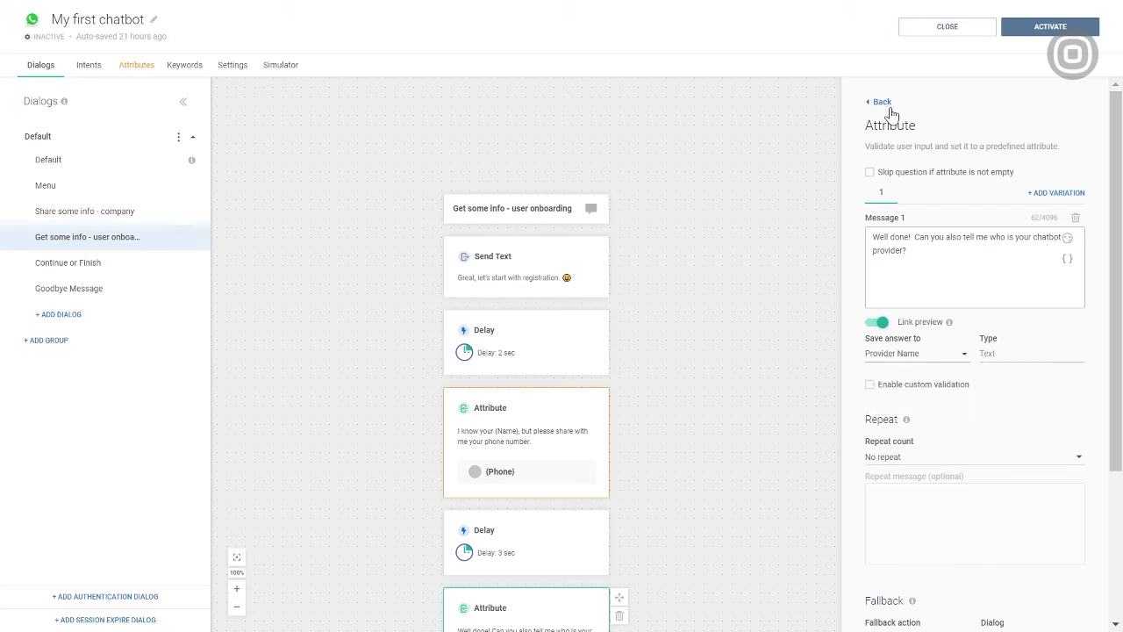
{"action": "left_click", "coordinate": [881, 100]}
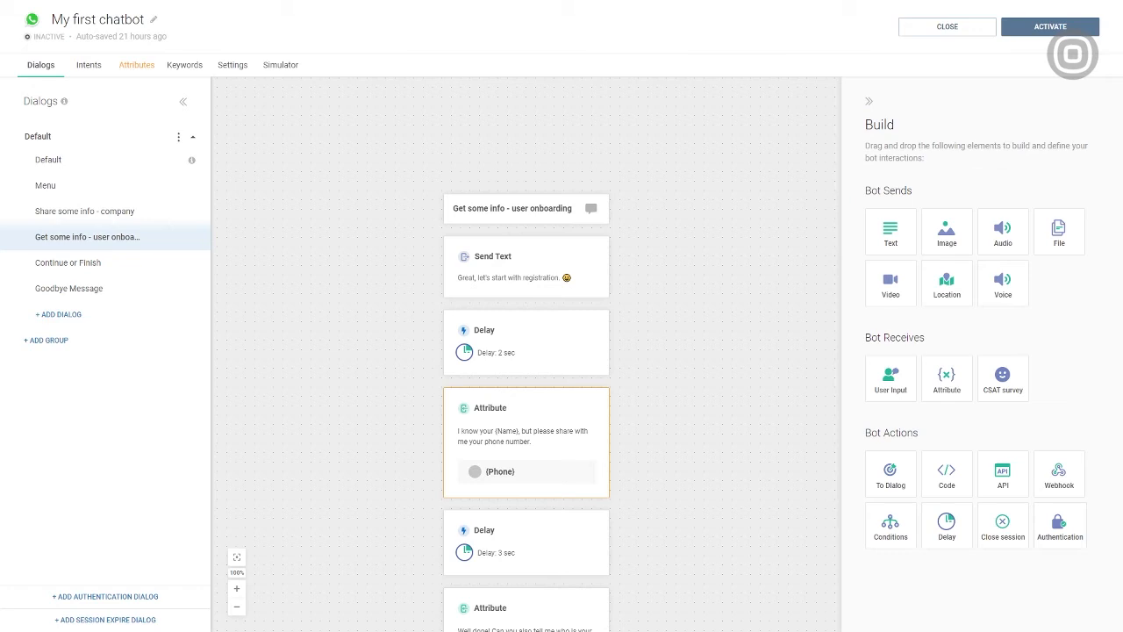
{"action": "mouse_move", "coordinate": [723, 555]}
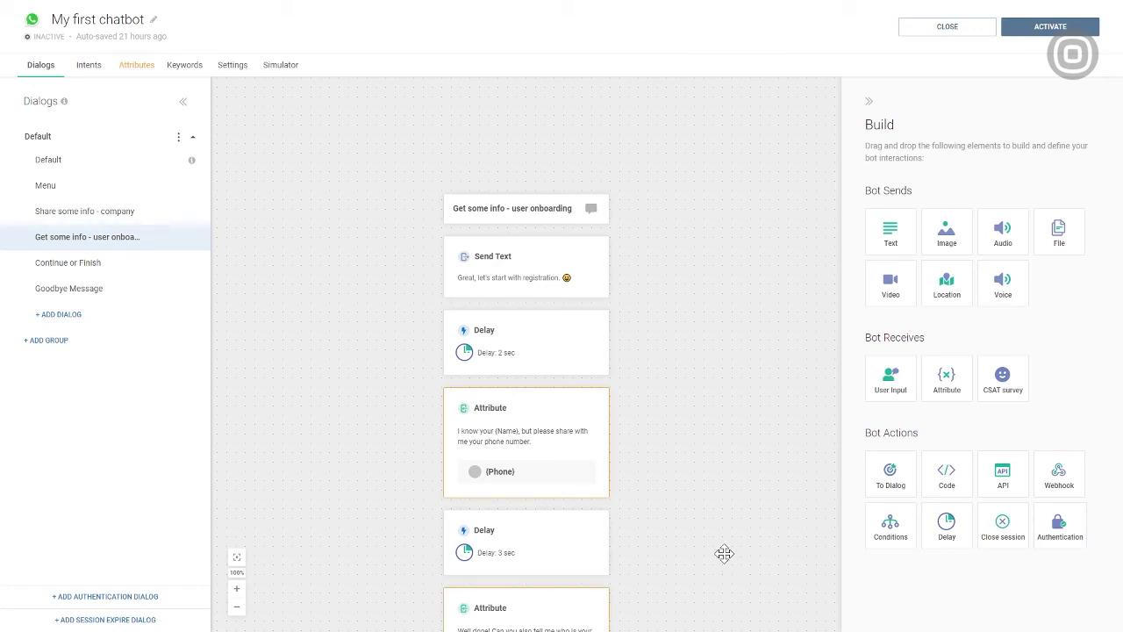
{"action": "mouse_move", "coordinate": [719, 562]}
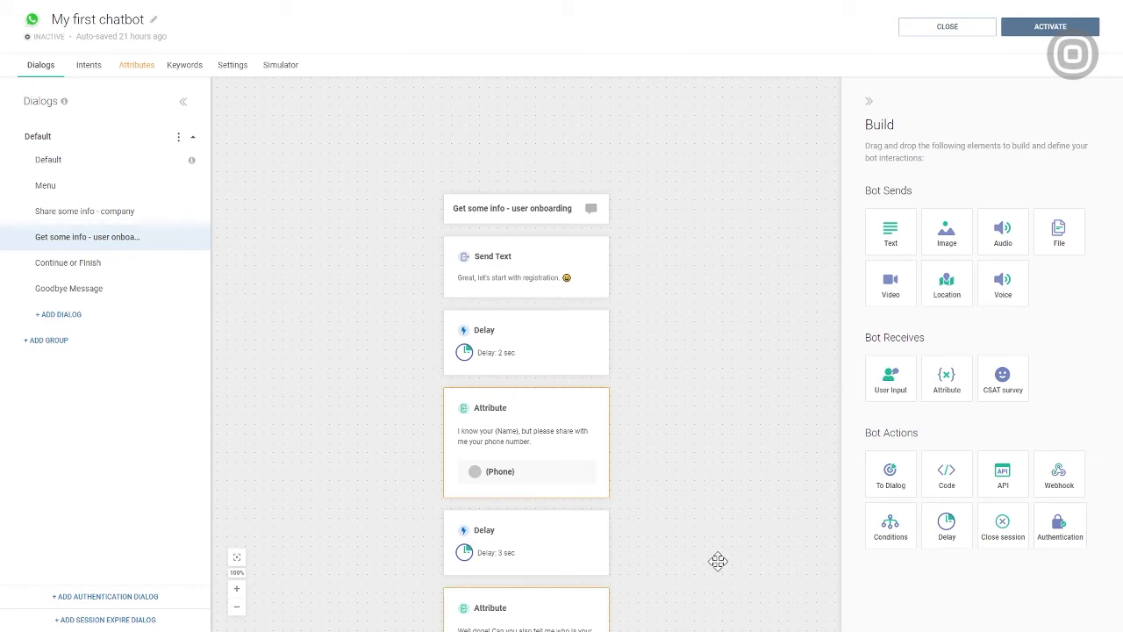
Redirect onboarding to a newly created 'Process Info - User Checking' dialog.
{"action": "scroll", "scroll_direction": "down", "scroll_amount": 3}
{"action": "type", "text": "Process Info - User Checking"}
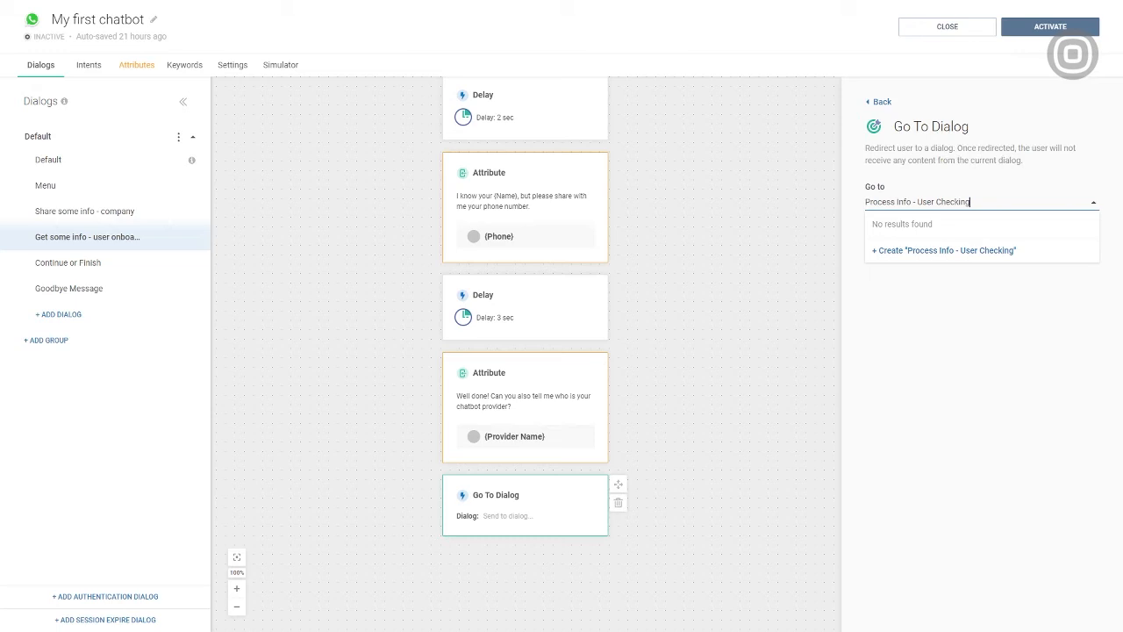
{"action": "left_click", "coordinate": [943, 250]}
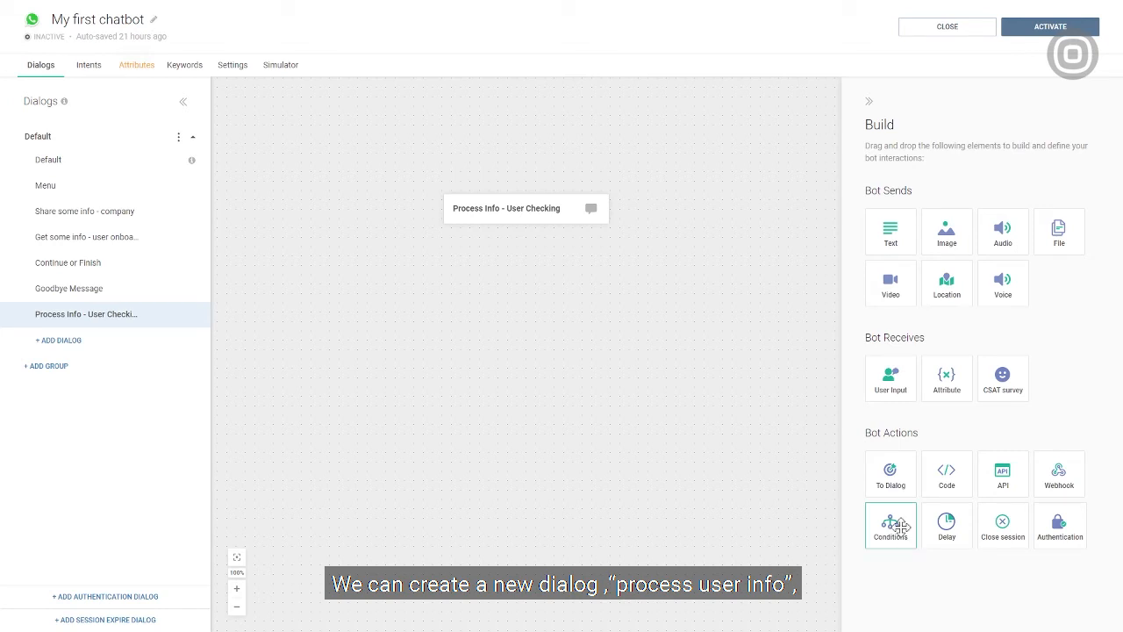
Add a Conditions step checking whether Provider Name is 'Infobip'.
{"action": "left_click_drag", "start_coordinate": [890, 526], "coordinate": [570, 348]}
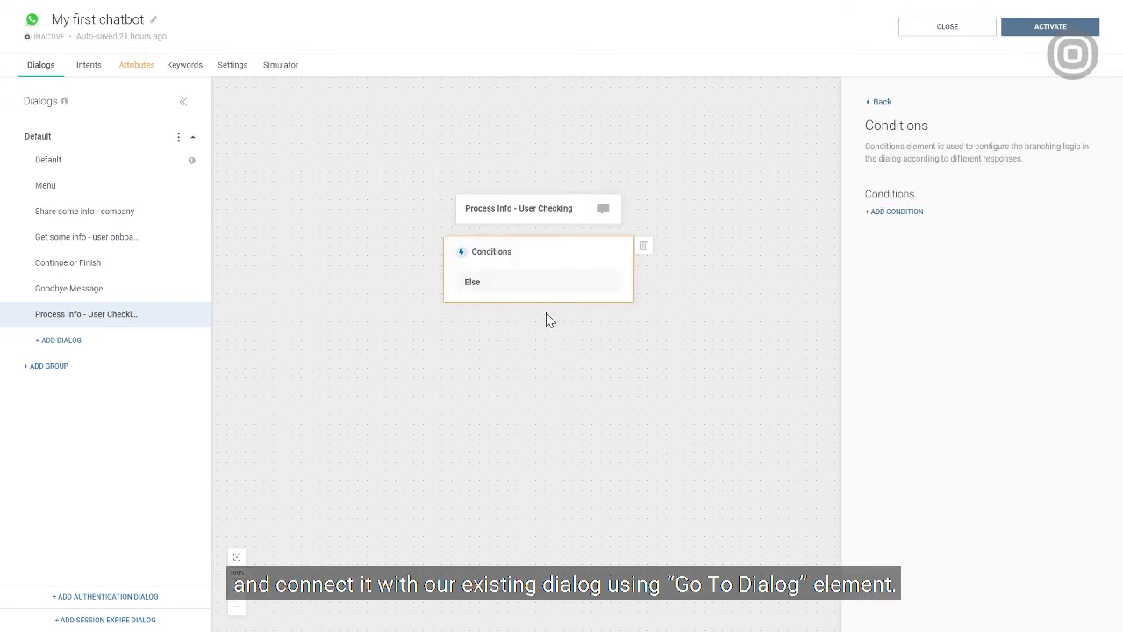
{"action": "left_click", "coordinate": [895, 210]}
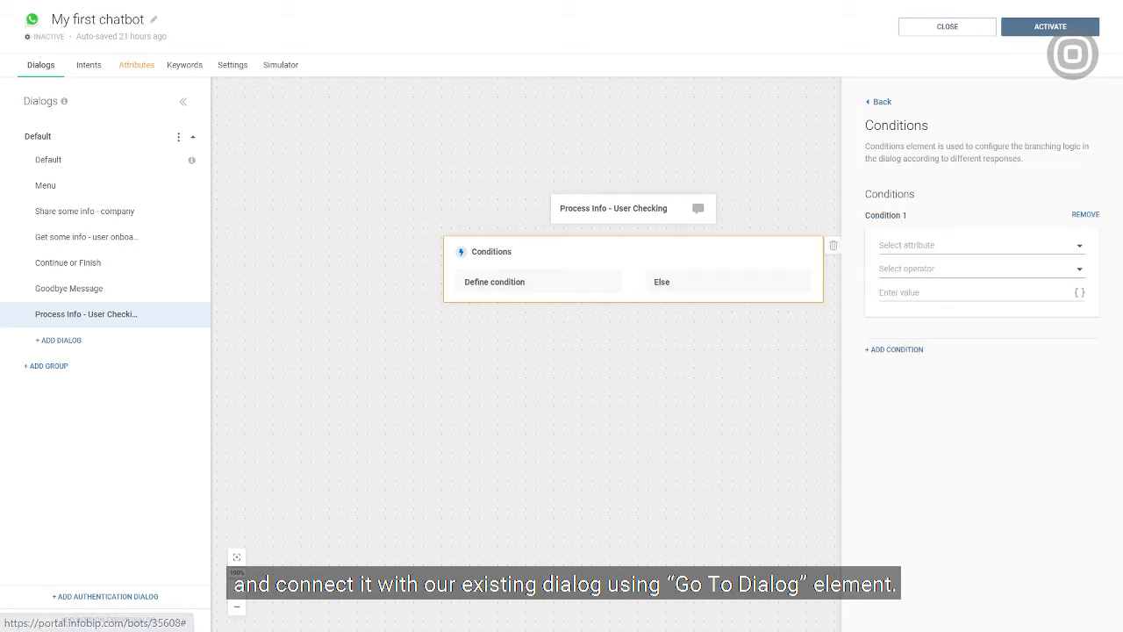
{"action": "left_click", "coordinate": [976, 246]}
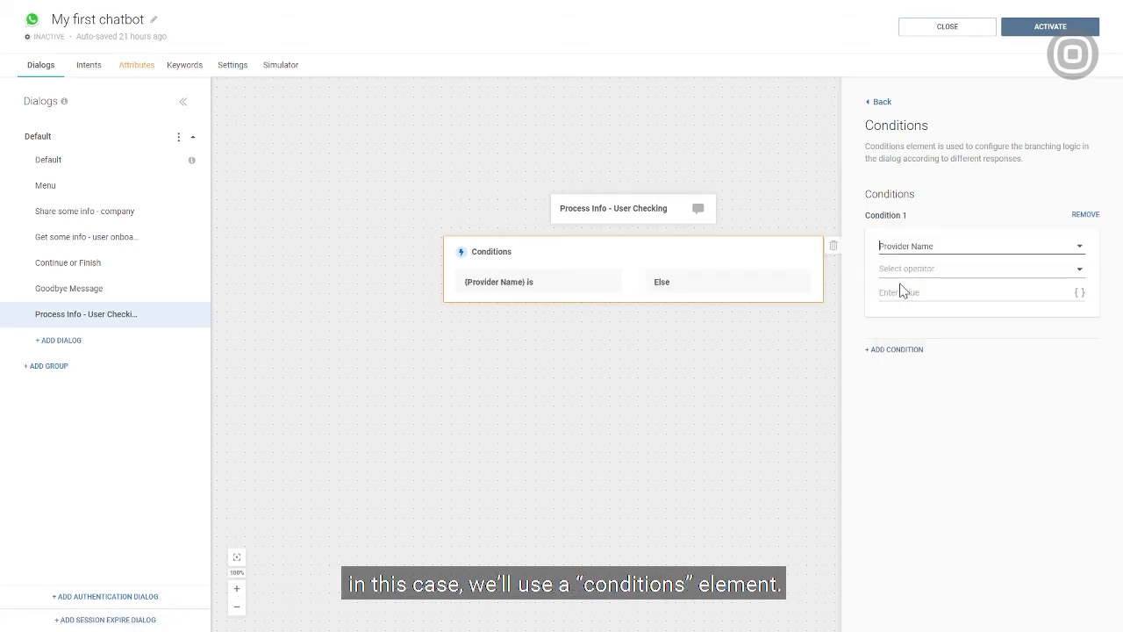
{"action": "left_click", "coordinate": [981, 266]}
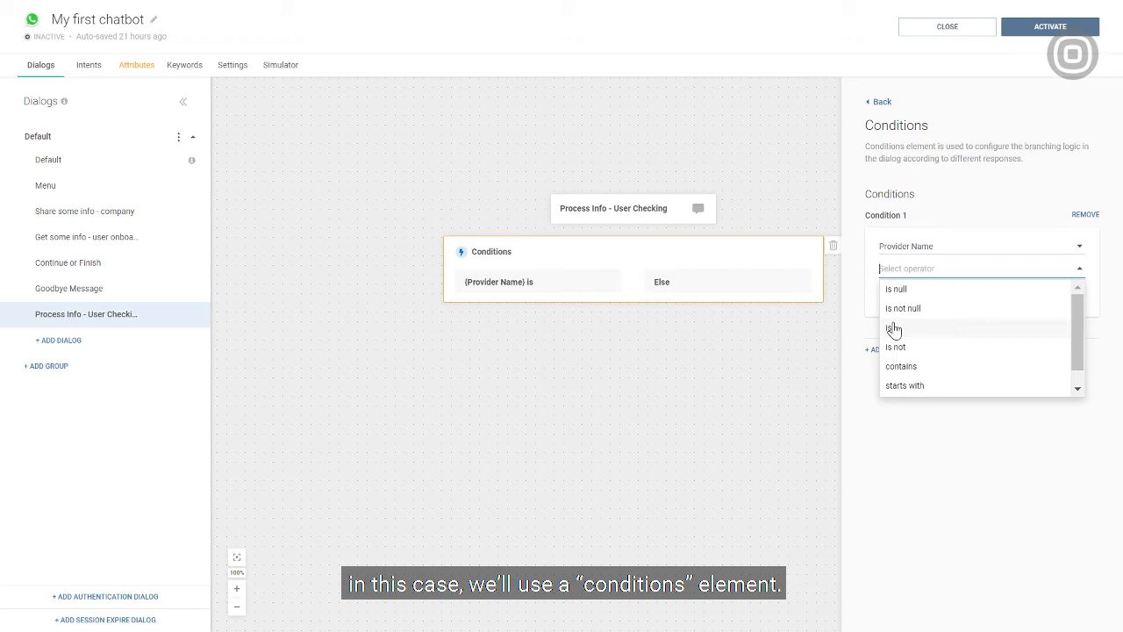
{"action": "left_click", "coordinate": [894, 328]}
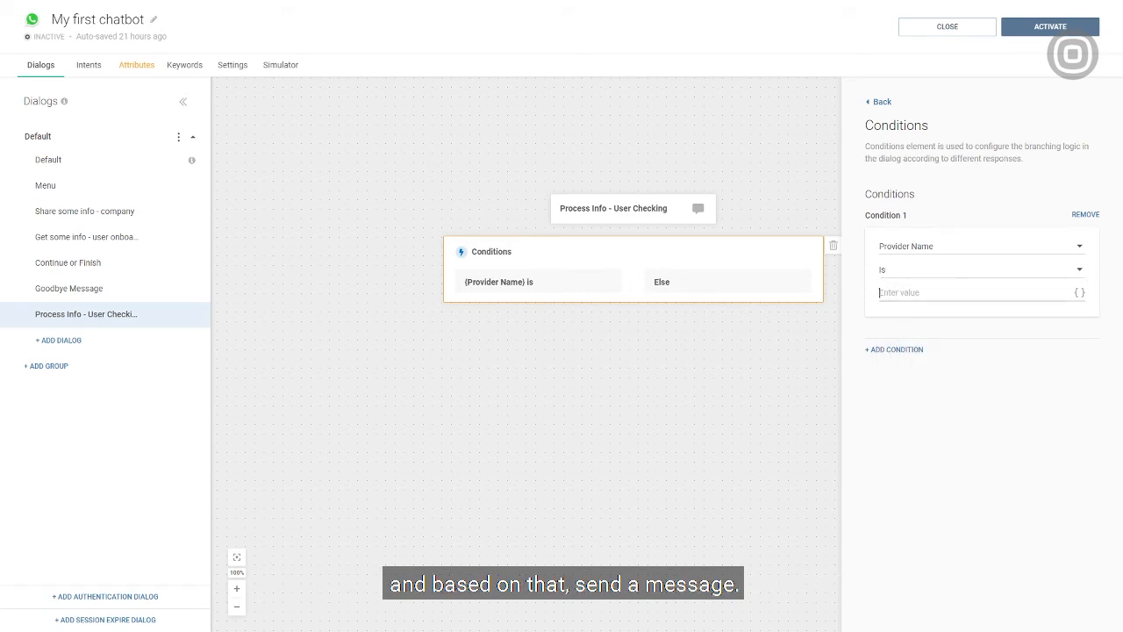
{"action": "type", "text": "Infobip"}
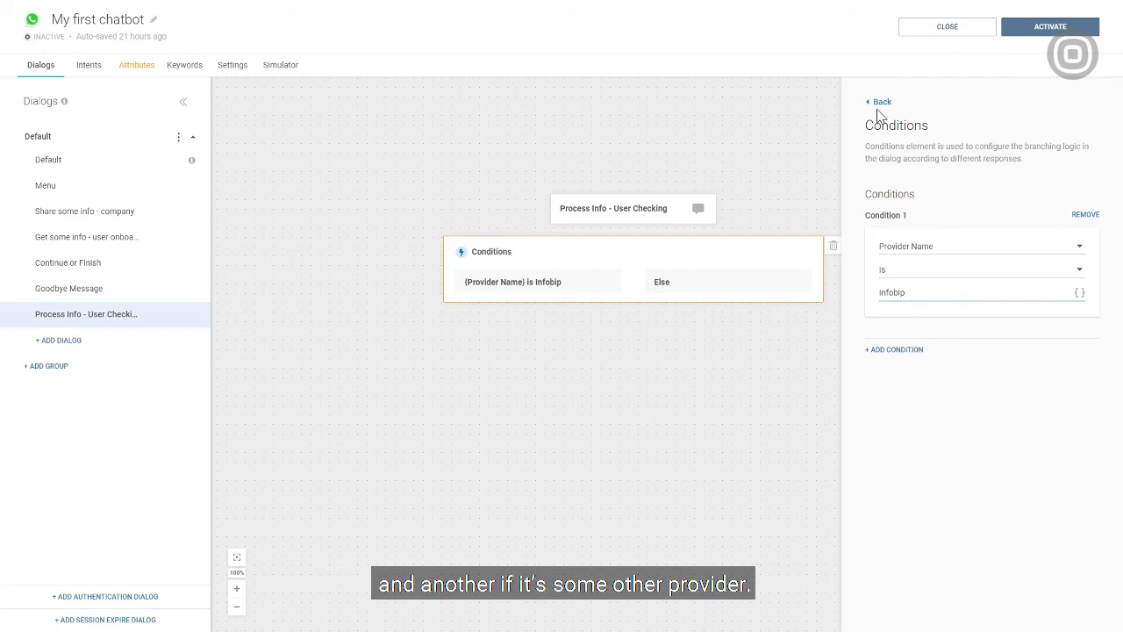
{"action": "left_click", "coordinate": [878, 100]}
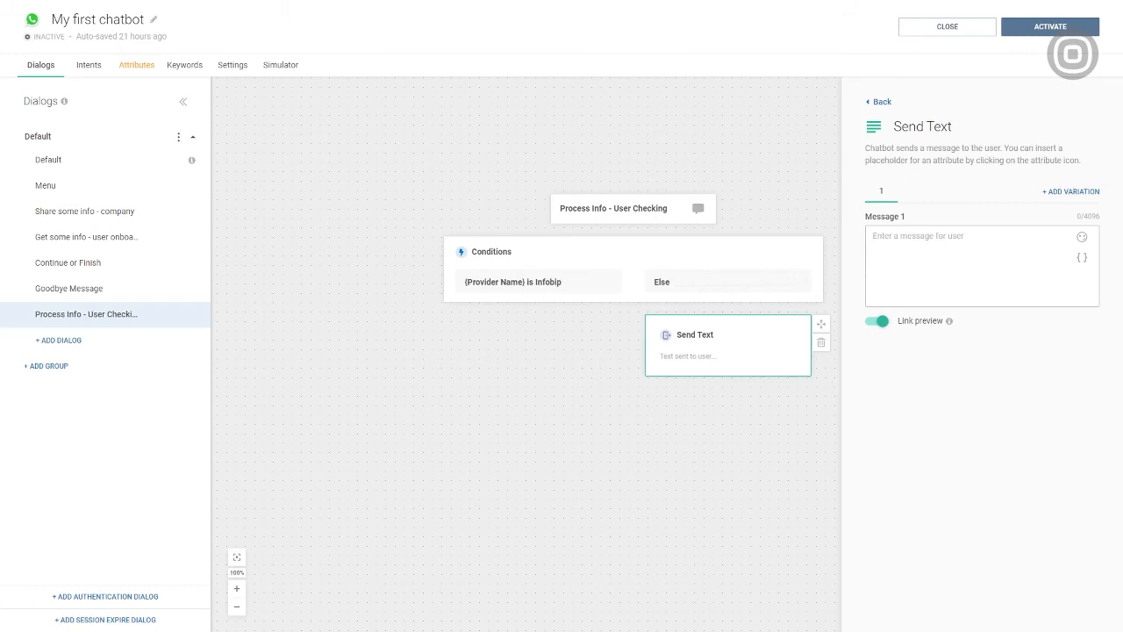
Give Else the reply 'You're mocking me, right?' and redirect it to Continue or Finish.
{"action": "type", "text": "You"}
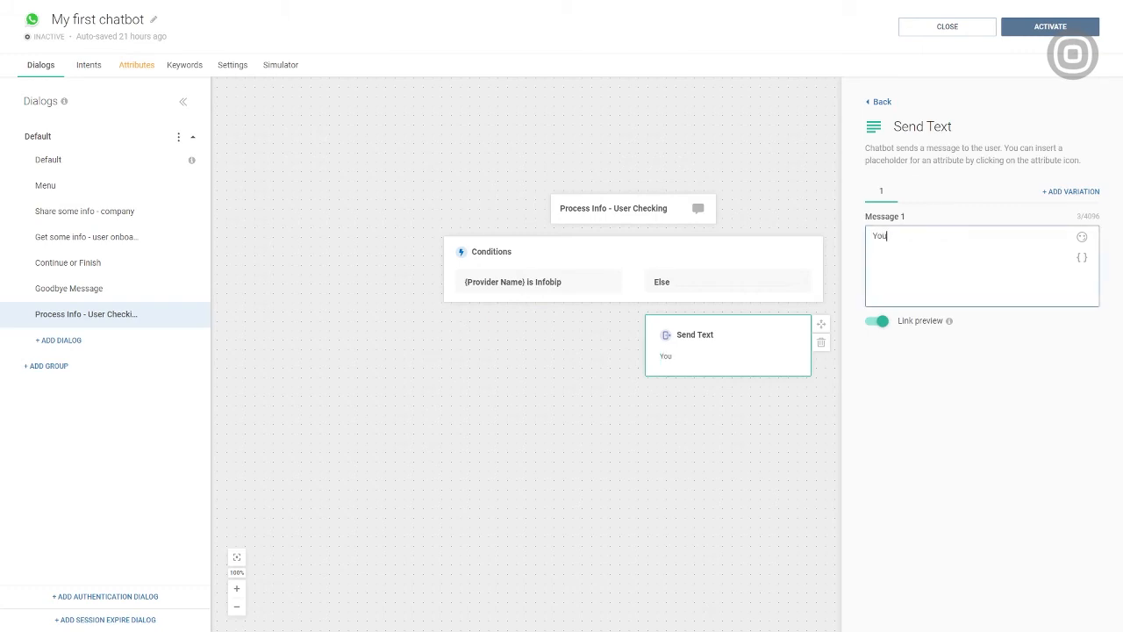
{"action": "type", "text": "'re mocking me, right?"}
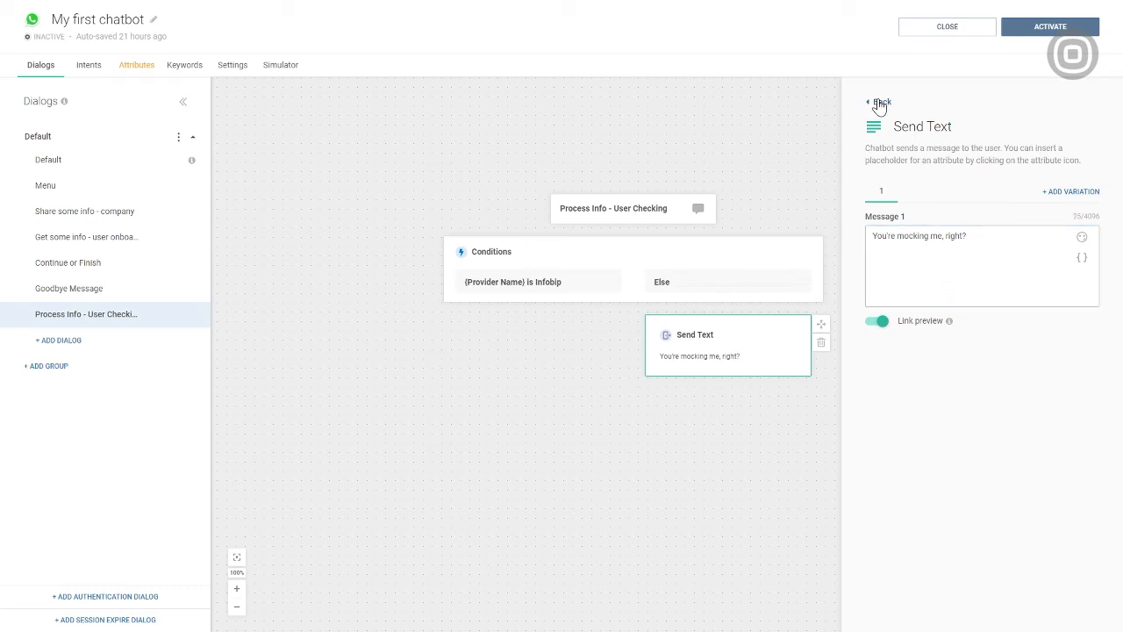
{"action": "left_click", "coordinate": [881, 102]}
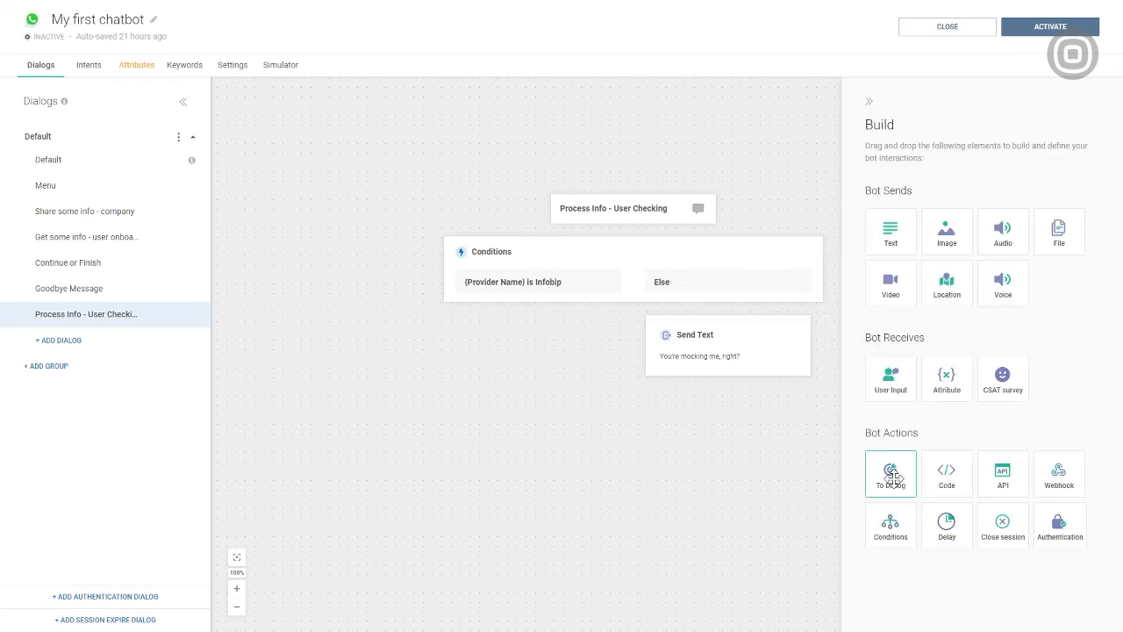
{"action": "left_click", "coordinate": [890, 474]}
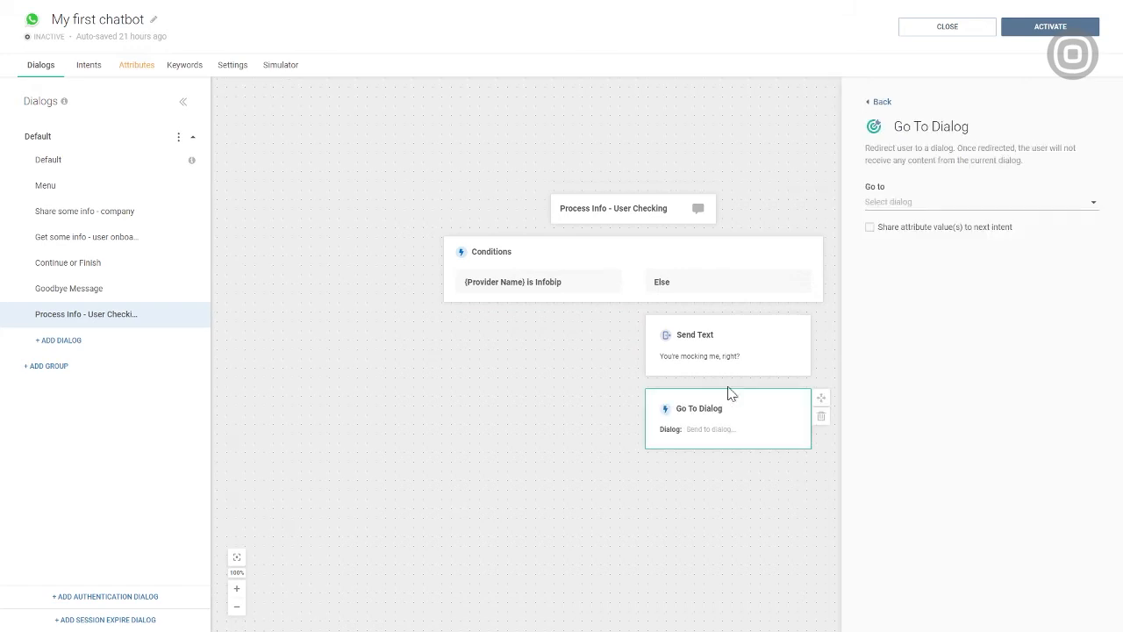
{"action": "mouse_move", "coordinate": [693, 432]}
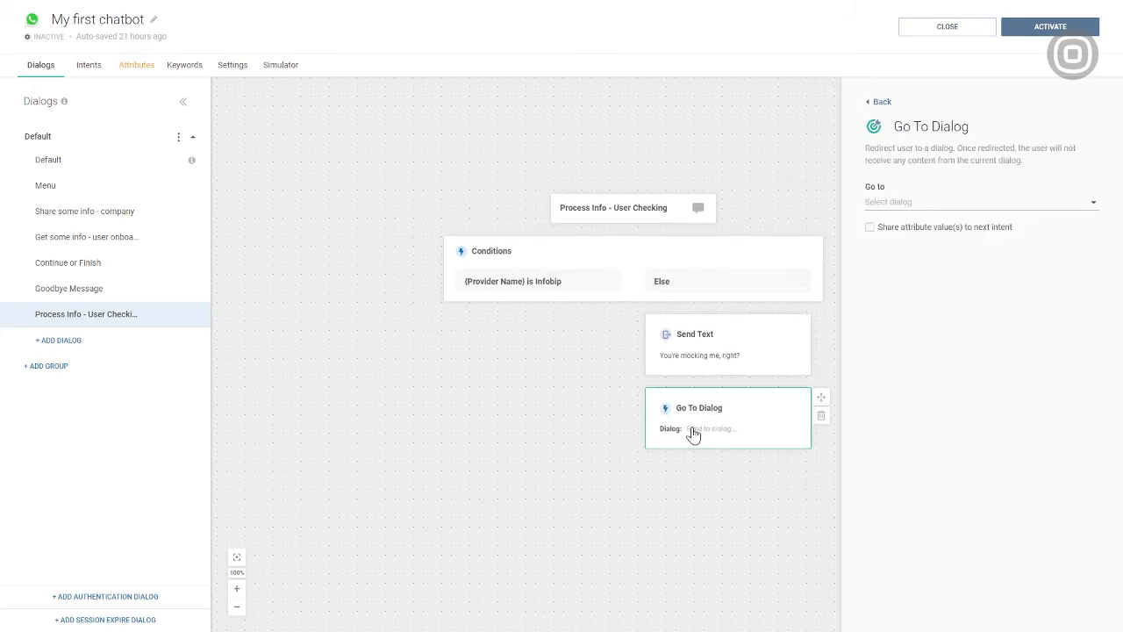
{"action": "left_click", "coordinate": [980, 202]}
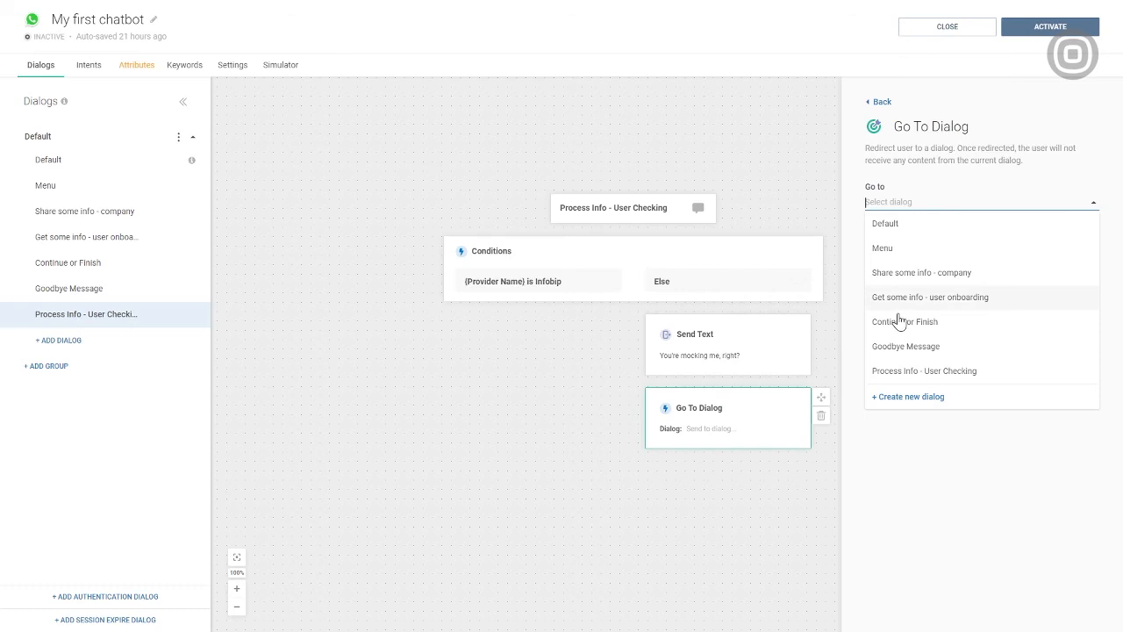
{"action": "left_click", "coordinate": [906, 321]}
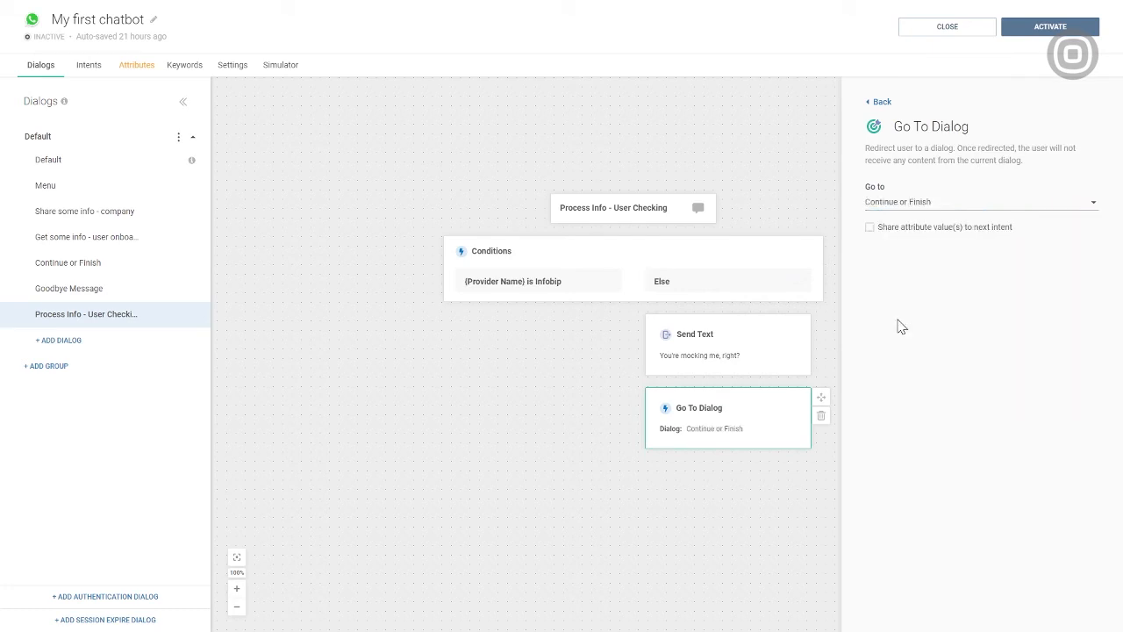
{"action": "left_click", "coordinate": [877, 100]}
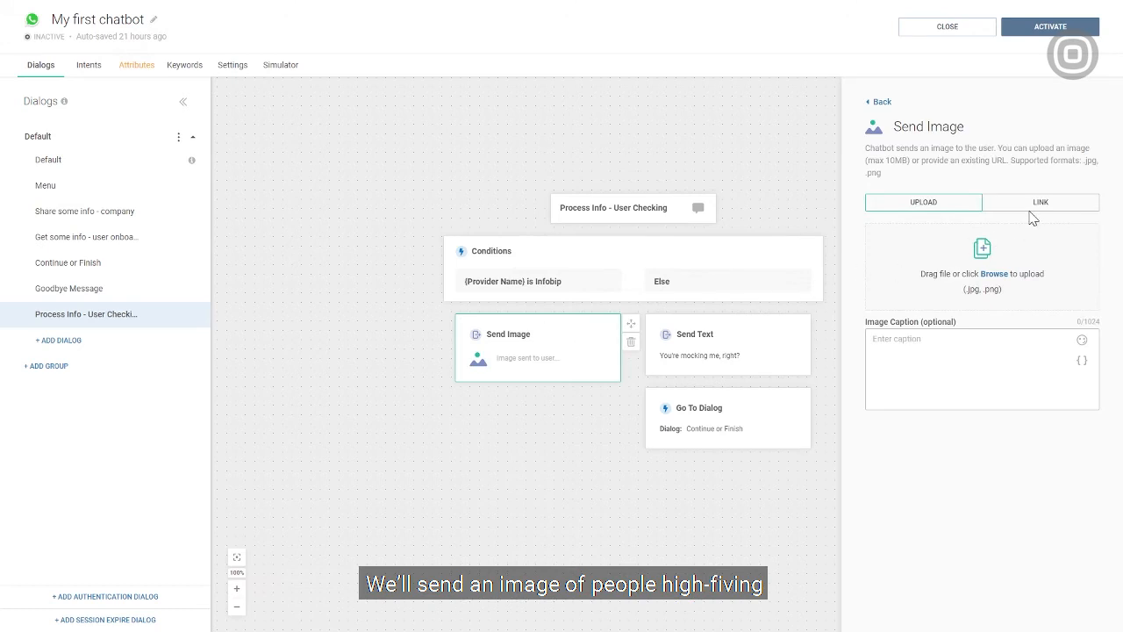
Give the Infobip branch a high-five image via link and redirect it to Continue or Finish.
{"action": "left_click", "coordinate": [1041, 202]}
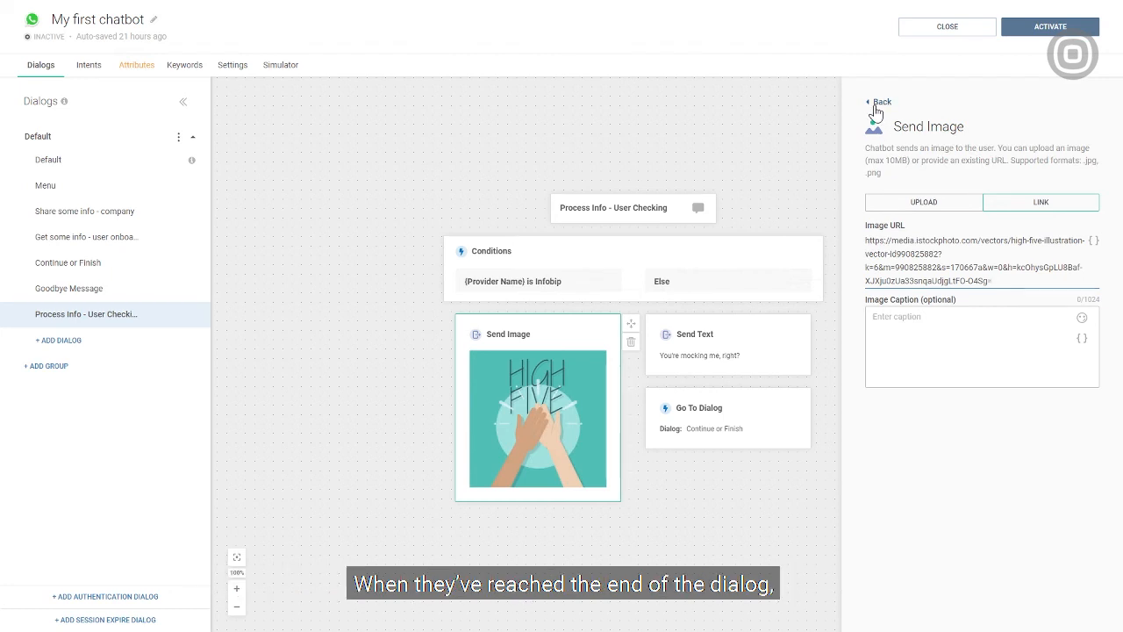
{"action": "left_click", "coordinate": [879, 101]}
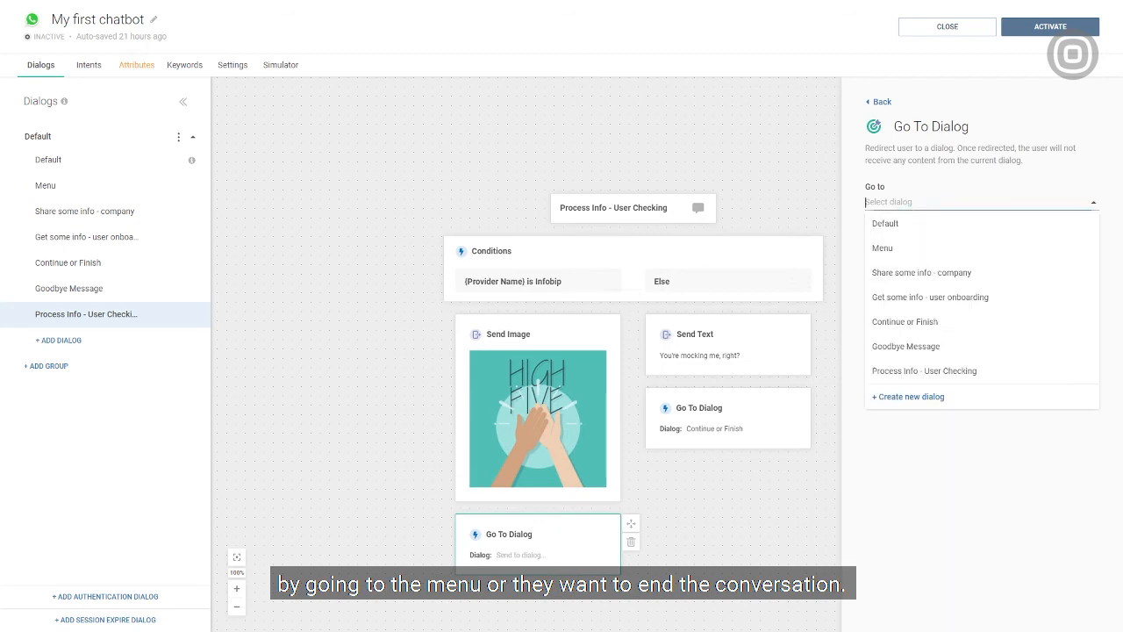
{"action": "left_click", "coordinate": [906, 321]}
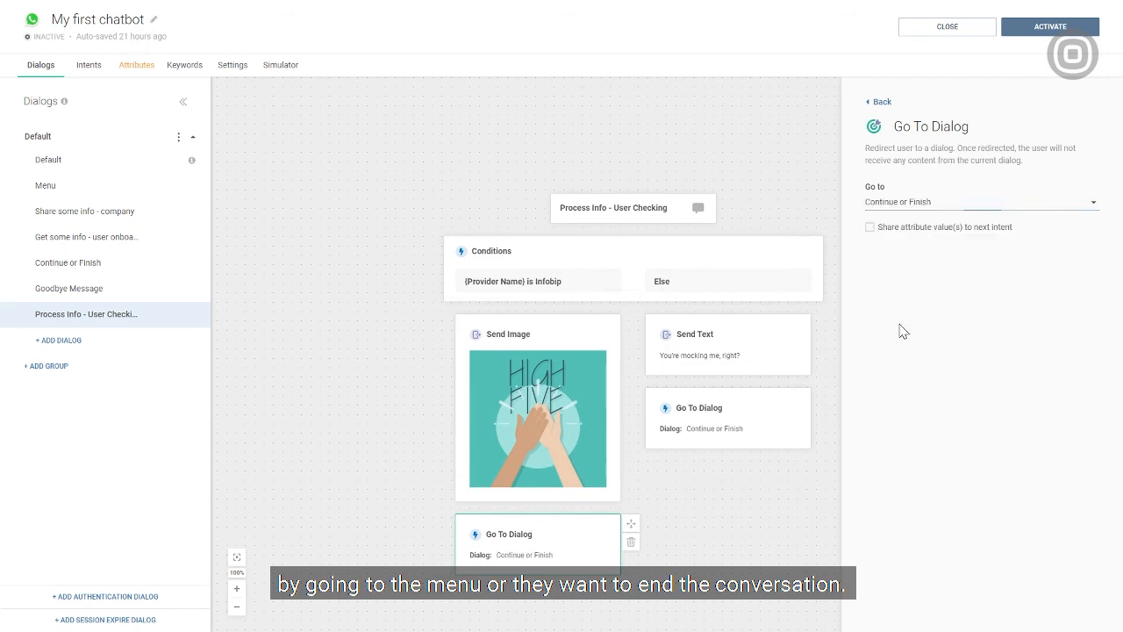
{"action": "left_click", "coordinate": [877, 100]}
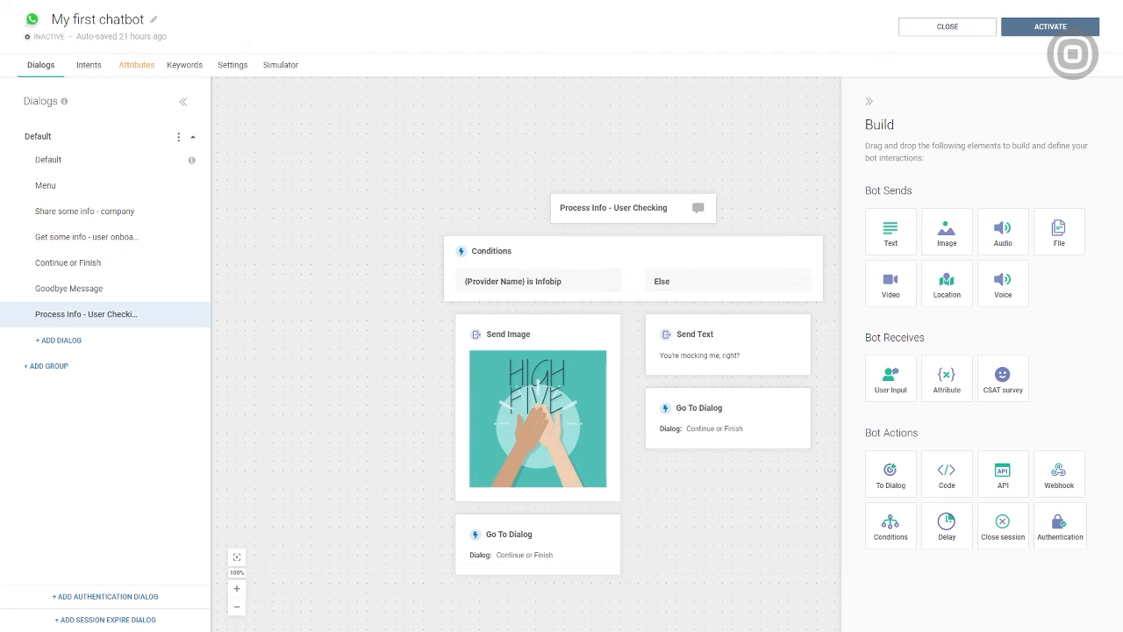
Give the Goodbye Message dialog a 2-second pause followed by a farewell text message.
{"action": "left_click", "coordinate": [68, 288]}
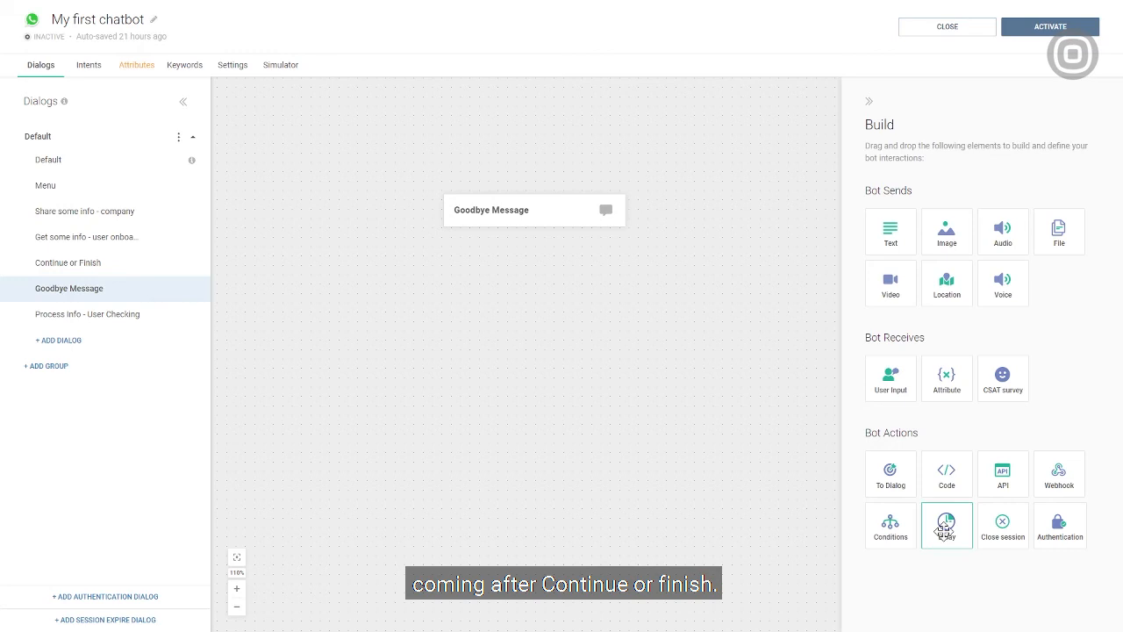
{"action": "left_click", "coordinate": [946, 524]}
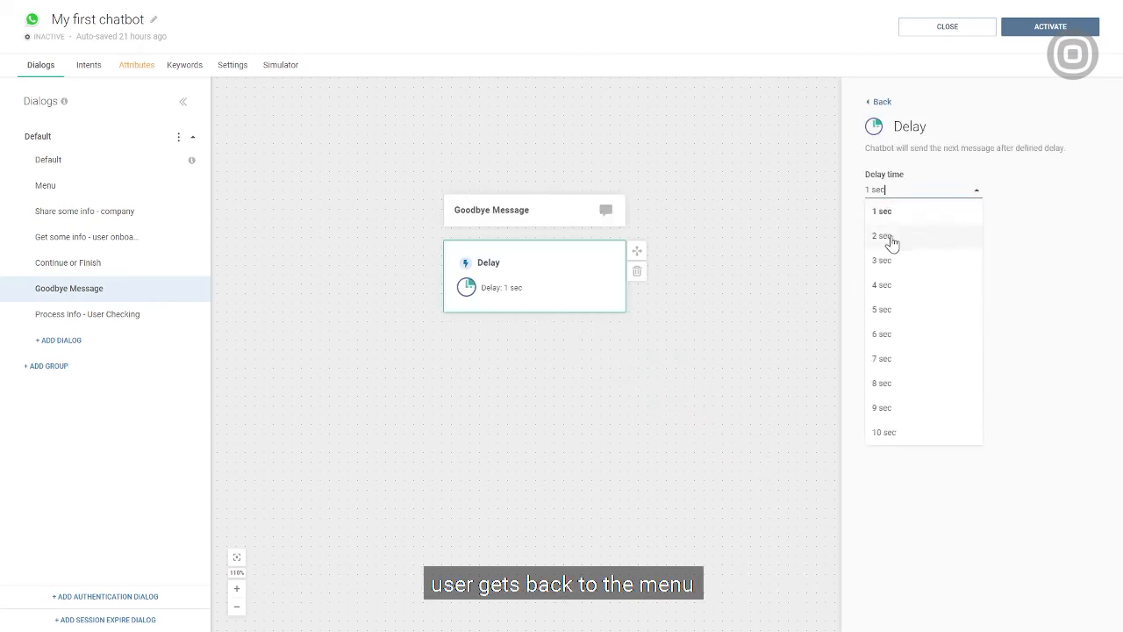
{"action": "left_click", "coordinate": [881, 235]}
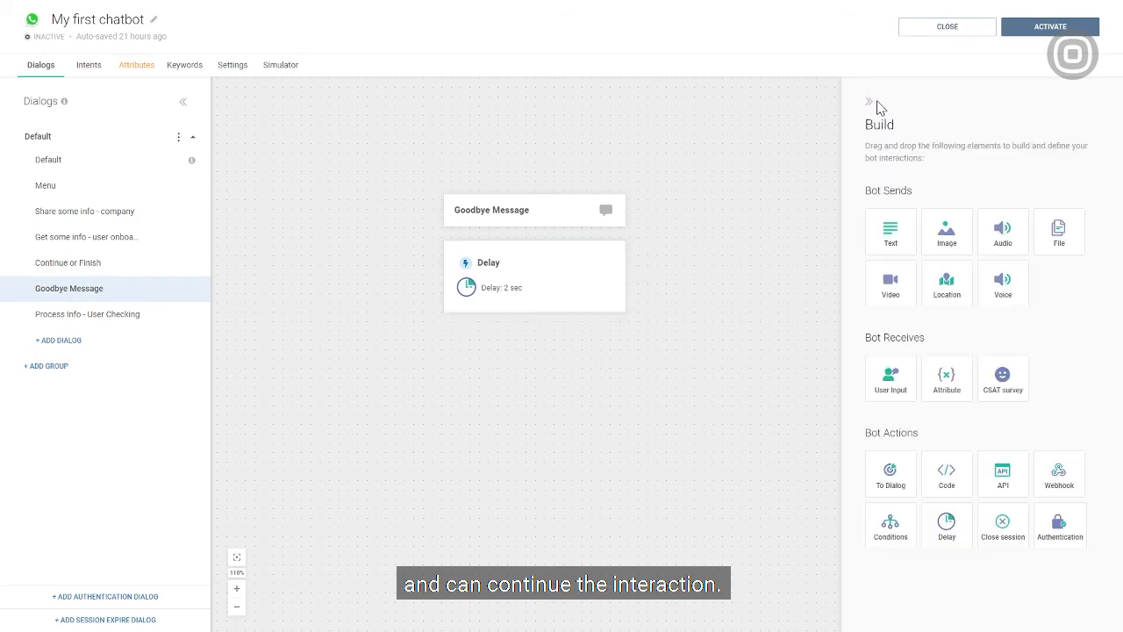
{"action": "mouse_move", "coordinate": [574, 328]}
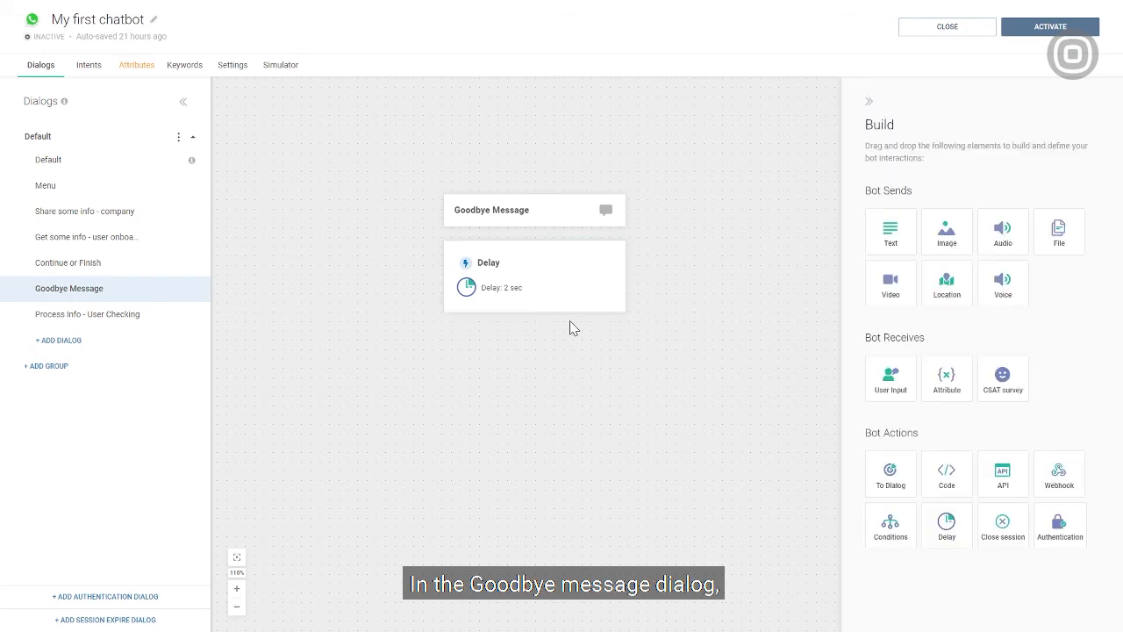
{"action": "left_click_drag", "start_coordinate": [890, 232], "coordinate": [591, 323]}
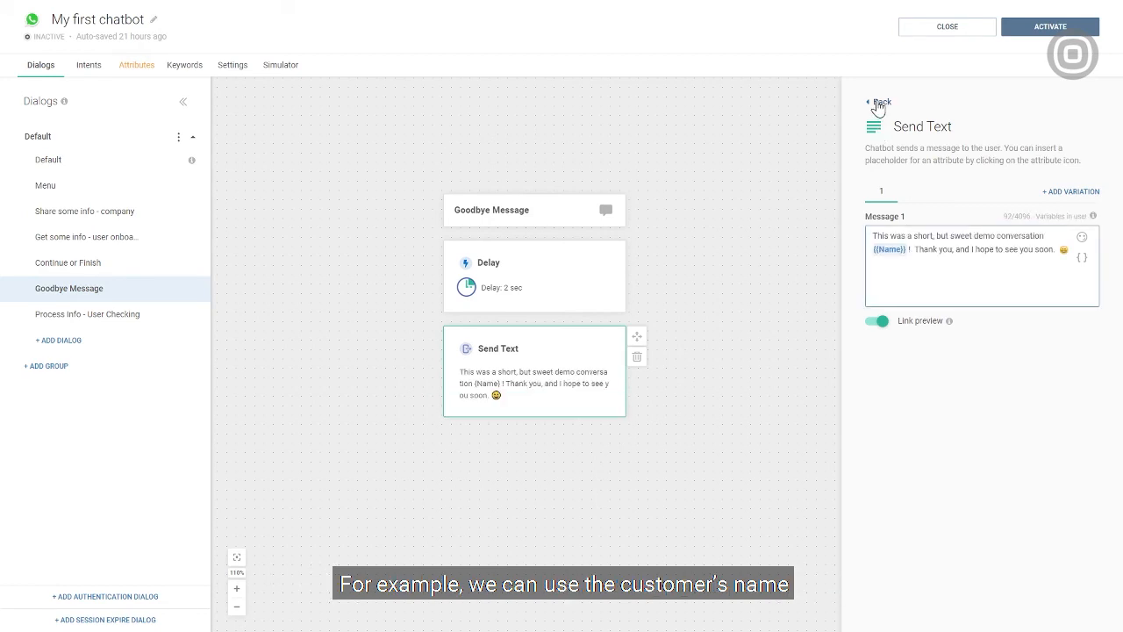
{"action": "left_click", "coordinate": [878, 102]}
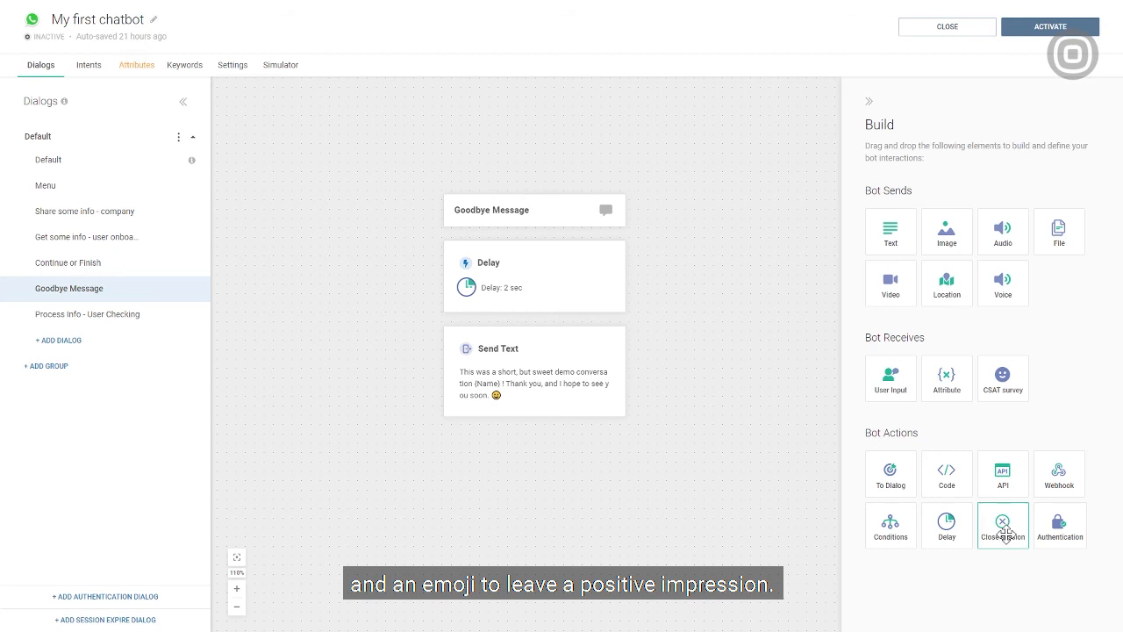
Add a Close Session element after the farewell text and review its details.
{"action": "left_click_drag", "start_coordinate": [1004, 526], "coordinate": [547, 411]}
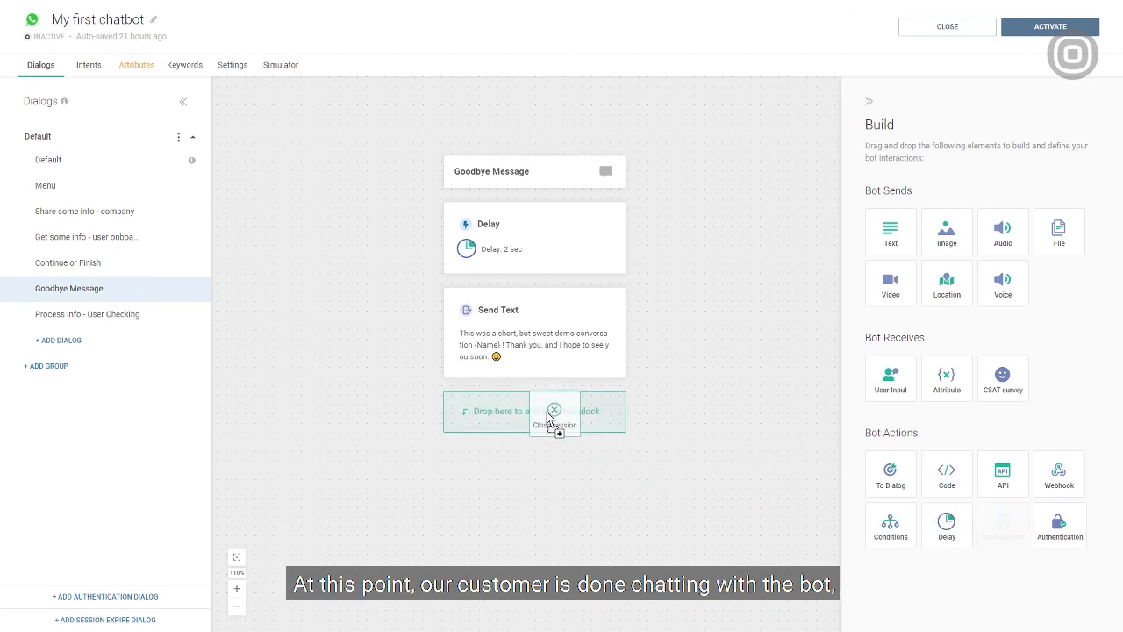
{"action": "left_click", "coordinate": [553, 411]}
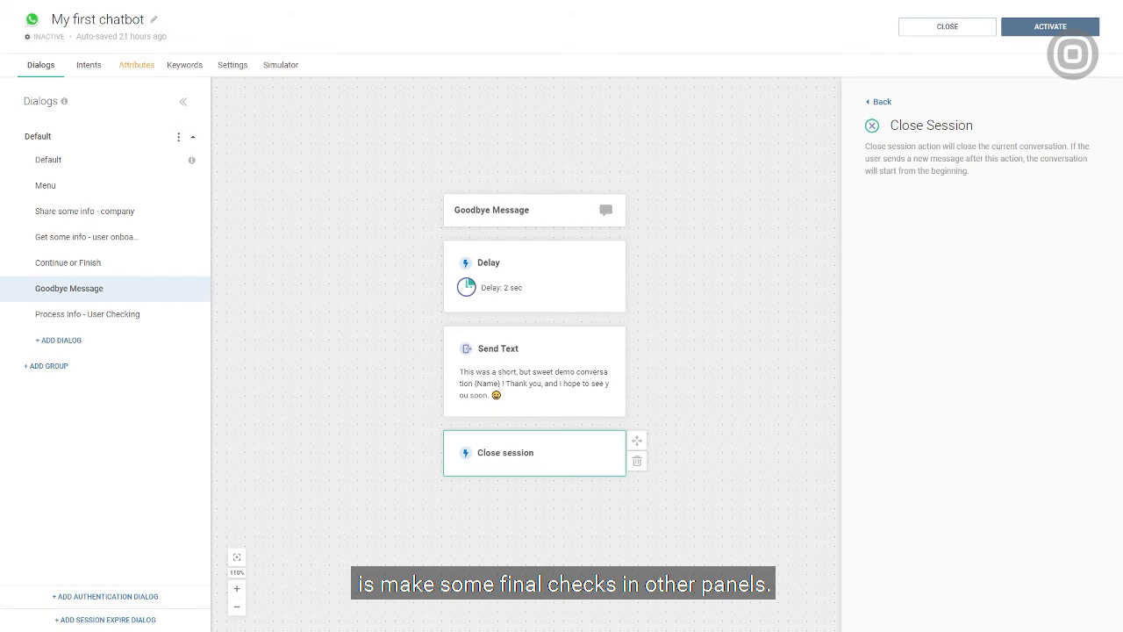
{"action": "left_click", "coordinate": [137, 64]}
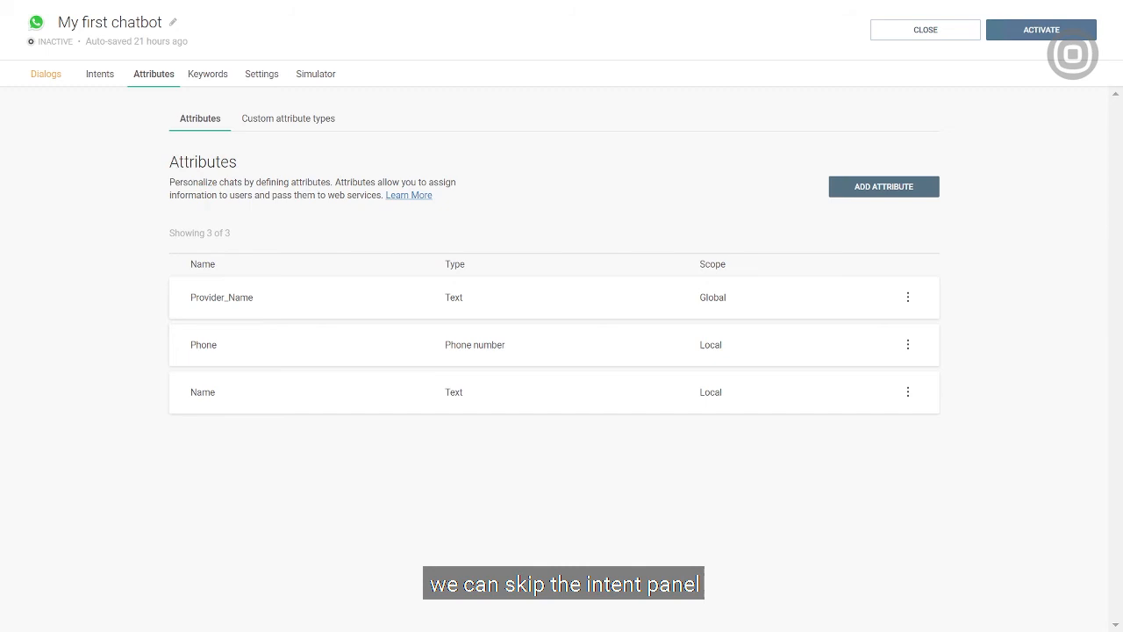
{"action": "mouse_move", "coordinate": [772, 193]}
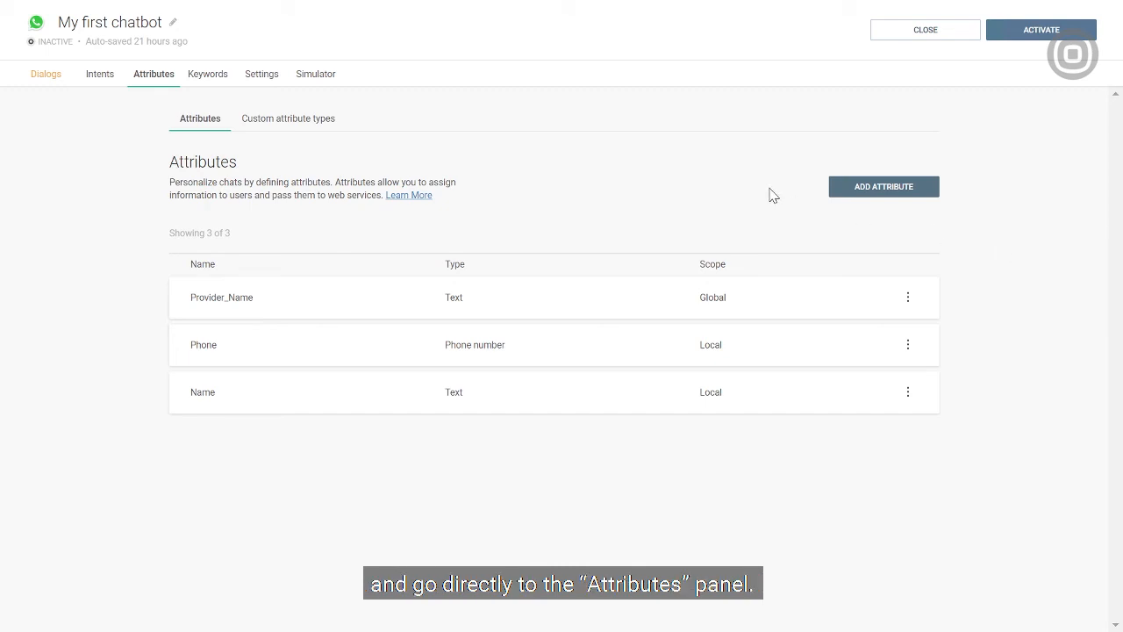
{"action": "mouse_move", "coordinate": [741, 295]}
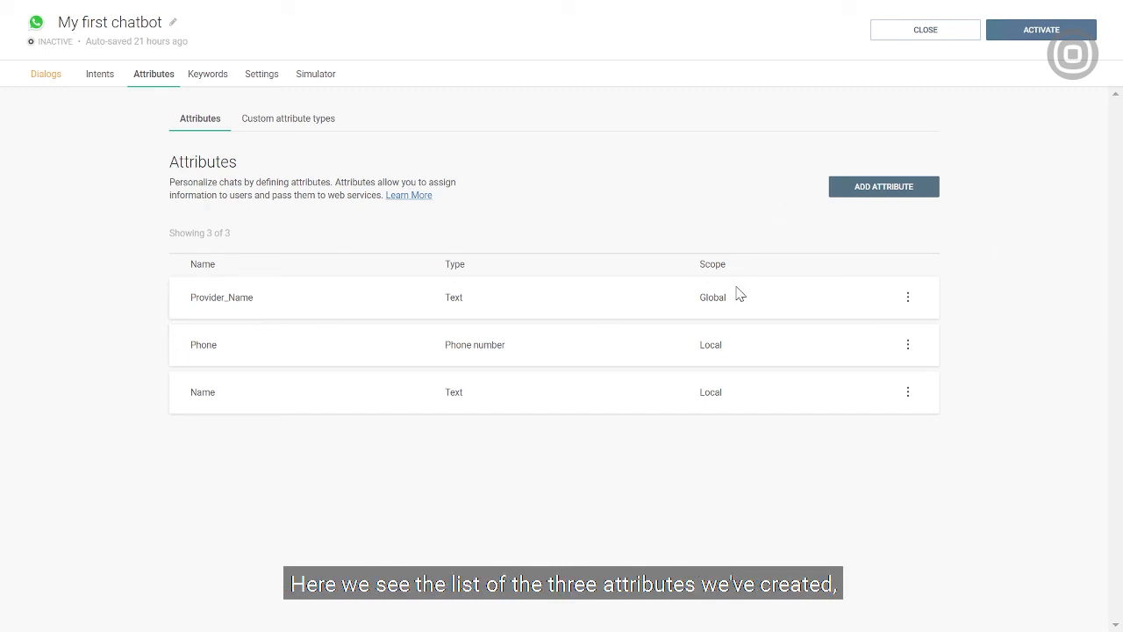
{"action": "mouse_move", "coordinate": [706, 312]}
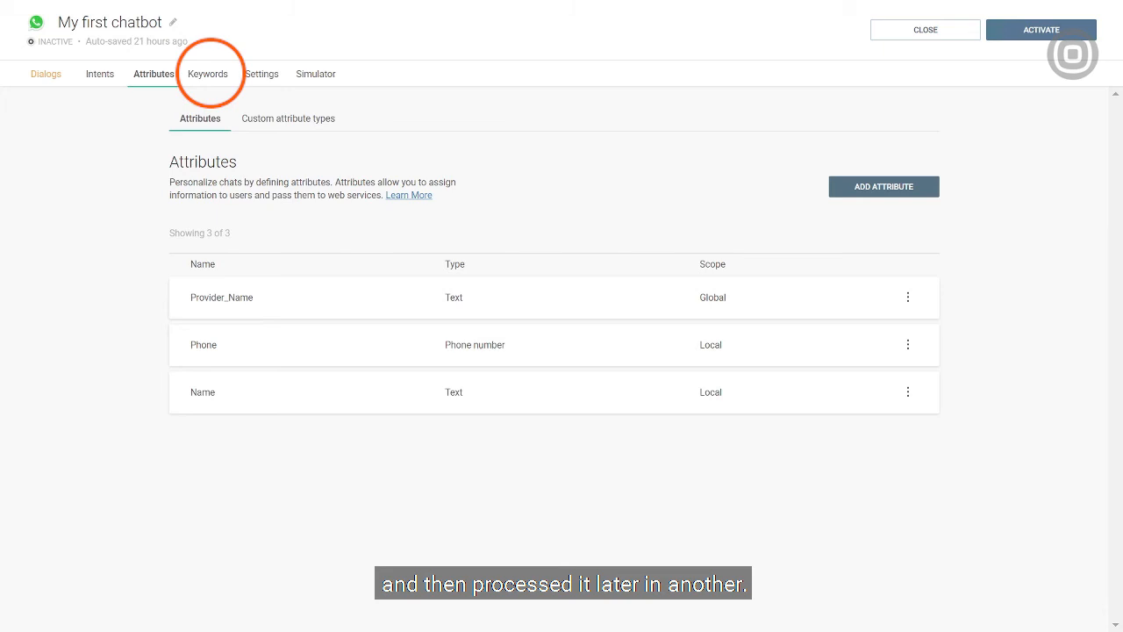
Review the keywords list, then start a simulation of the chatbot in the Simulator.
{"action": "left_click", "coordinate": [207, 74]}
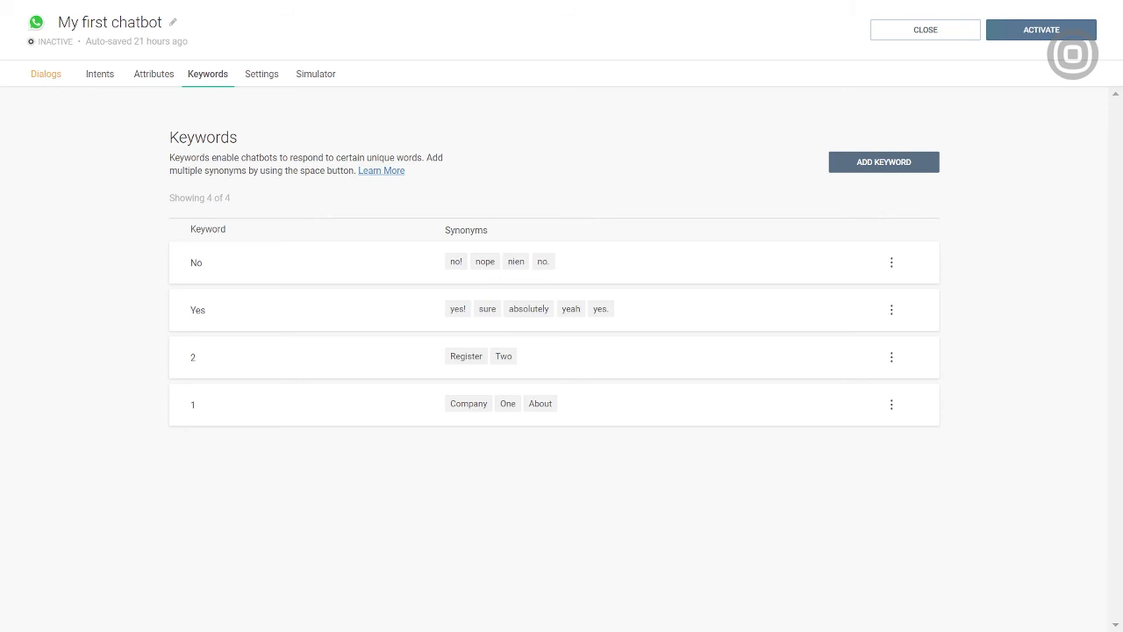
{"action": "left_click", "coordinate": [316, 74]}
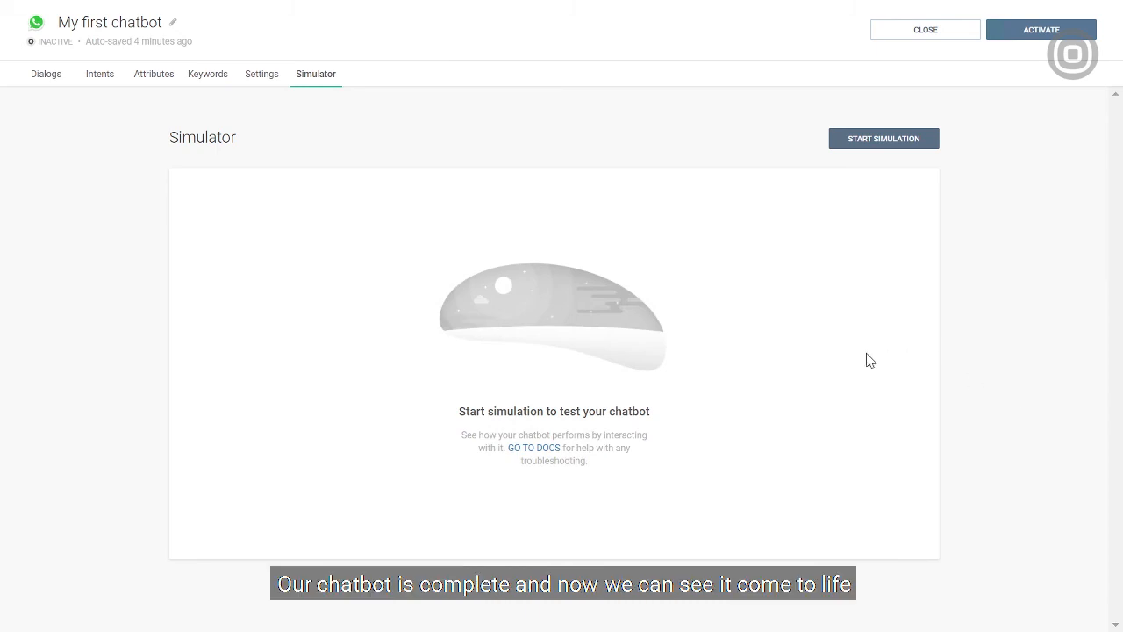
{"action": "left_click", "coordinate": [884, 137]}
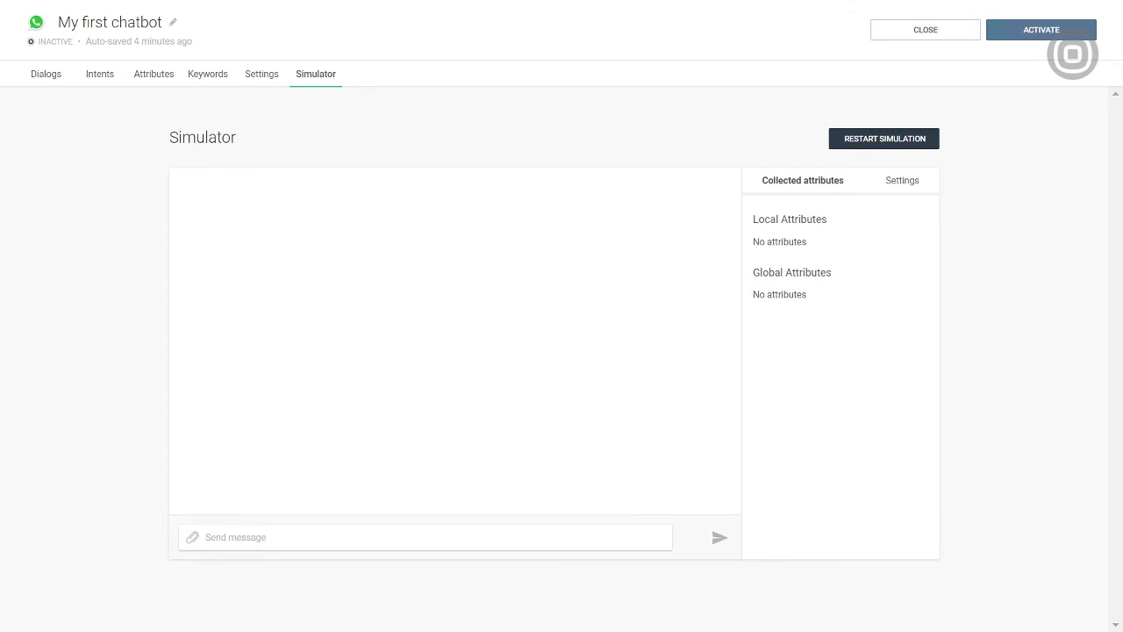
Send the name 'i' to the bot and follow its menu replies in the test chat.
{"action": "type", "text": "i"}
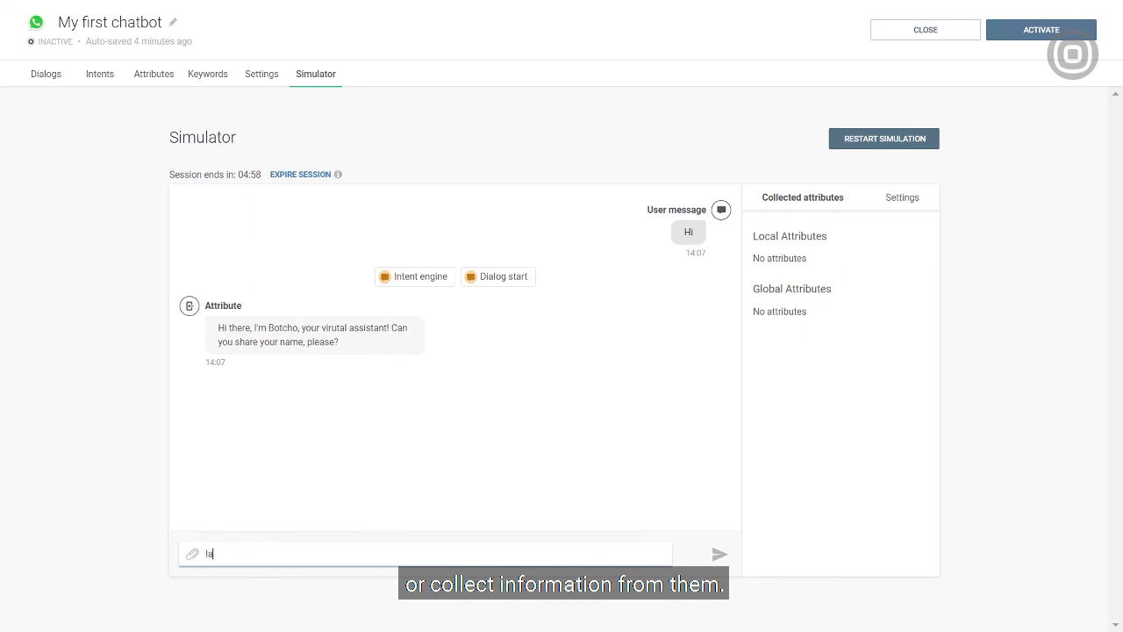
{"action": "key", "text": "Return"}
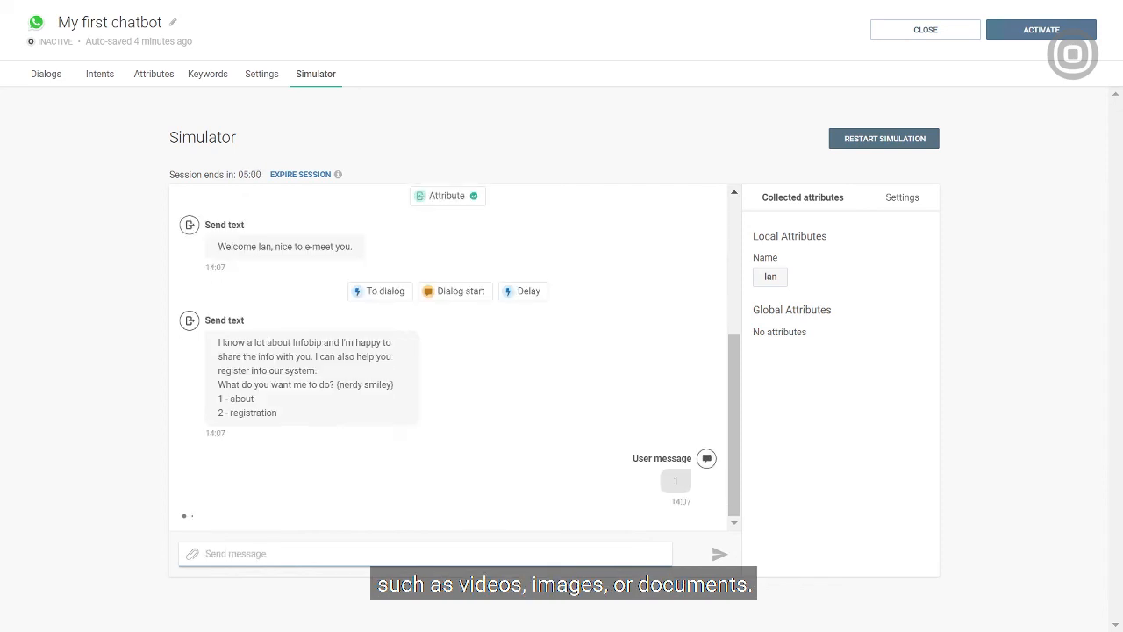
{"action": "scroll", "scroll_direction": "down", "scroll_amount": 3}
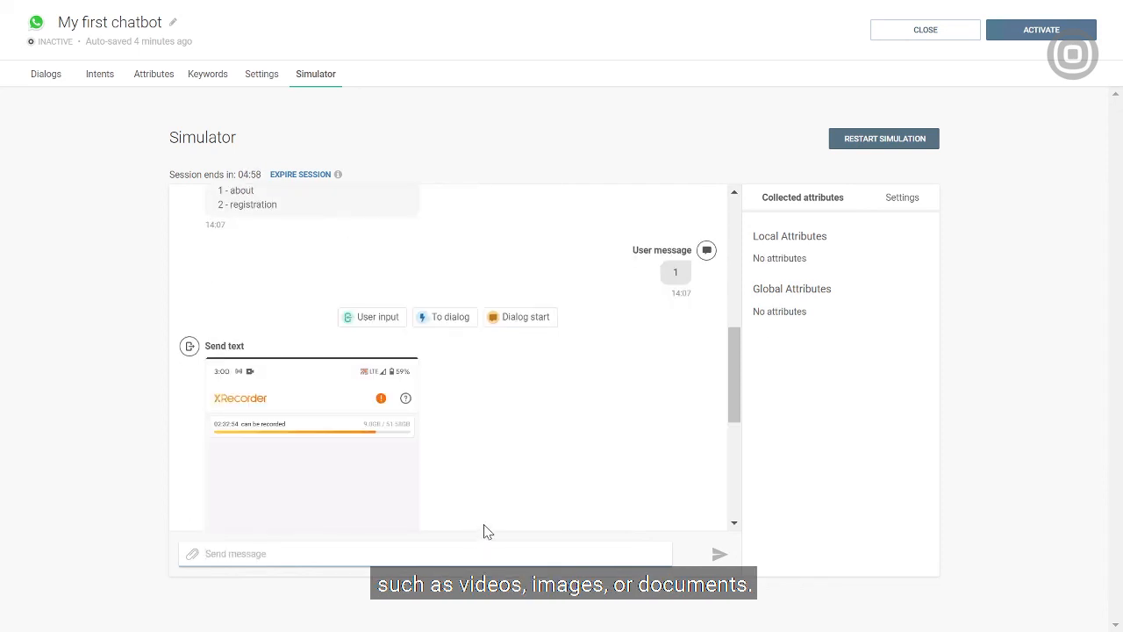
{"action": "scroll", "scroll_direction": "down", "scroll_amount": 3}
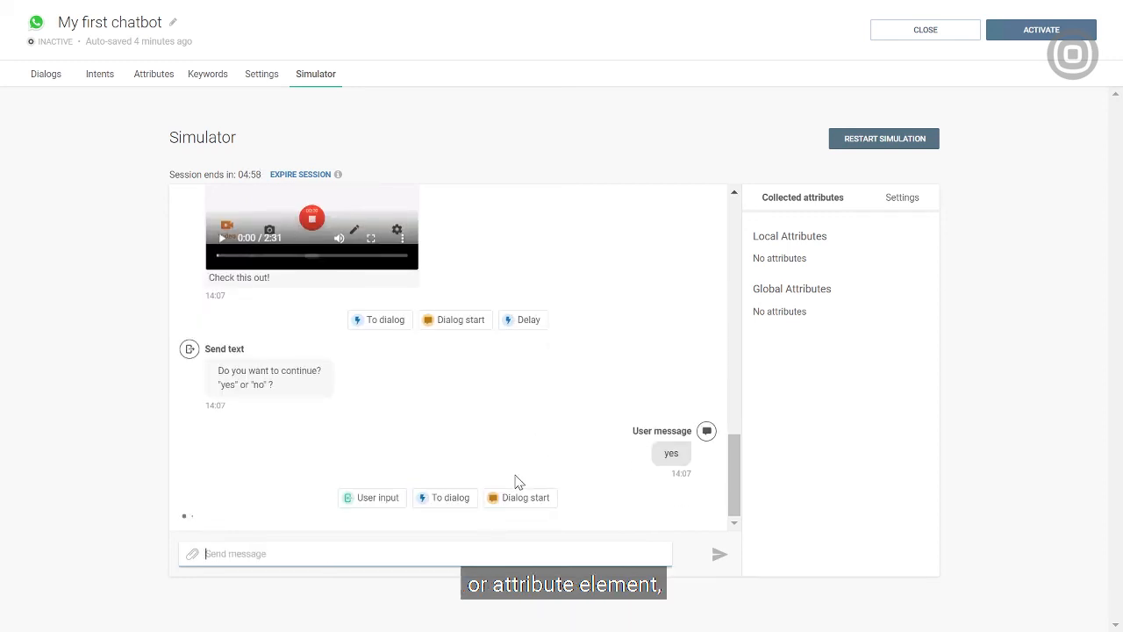
{"action": "scroll", "scroll_direction": "down", "scroll_amount": 3}
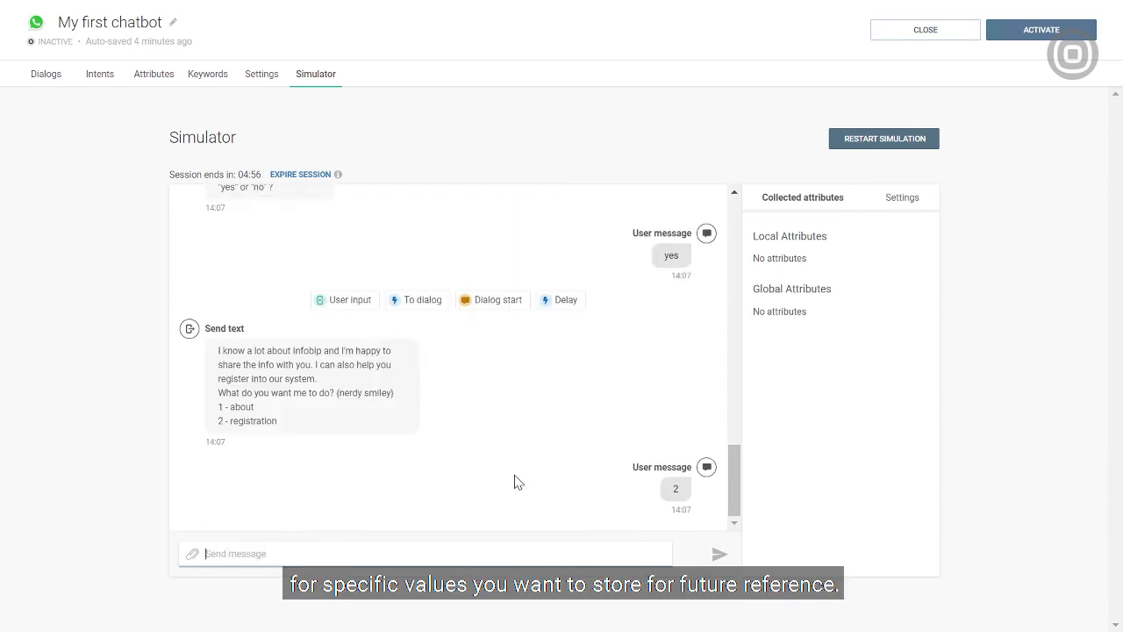
{"action": "scroll", "scroll_direction": "down", "scroll_amount": 3}
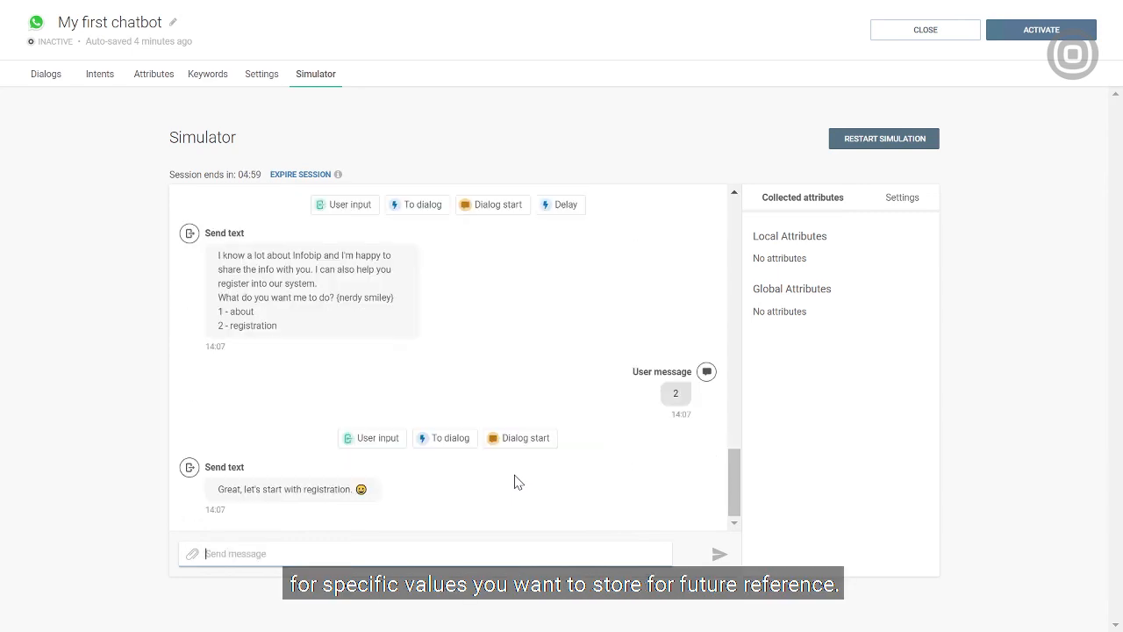
{"action": "scroll", "scroll_direction": "down", "scroll_amount": 3}
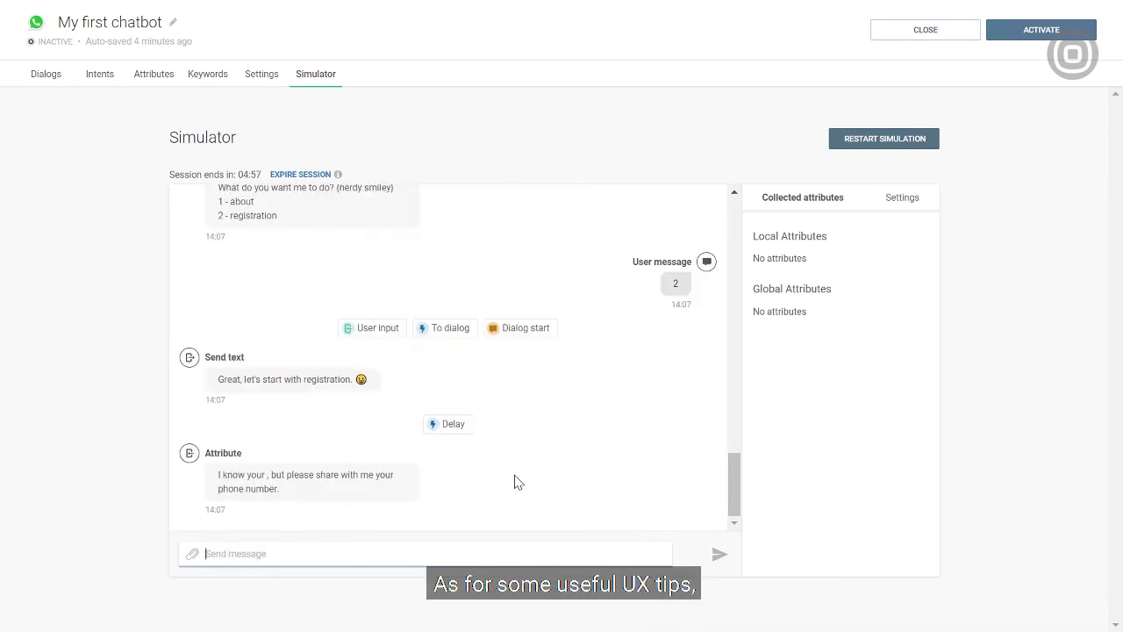
Answer with phone number 555555, follow the conversation to its end, then return to Dialogs.
{"action": "type", "text": "555555"}
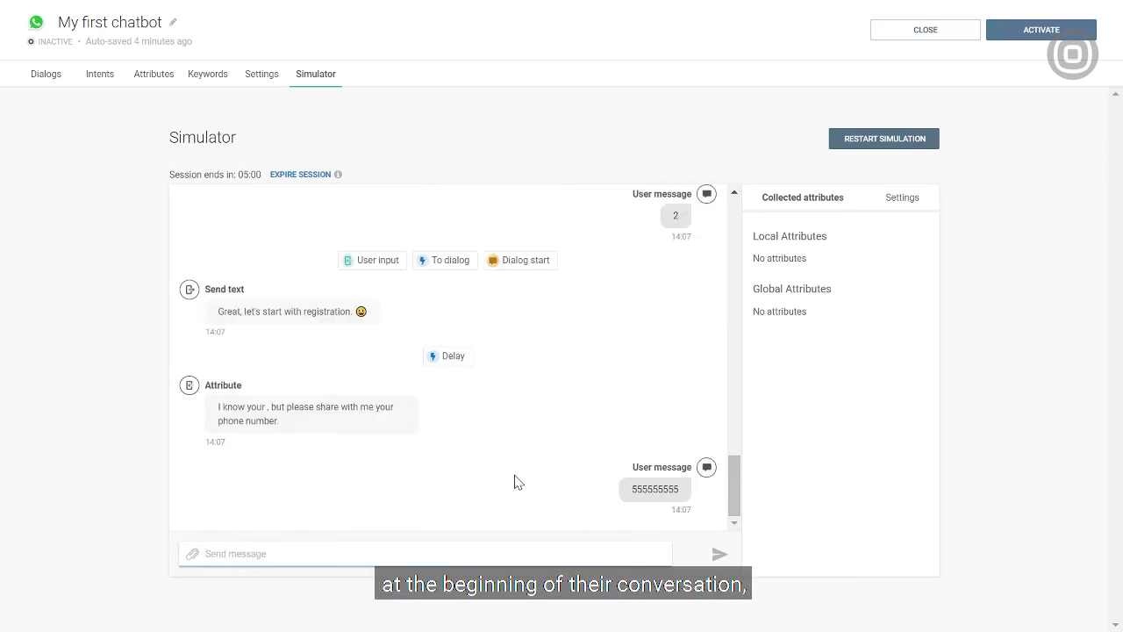
{"action": "scroll", "scroll_direction": "down", "scroll_amount": 3}
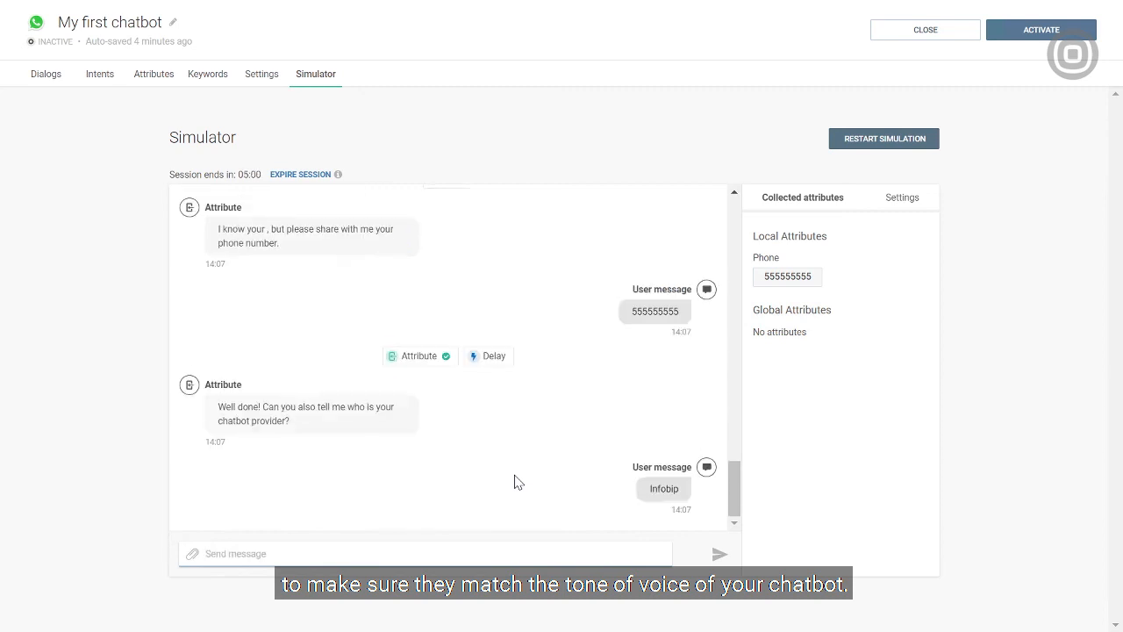
{"action": "scroll", "scroll_direction": "down", "scroll_amount": 3}
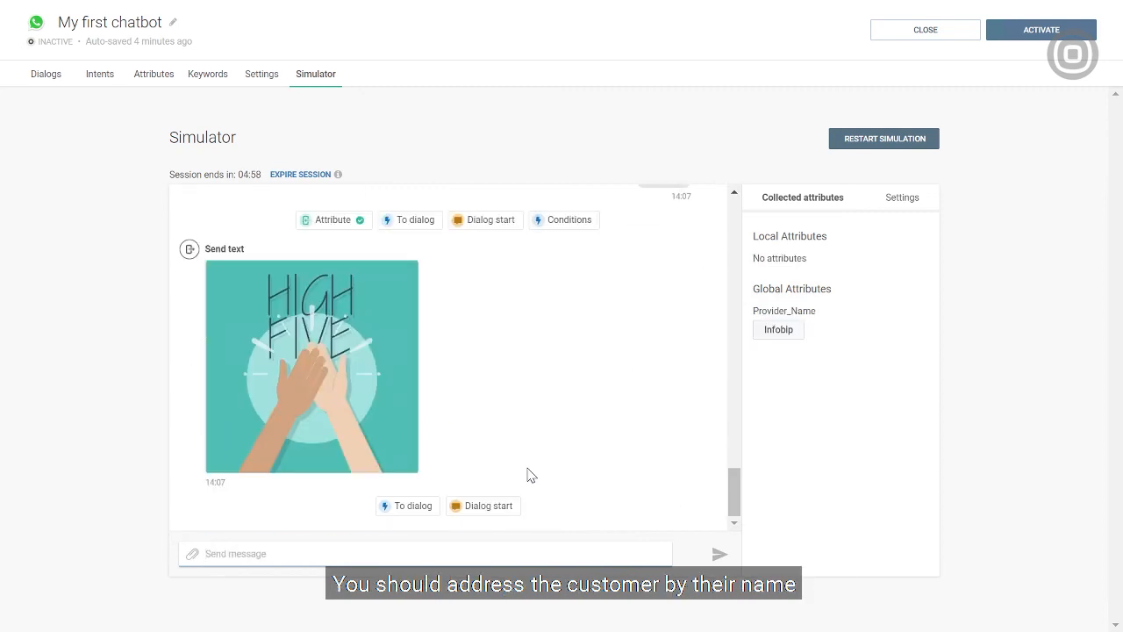
{"action": "scroll", "scroll_direction": "down", "scroll_amount": 3}
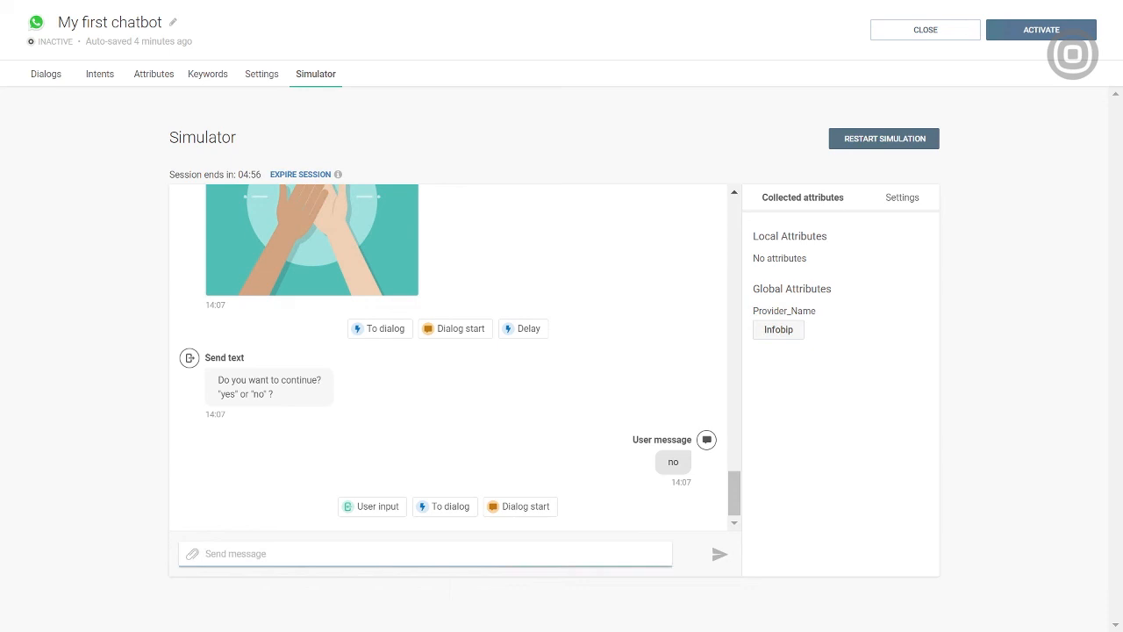
{"action": "left_click", "coordinate": [46, 73]}
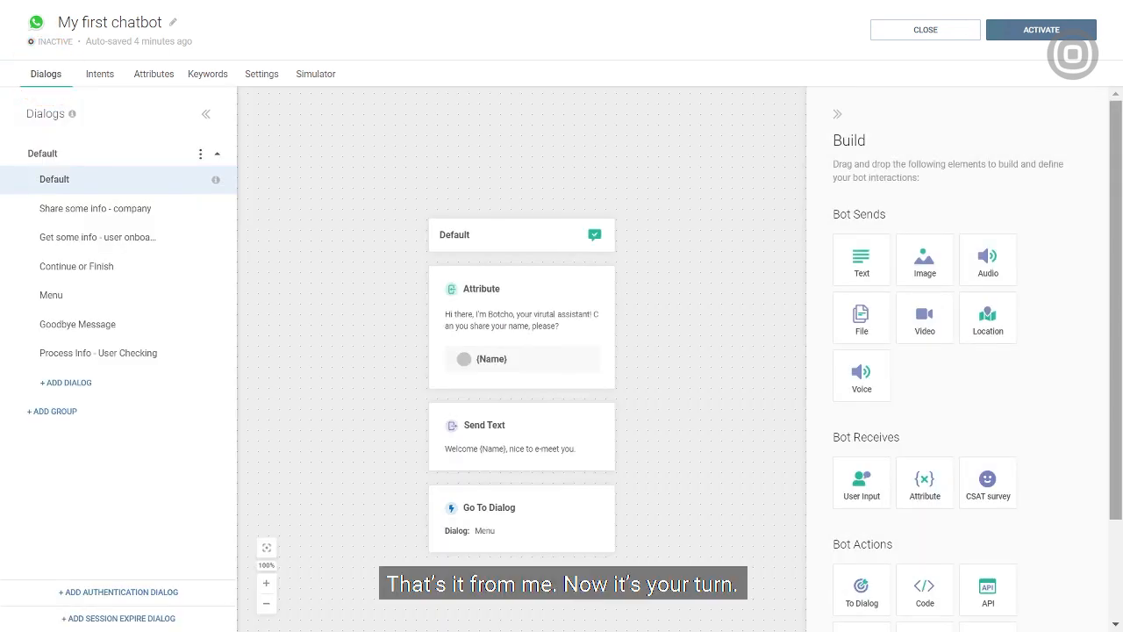
{"action": "mouse_move", "coordinate": [439, 320]}
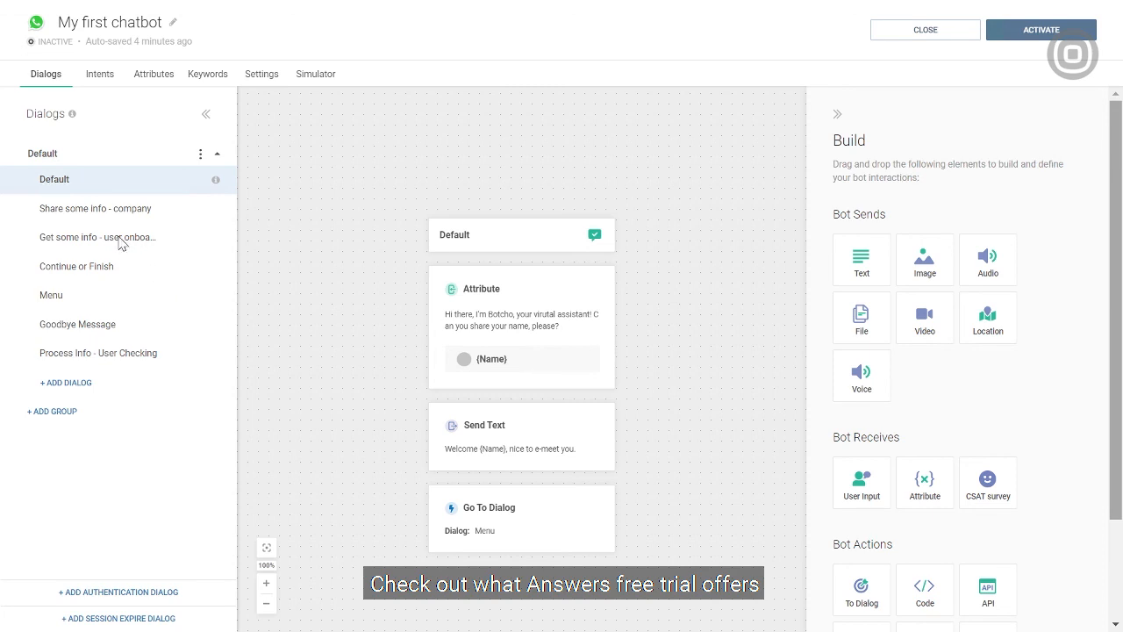
Review Share some info, Get some info, Menu, Goodbye Message and Process Info dialogs in turn.
{"action": "left_click", "coordinate": [95, 208]}
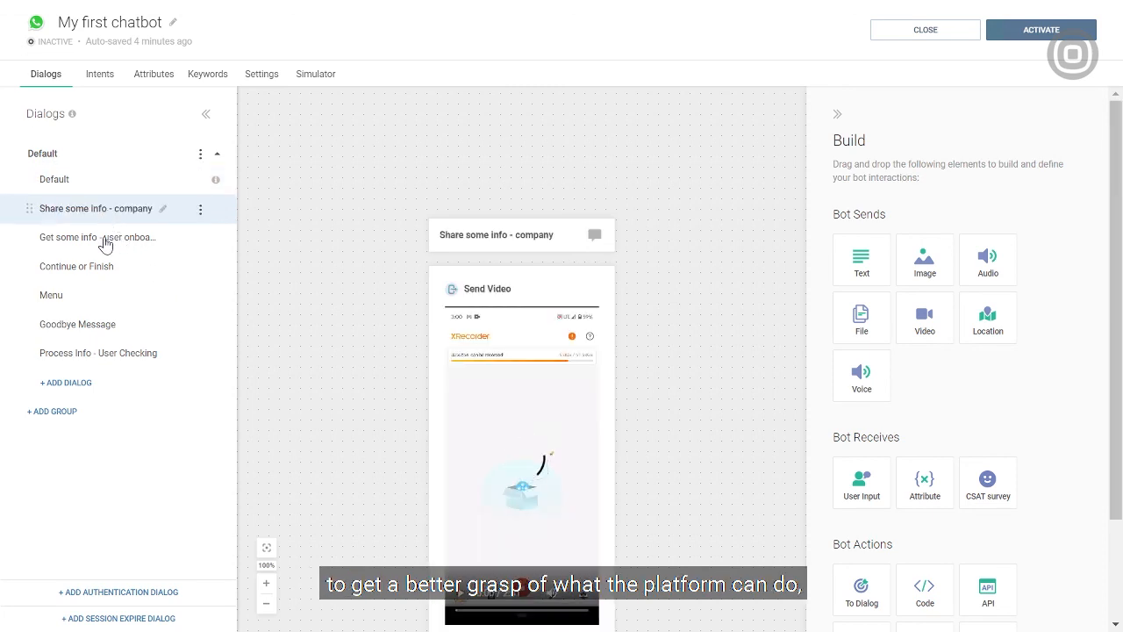
{"action": "left_click", "coordinate": [97, 239]}
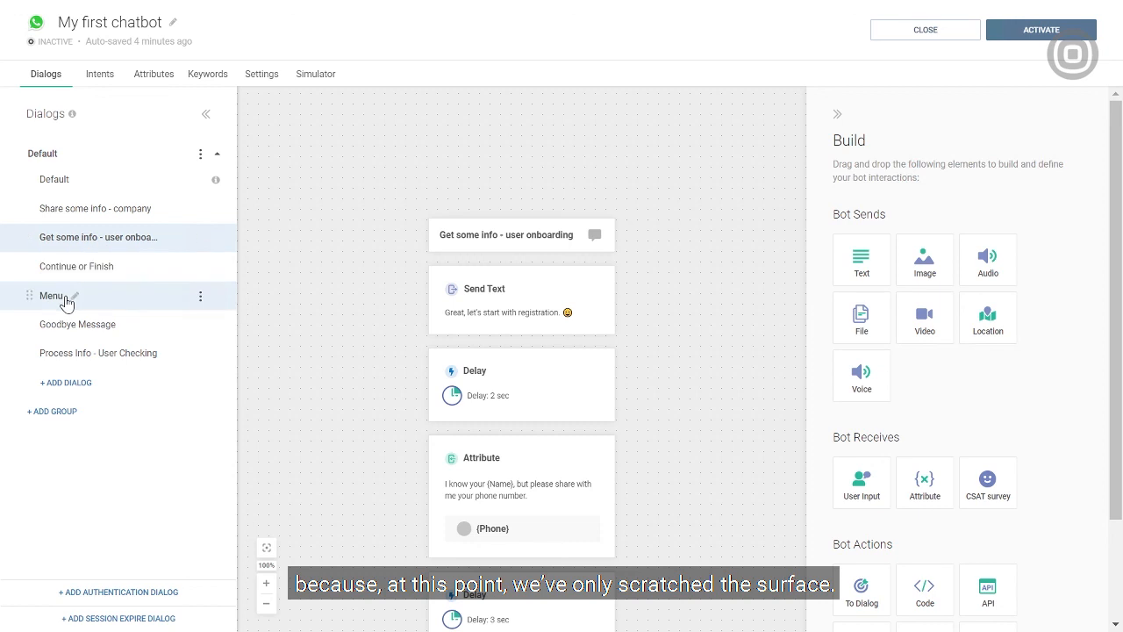
{"action": "left_click", "coordinate": [51, 295]}
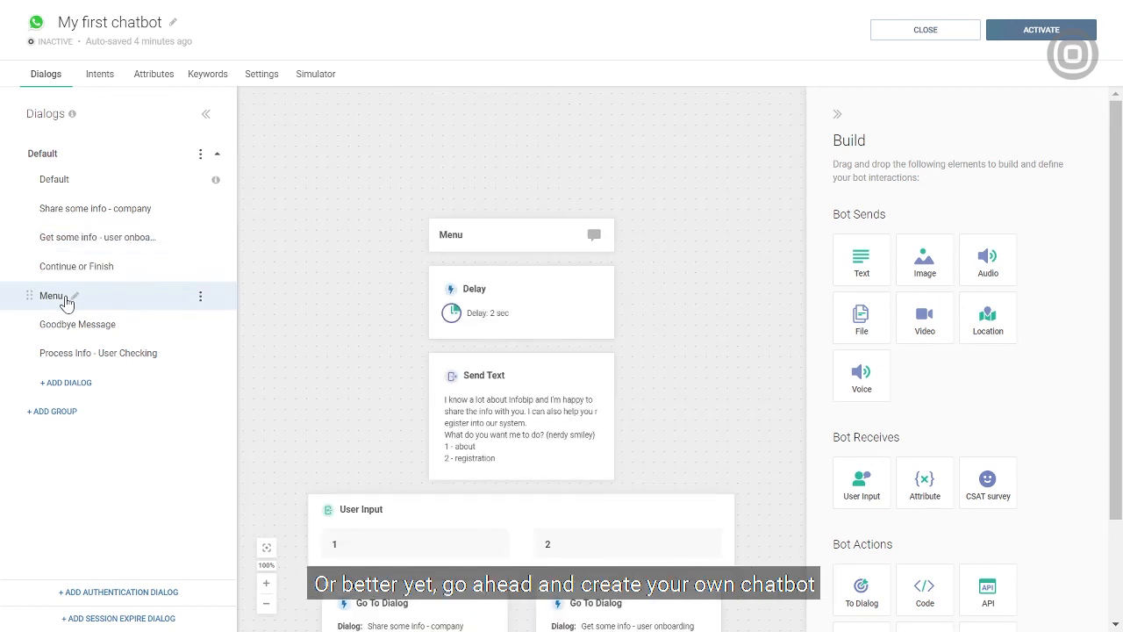
{"action": "left_click", "coordinate": [77, 323]}
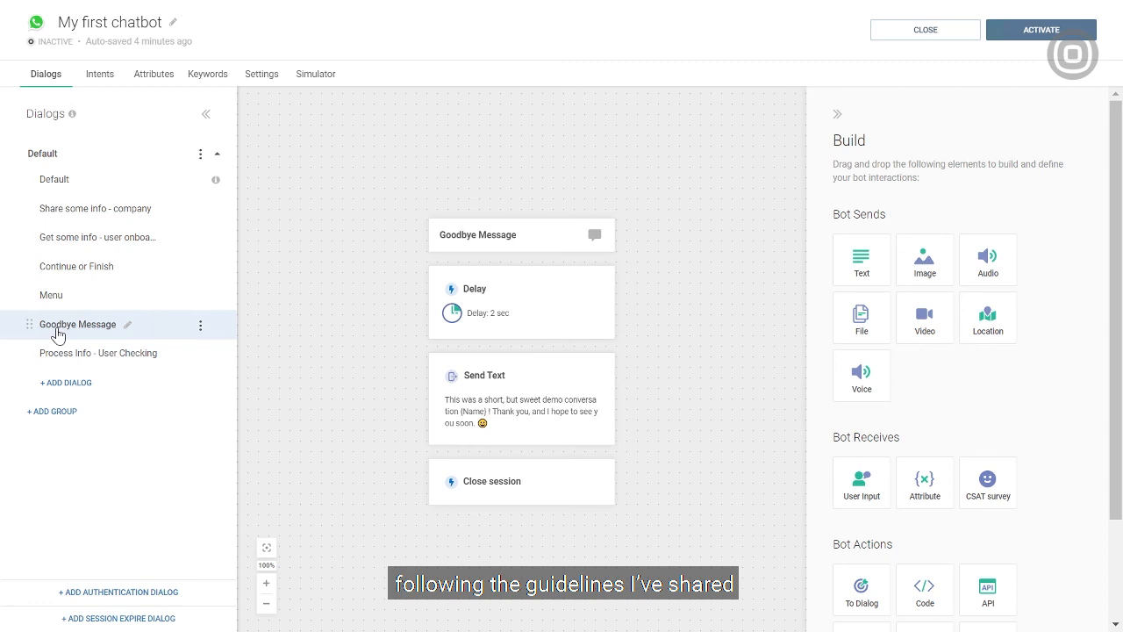
{"action": "left_click", "coordinate": [98, 353]}
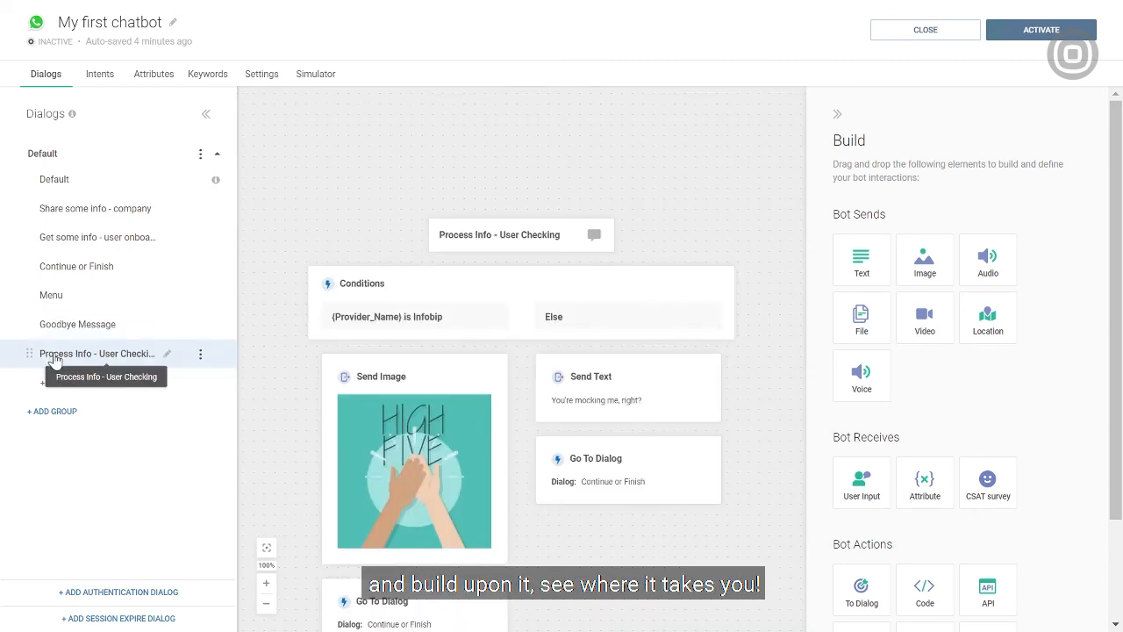